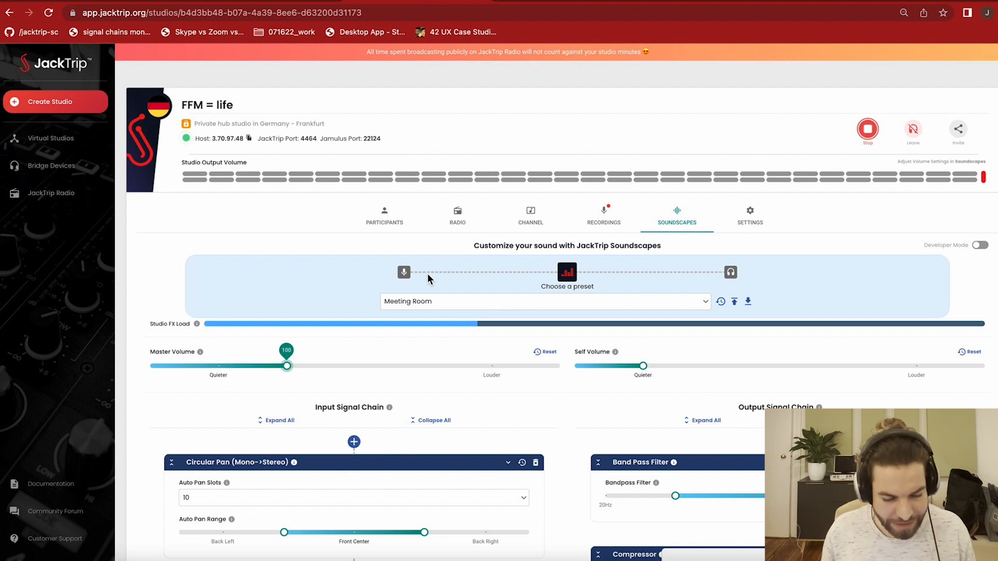
Step: Scroll down through the Soundscapes signal chains to reach the effects to remove
scroll("down", 3)
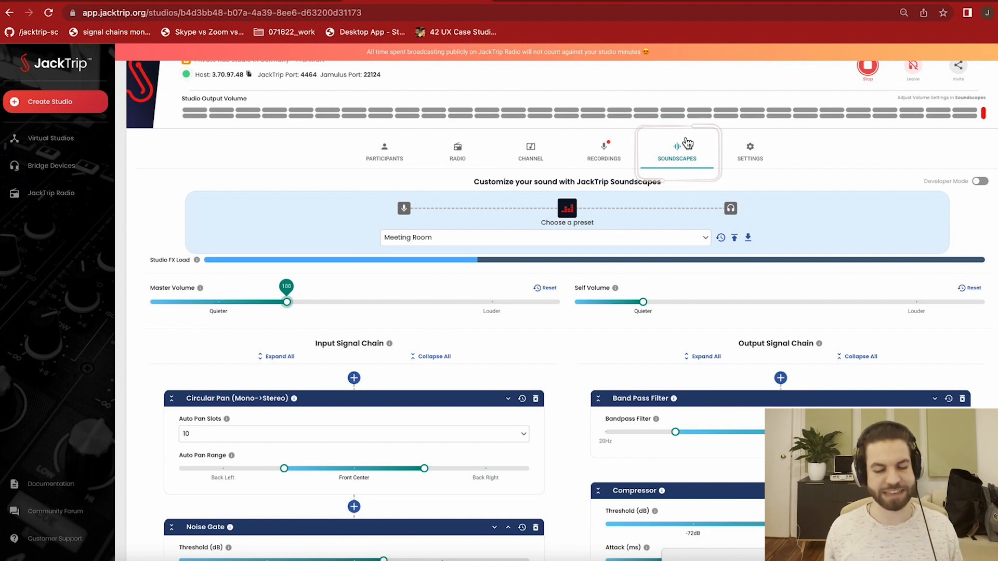
scroll("down", 3)
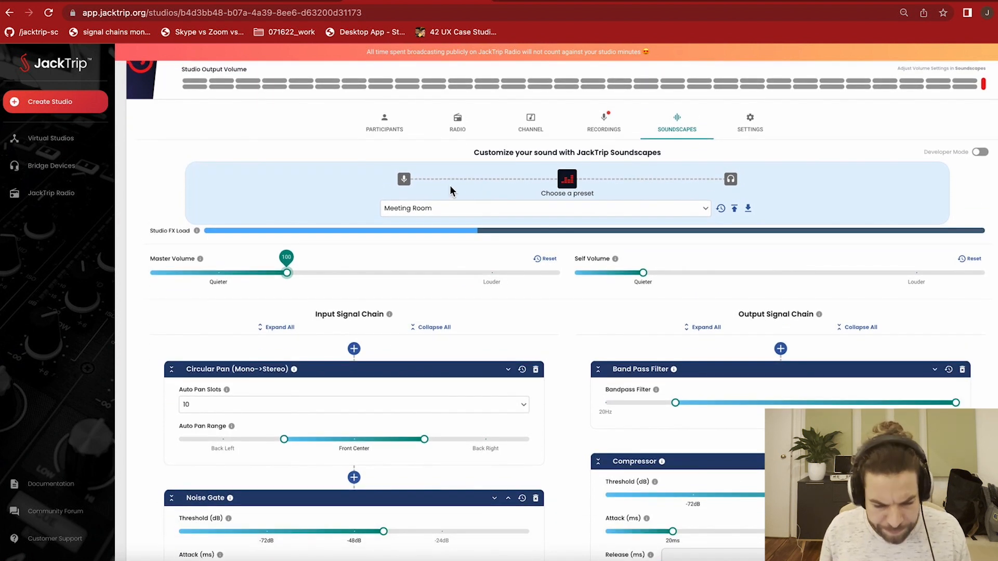
mouse_move(608, 184)
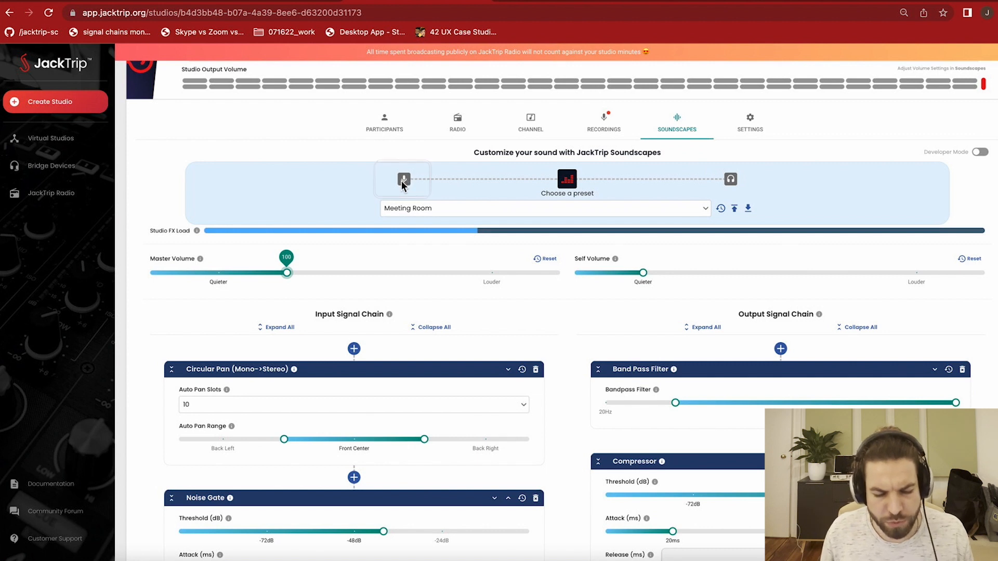
mouse_move(578, 183)
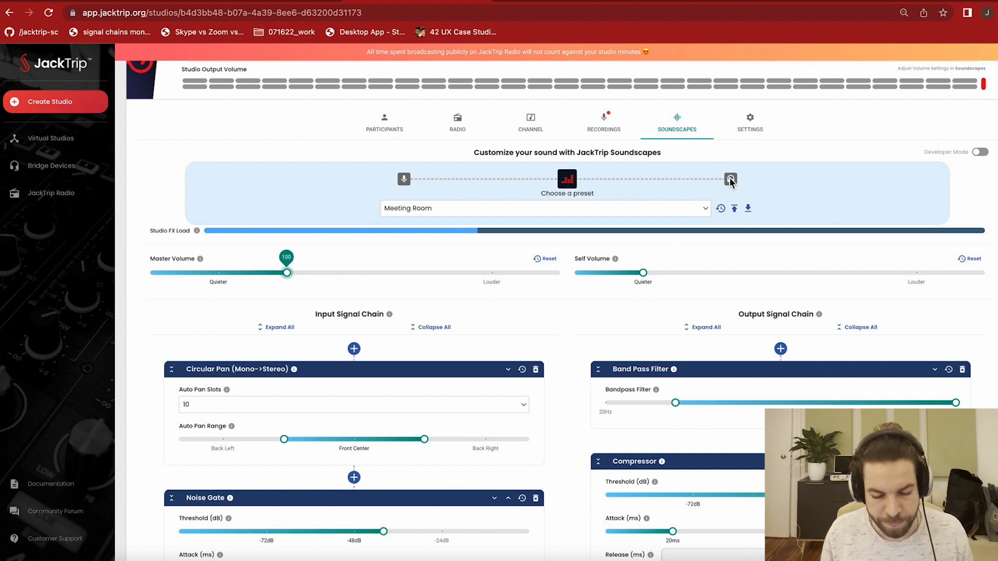
mouse_move(565, 212)
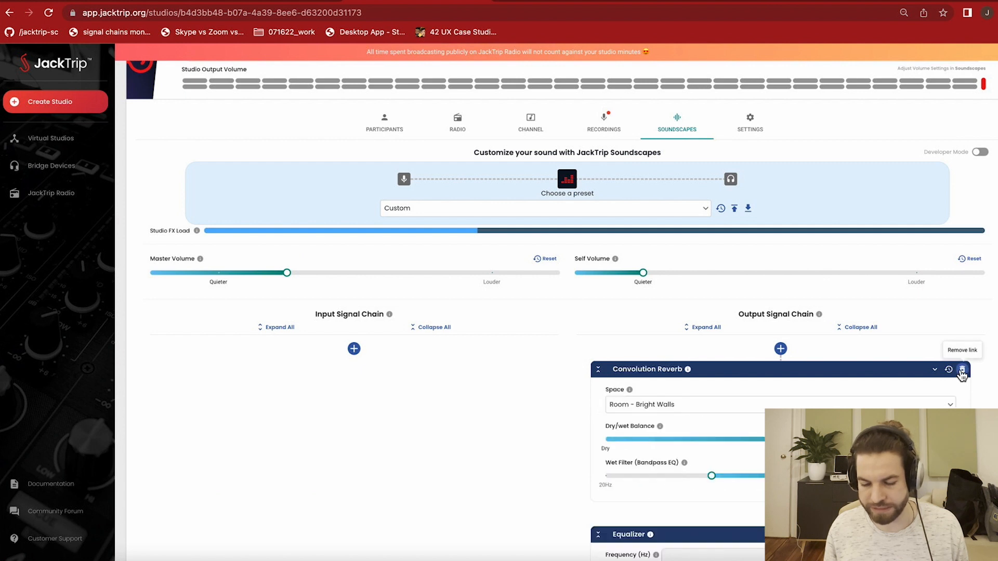
Step: Remove Convolution Reverb from the output chain and bring Self Volume down to zero
left_click(961, 370)
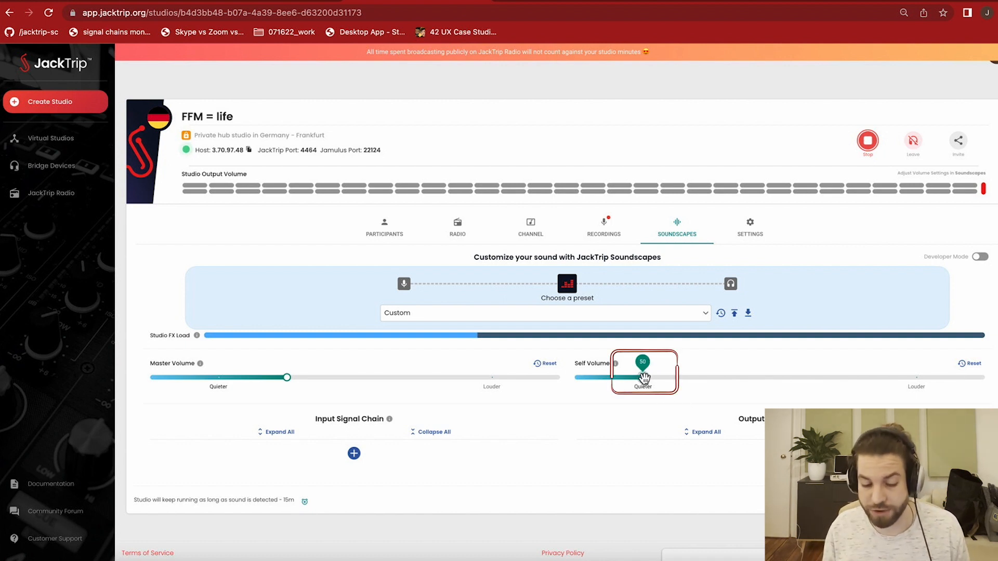
left_click_drag(642, 377, 656, 377)
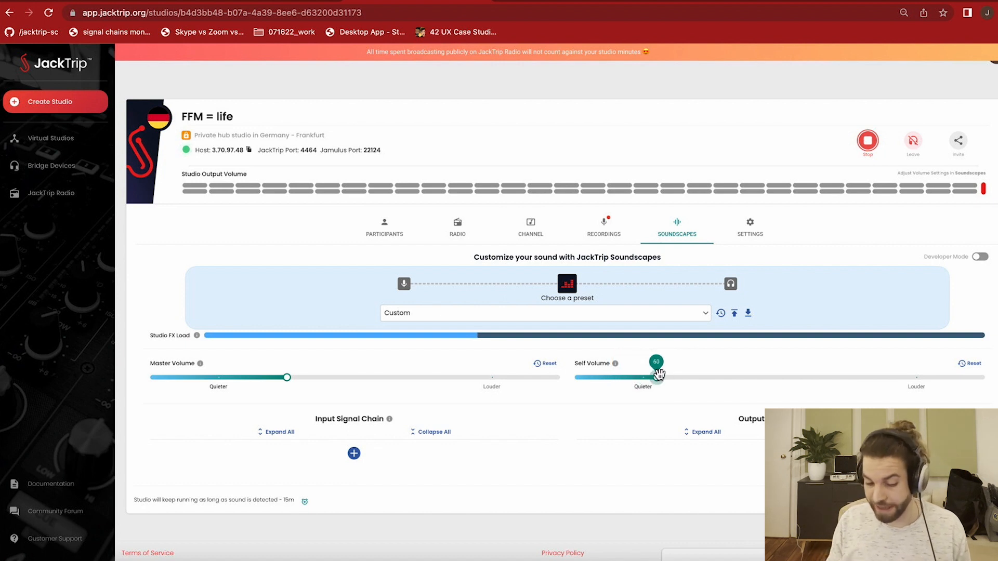
left_click_drag(656, 376, 574, 376)
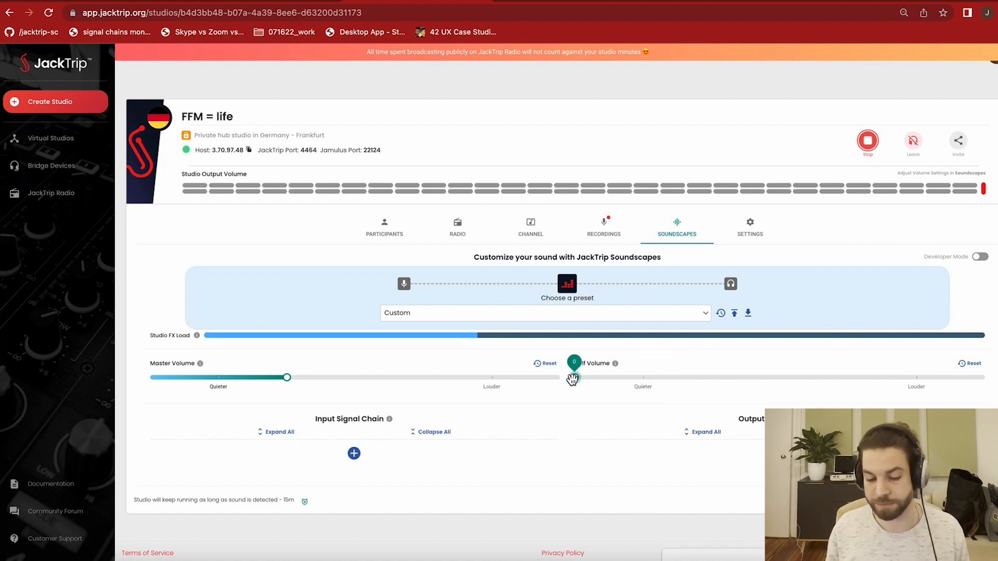
left_click_drag(575, 377, 711, 377)
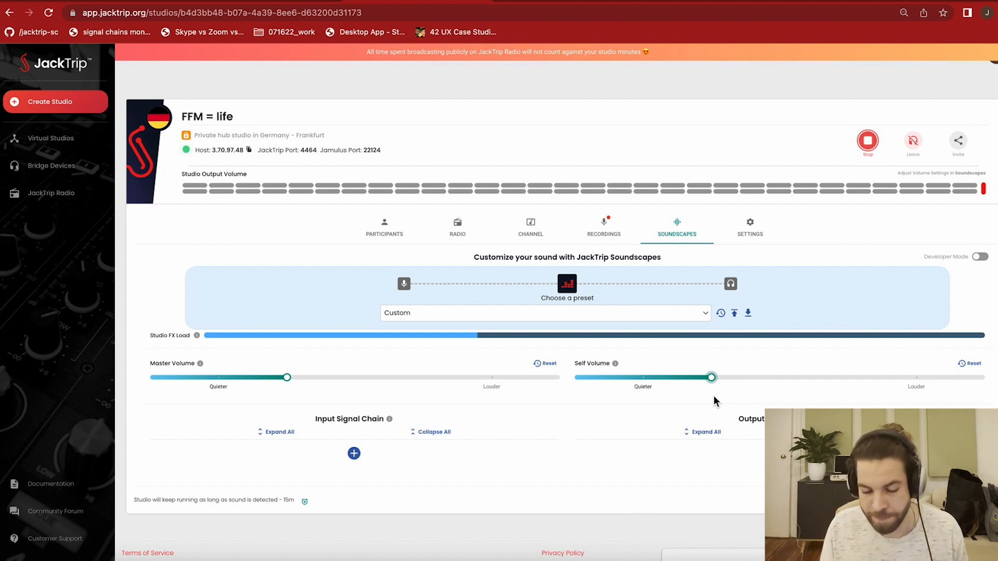
left_click_drag(711, 378, 574, 378)
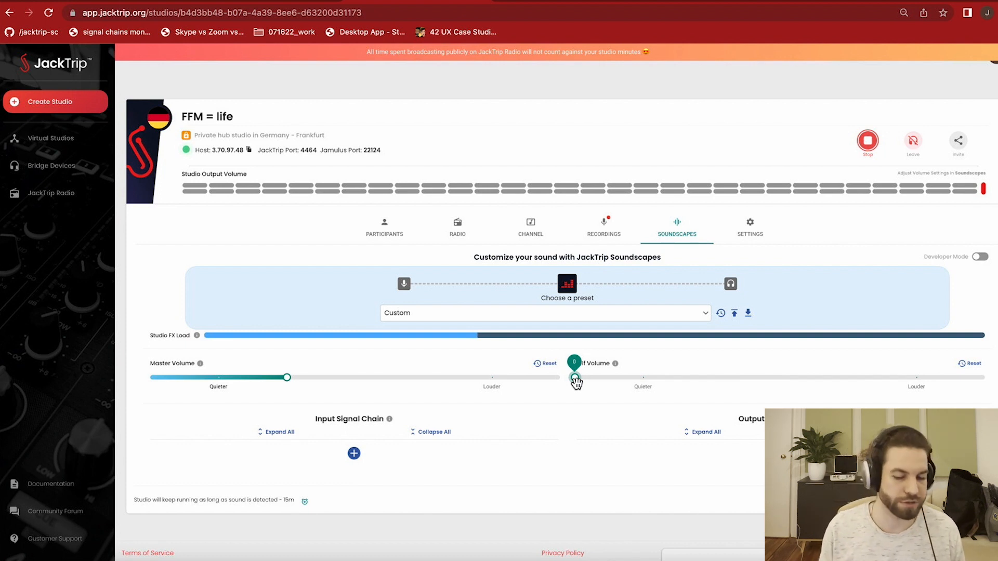
left_click_drag(573, 378, 287, 377)
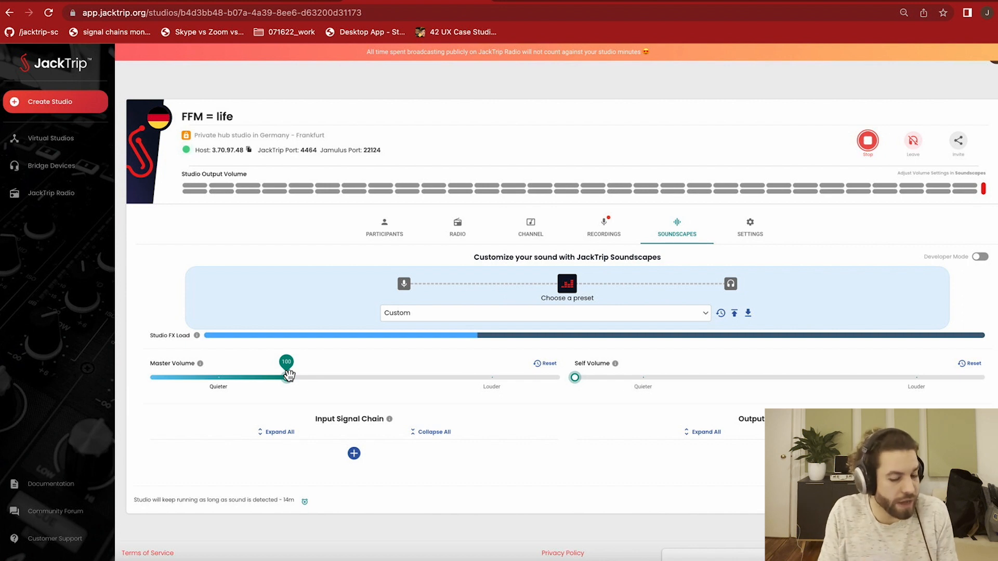
Step: Raise Master Volume from 100 to roughly 140
left_click_drag(286, 376, 341, 376)
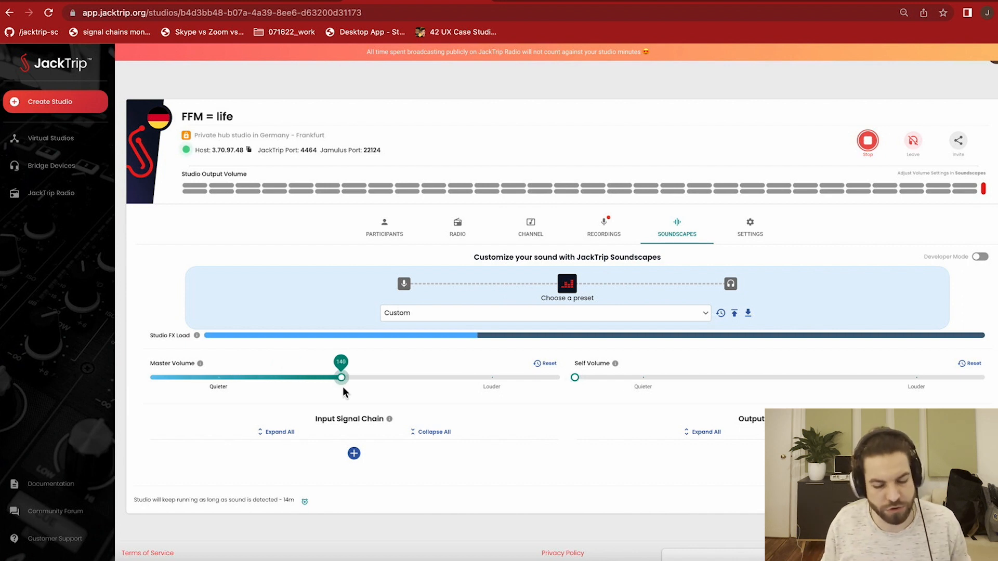
left_click_drag(341, 376, 356, 376)
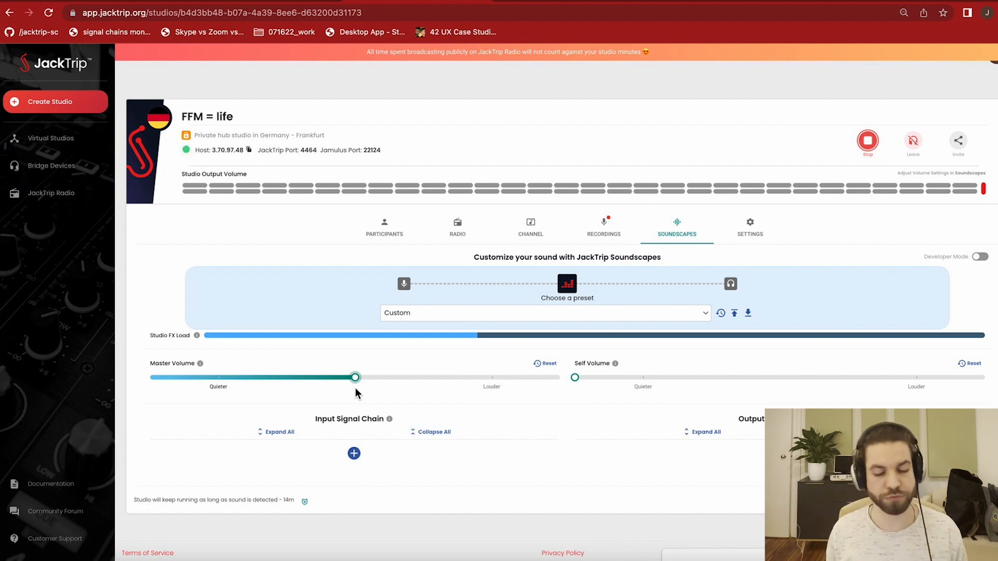
mouse_move(424, 355)
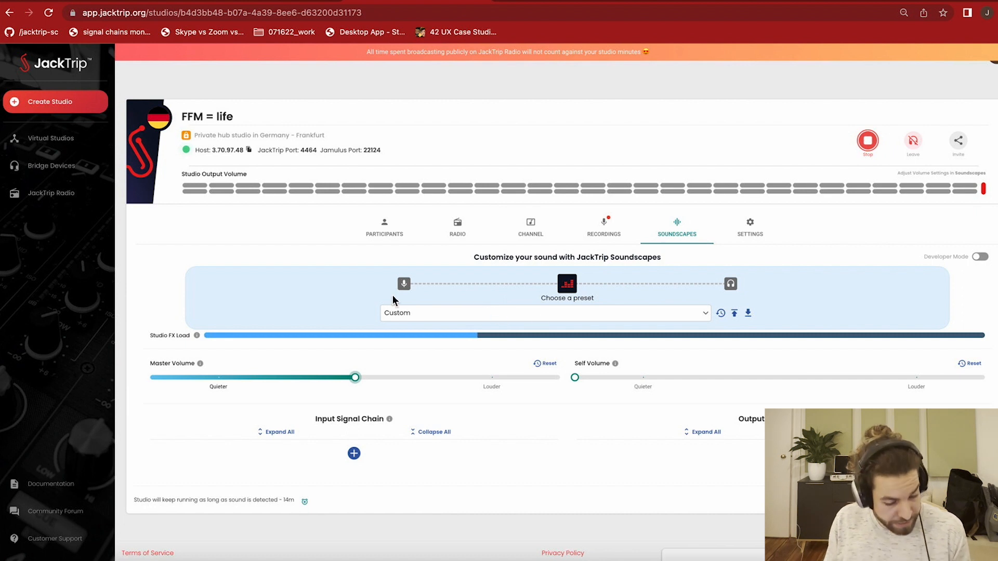
mouse_move(590, 320)
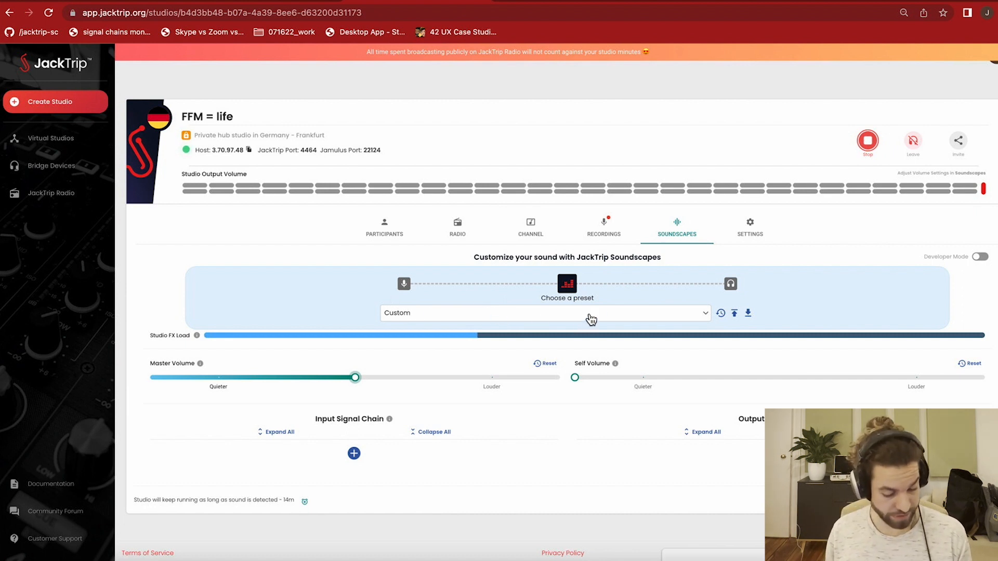
Step: Pick the Music Class preset, download the custom settings as a JSON file, and proceed with the switch
left_click(540, 312)
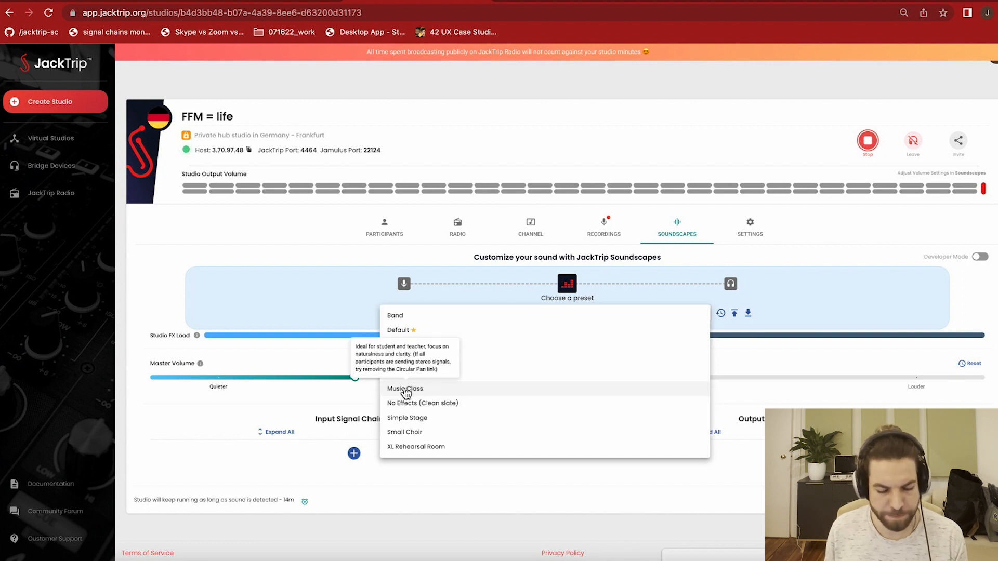
left_click(405, 388)
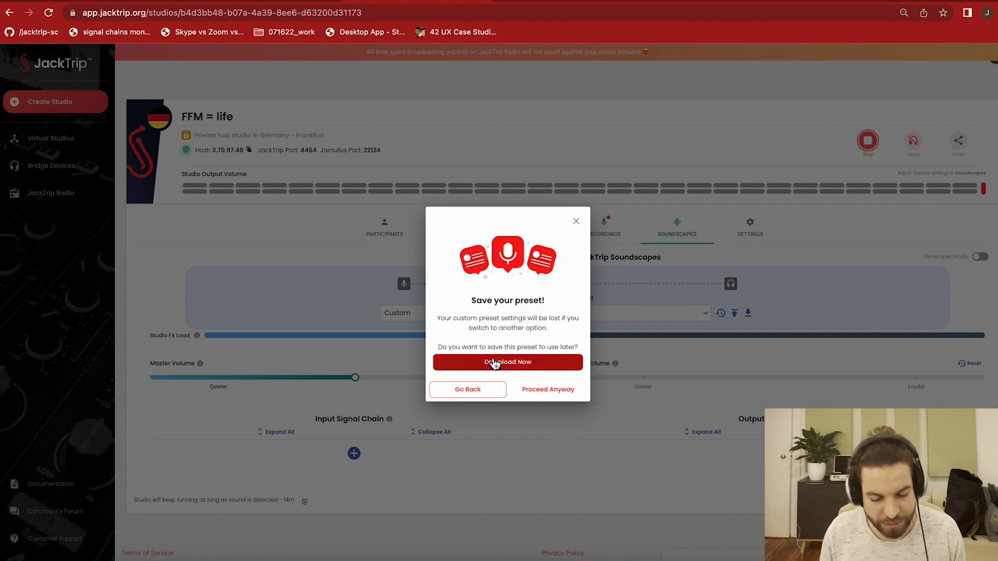
left_click(507, 361)
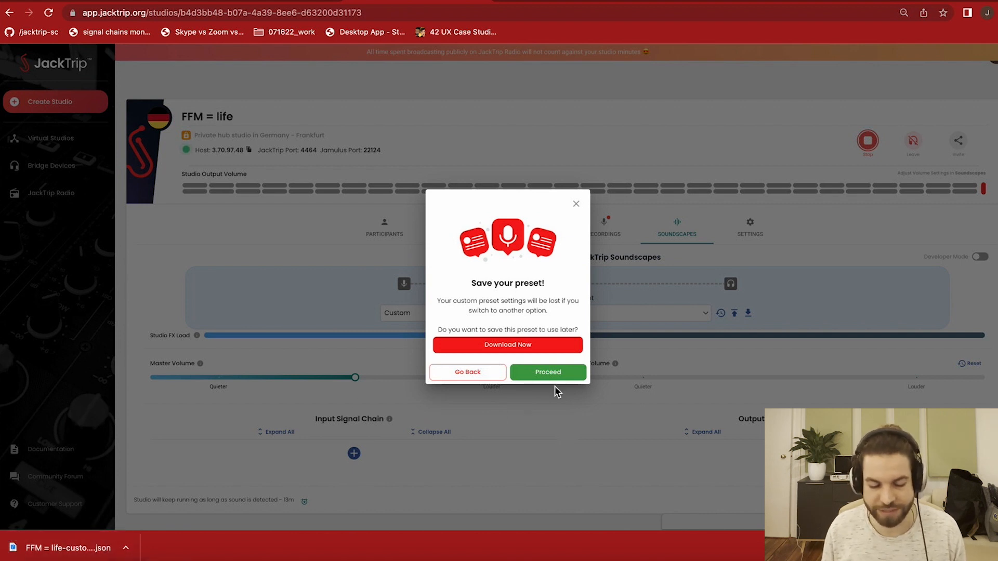
mouse_move(747, 491)
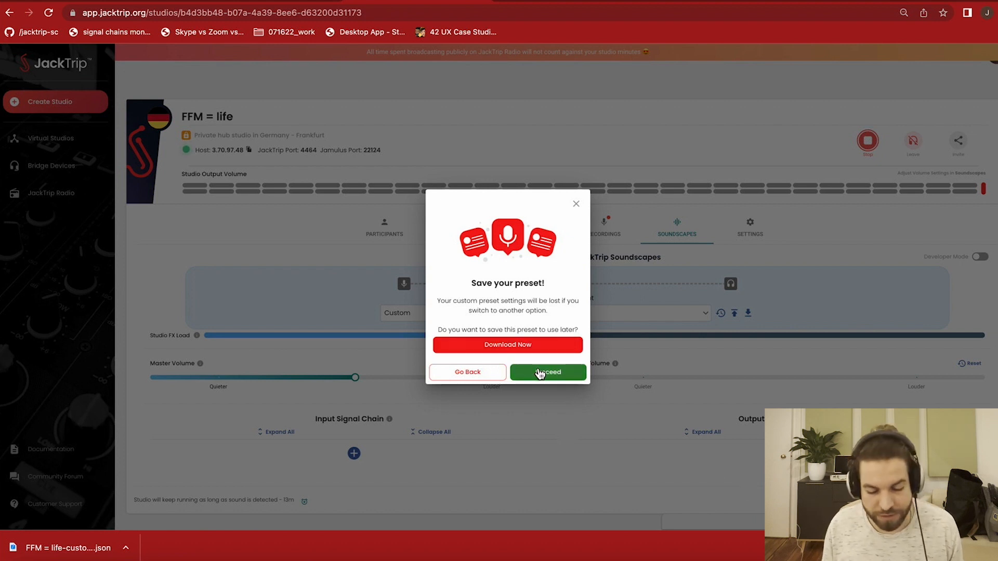
left_click(548, 372)
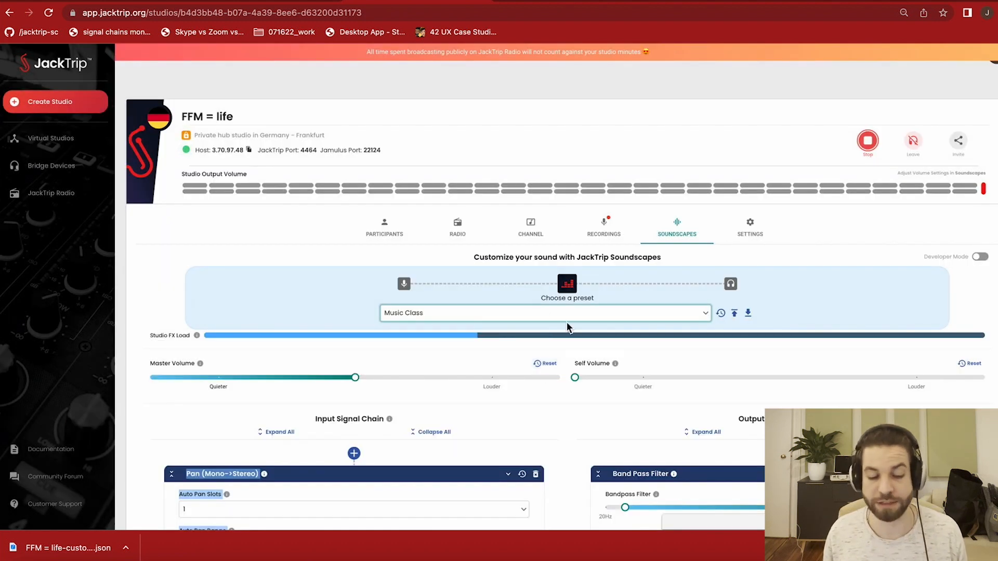
Step: Delete the Music Class effects from the signal chains so the preset becomes Custom
scroll("down", 3)
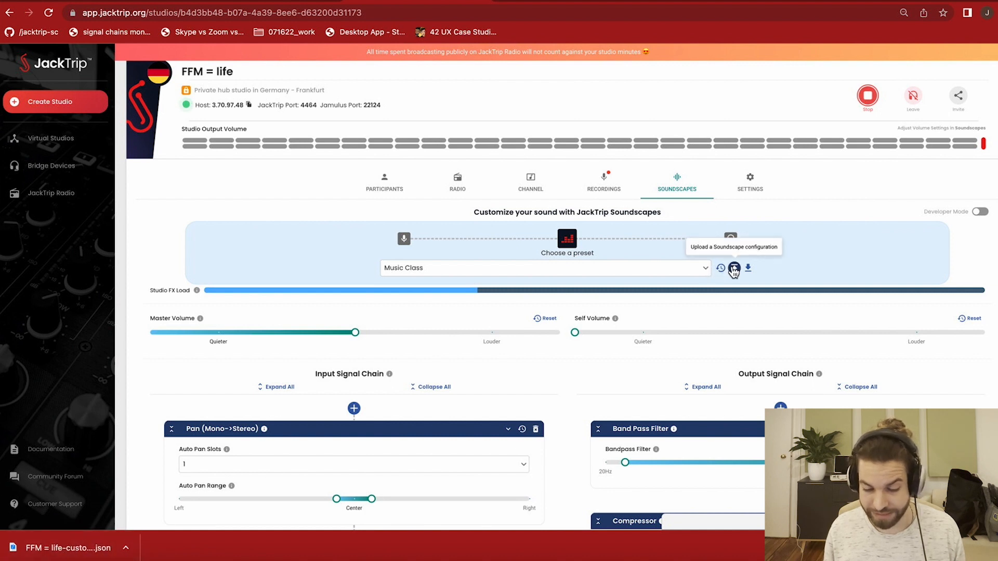
mouse_move(747, 268)
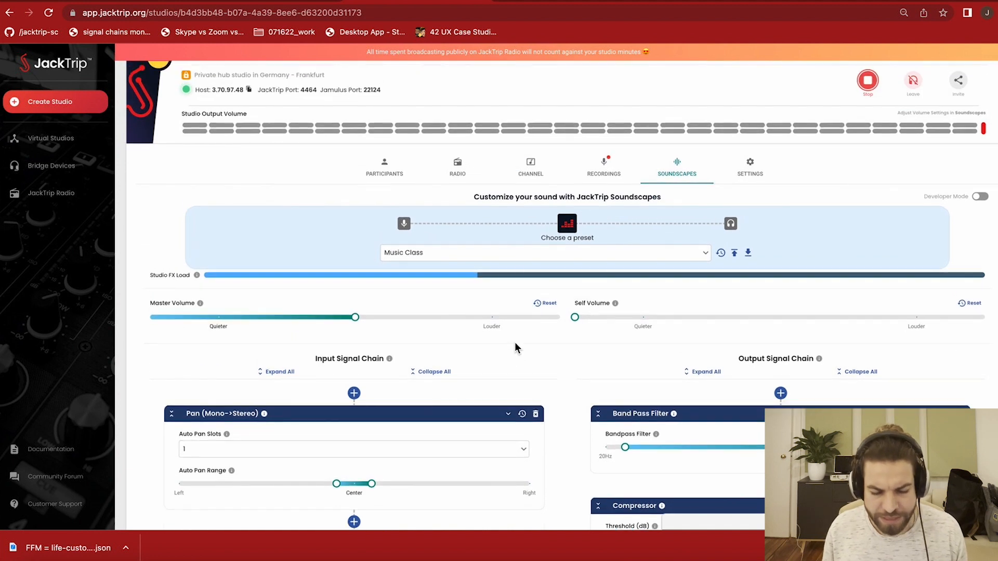
left_click(543, 251)
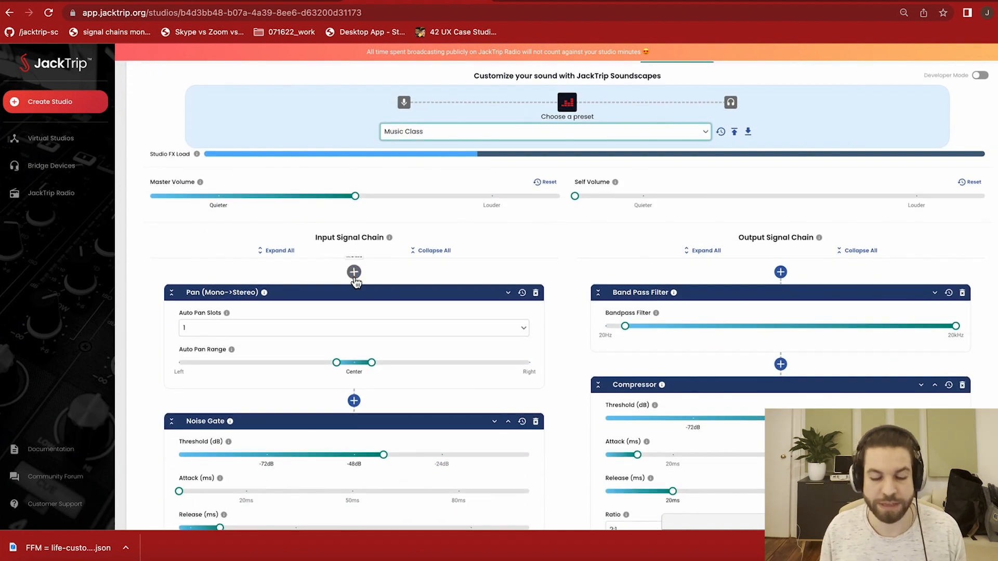
scroll("down", 3)
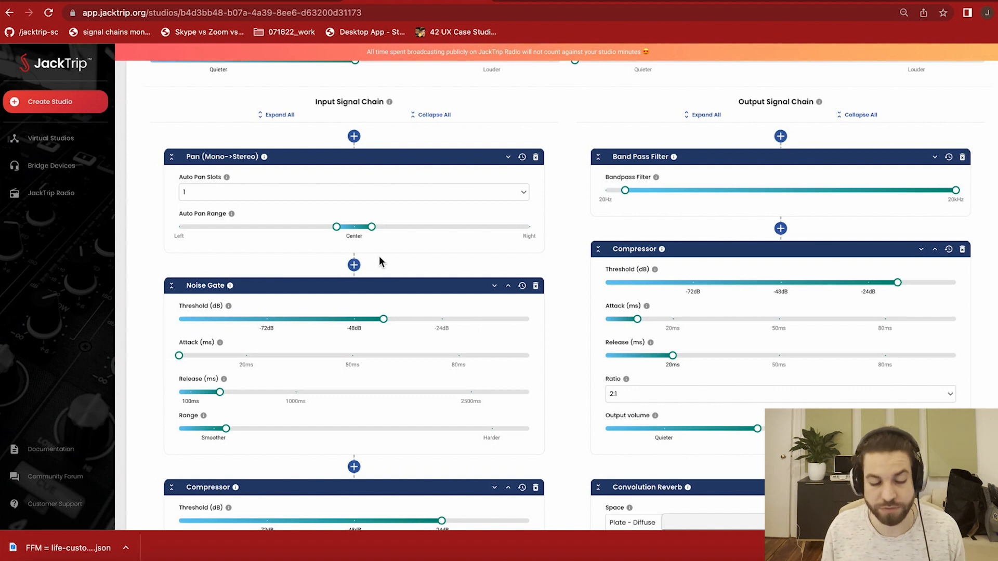
mouse_move(407, 242)
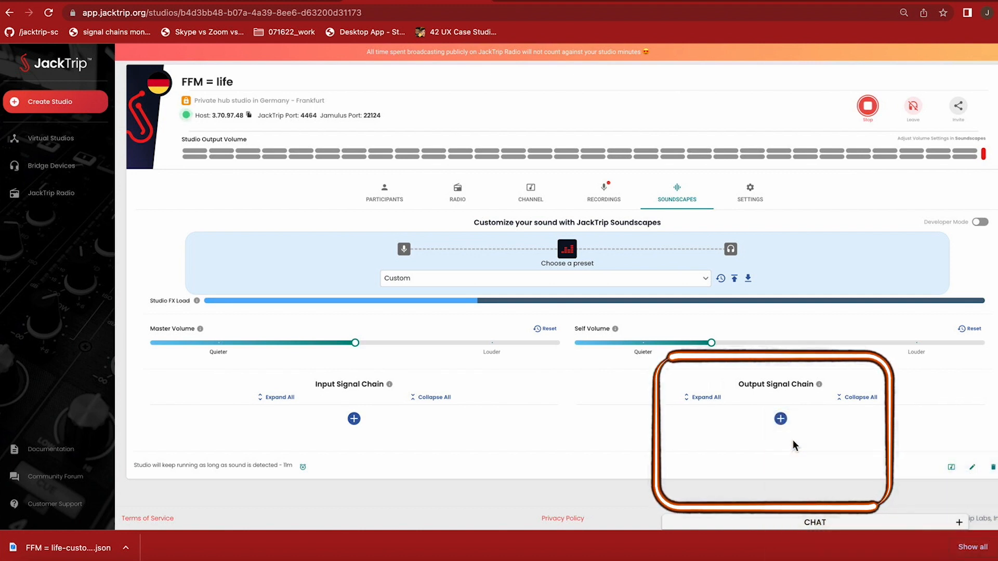
left_click(779, 419)
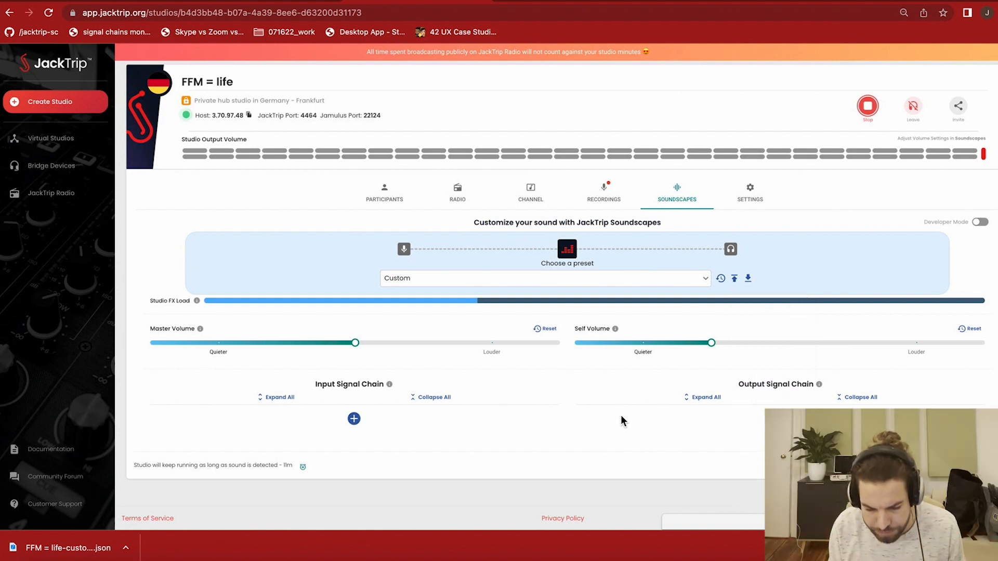
left_click(353, 419)
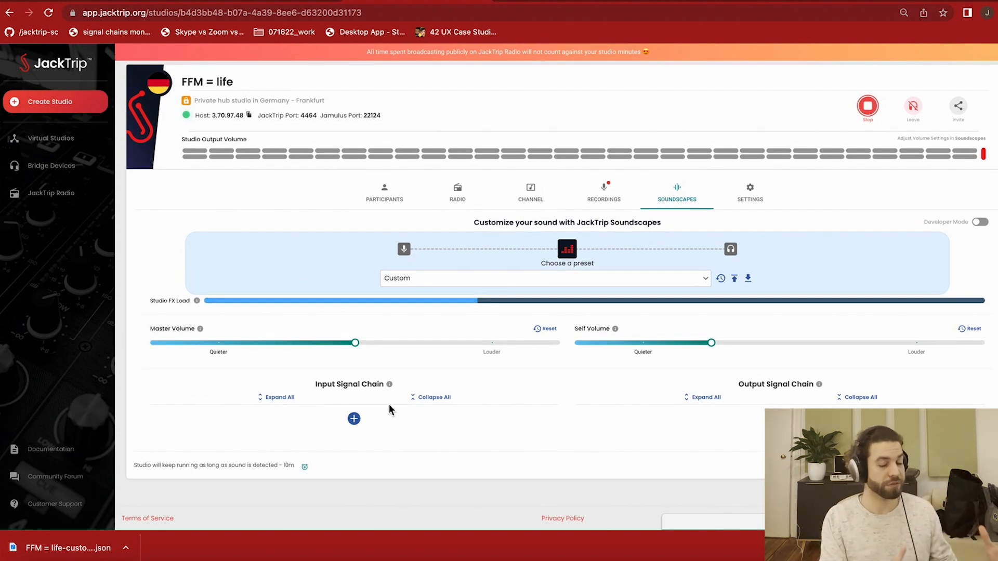
left_click(354, 418)
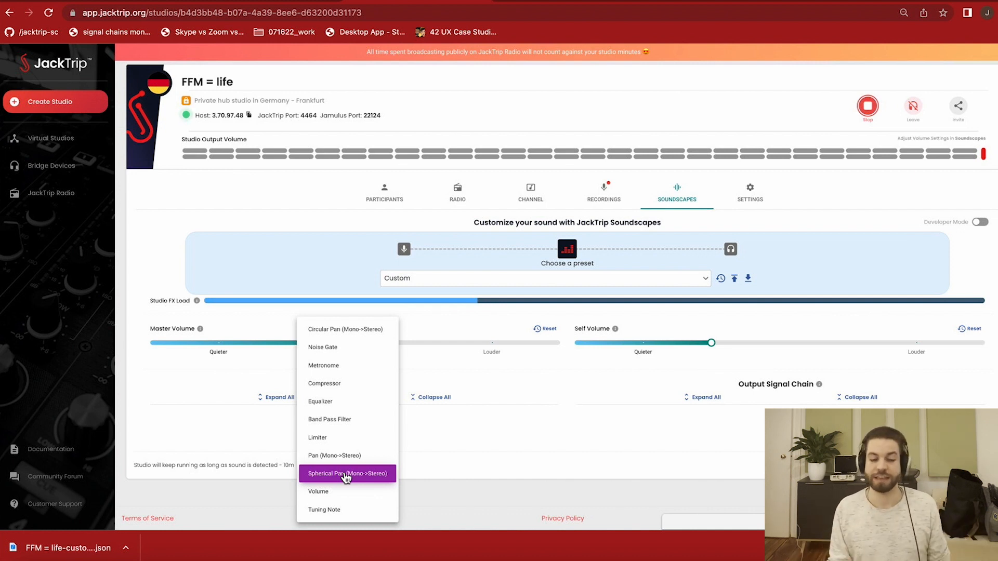
mouse_move(339, 347)
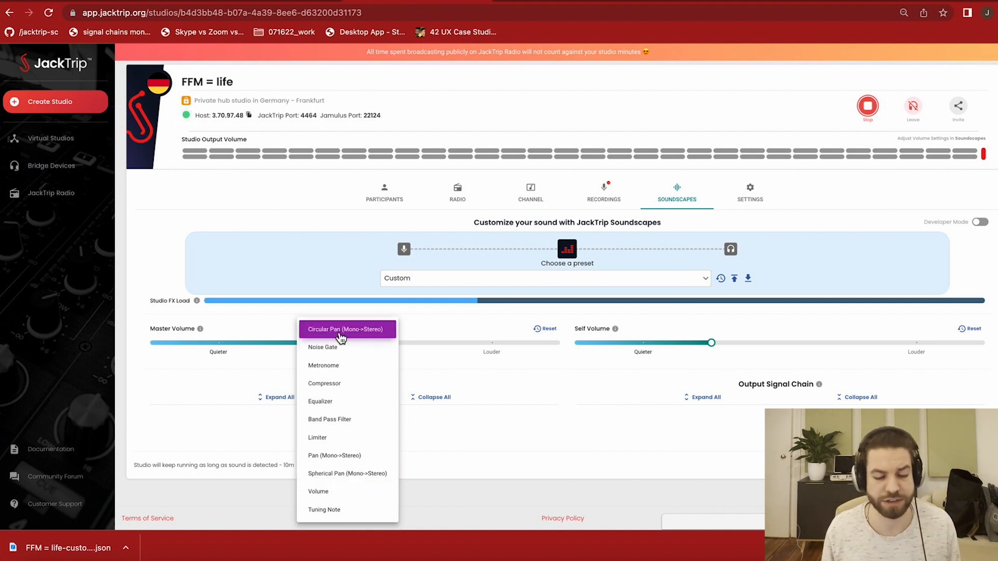
Step: Add Circular Pan (Mono->Stereo) to the input chain and set Auto Pan Slots to 6
left_click(346, 329)
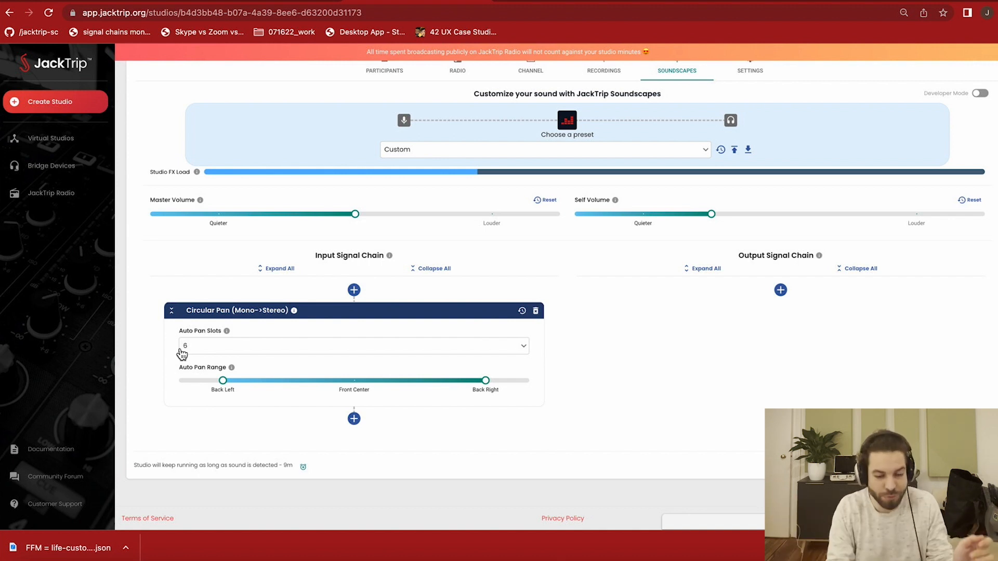
left_click(223, 380)
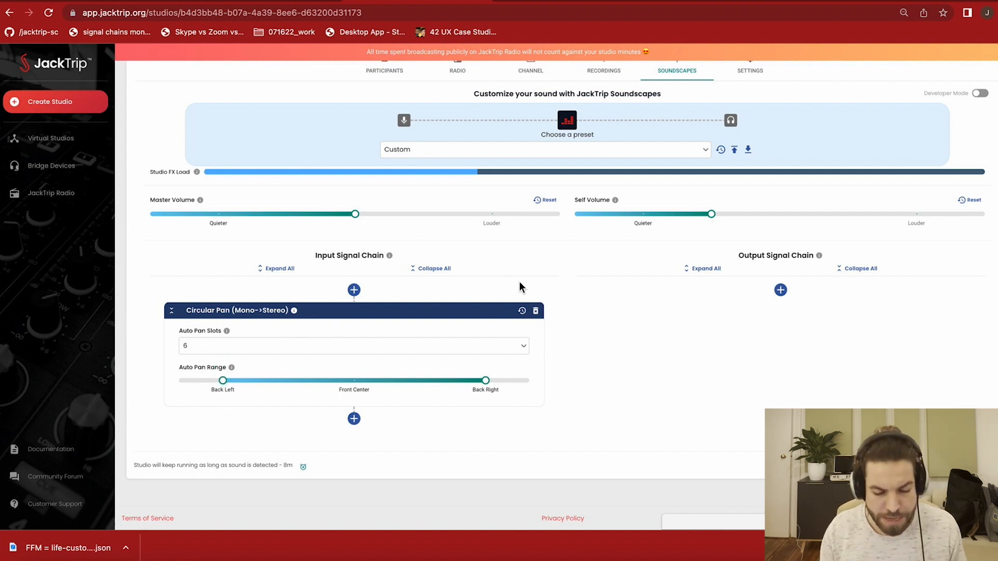
mouse_move(353, 419)
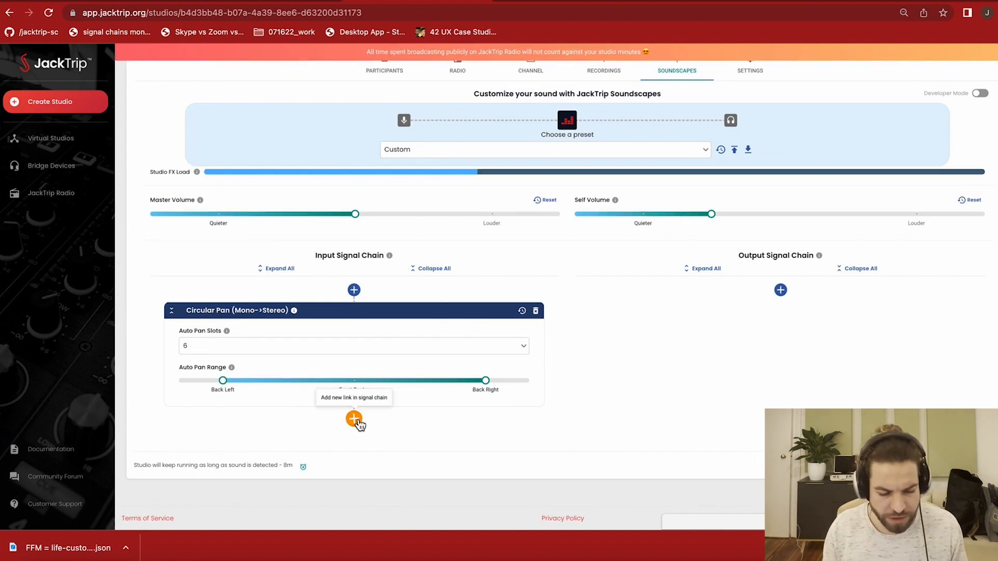
Step: Add a Noise Gate after Circular Pan with its threshold settled near -72 dB
left_click(354, 418)
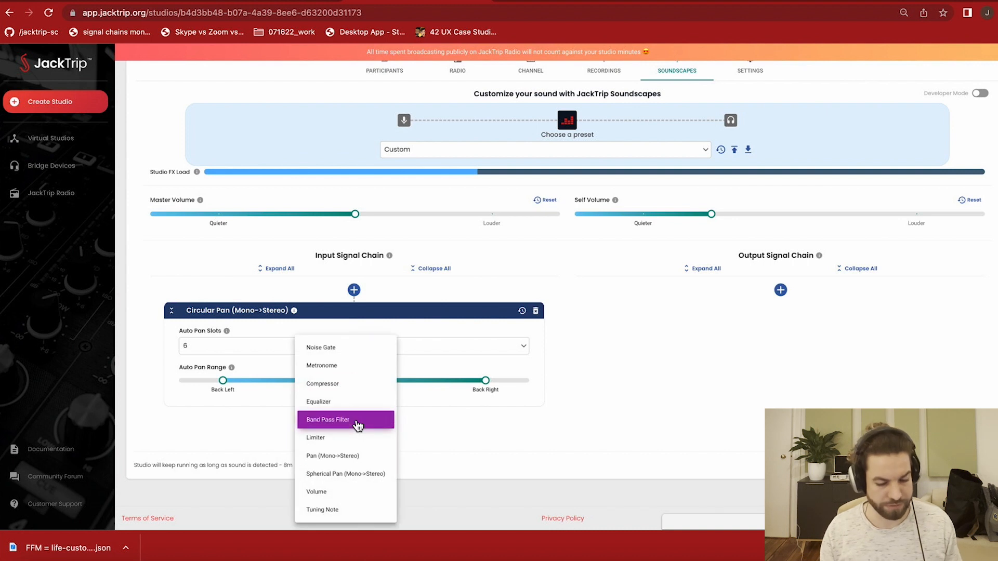
mouse_move(349, 348)
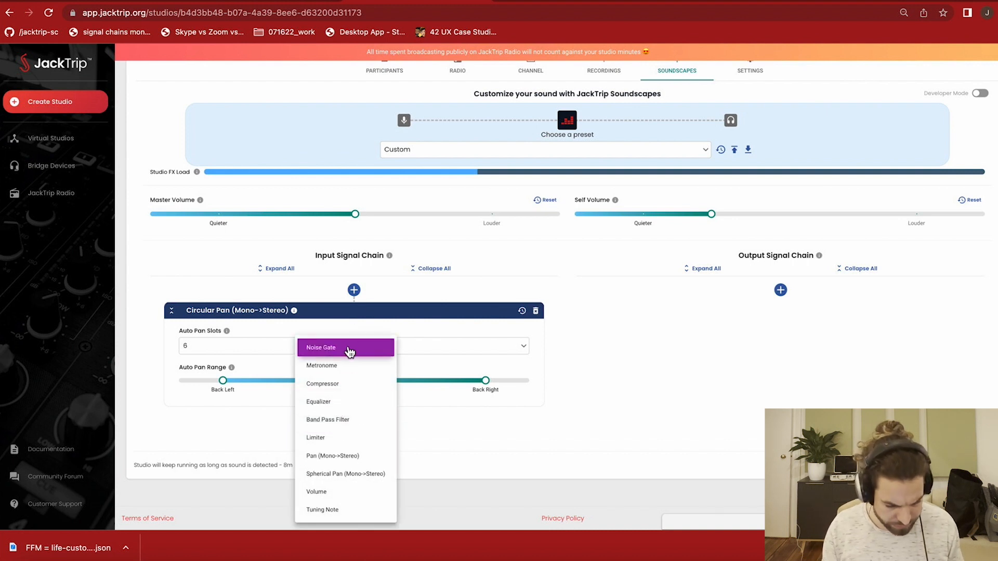
left_click(321, 347)
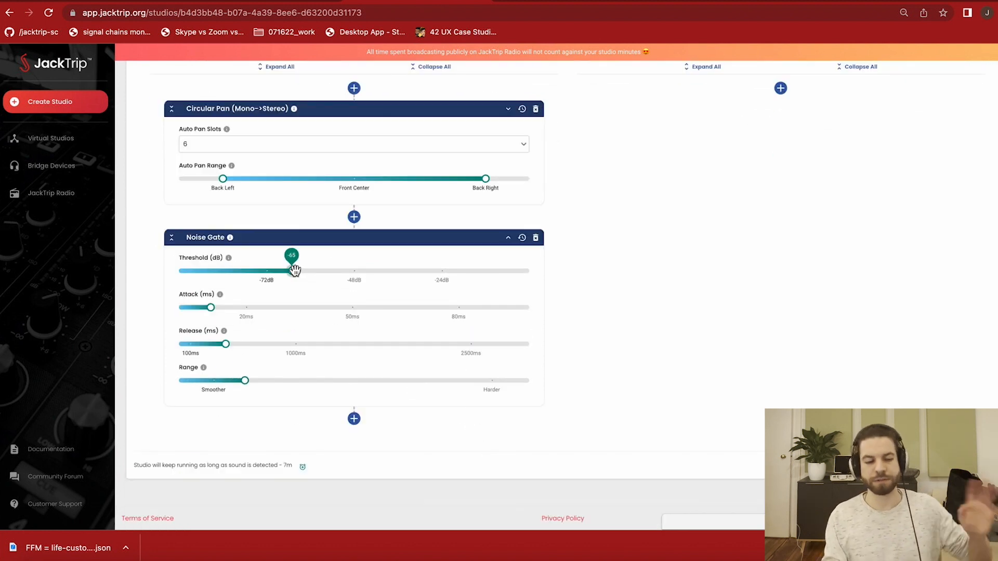
left_click_drag(290, 270, 293, 270)
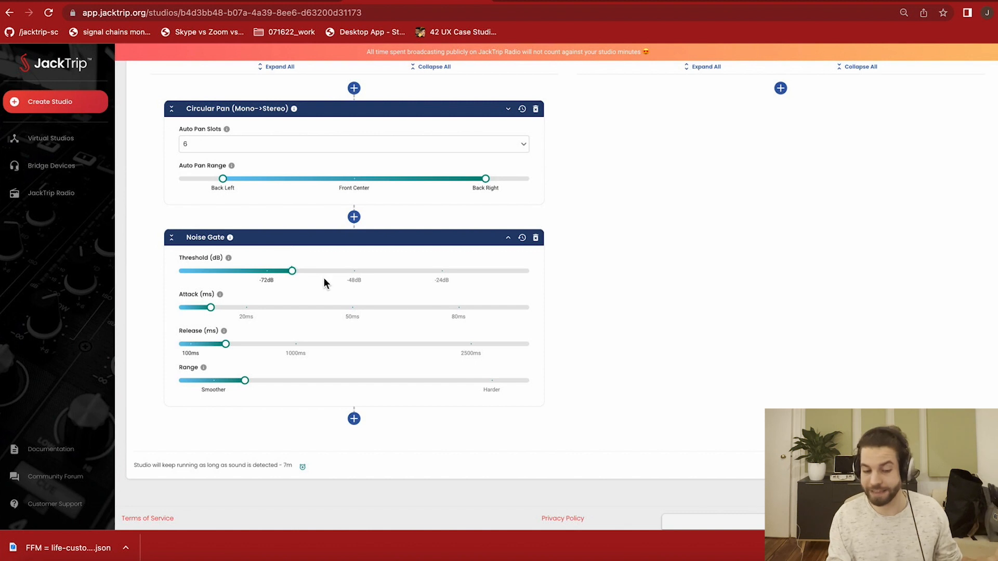
mouse_move(360, 266)
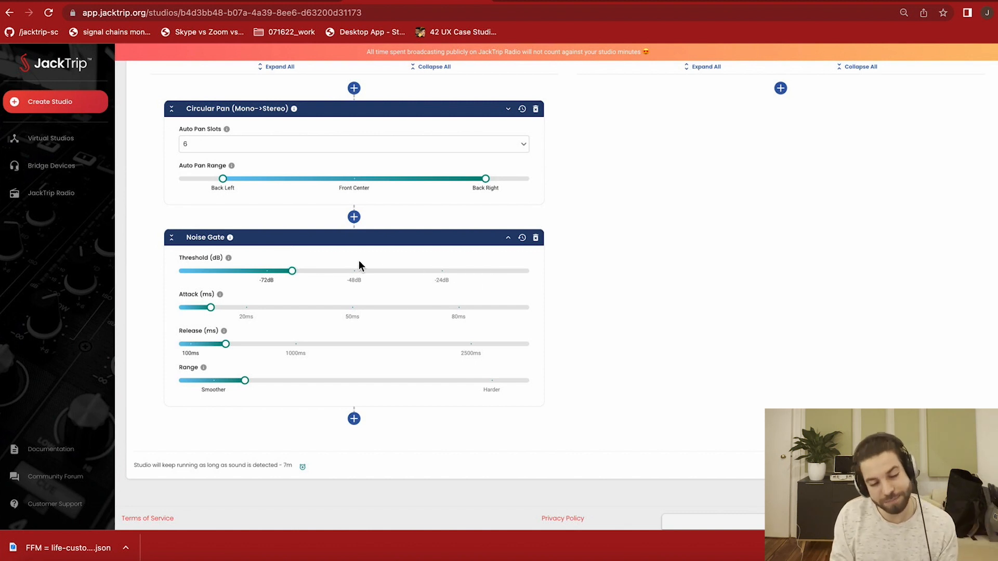
left_click_drag(293, 270, 334, 271)
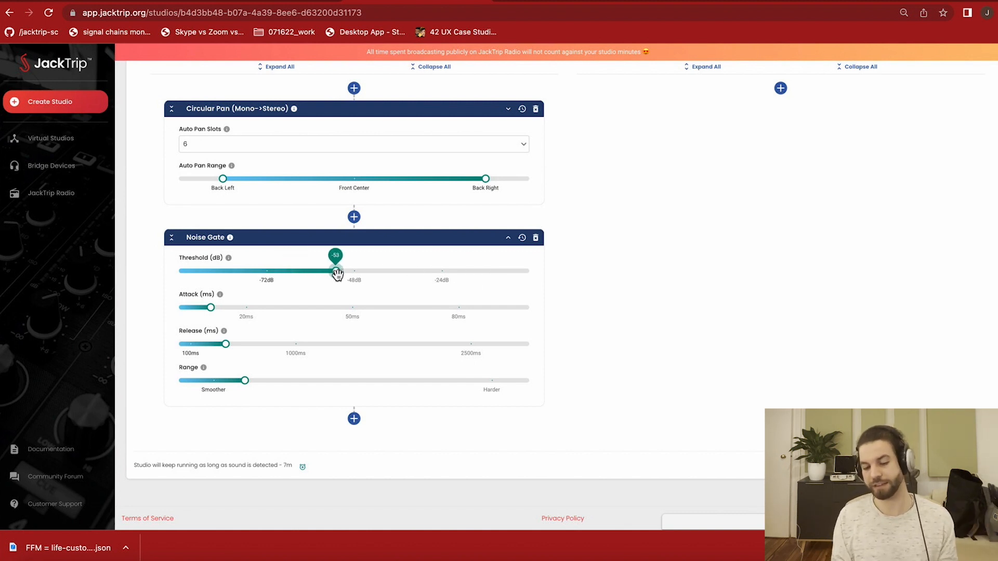
left_click_drag(336, 270, 350, 270)
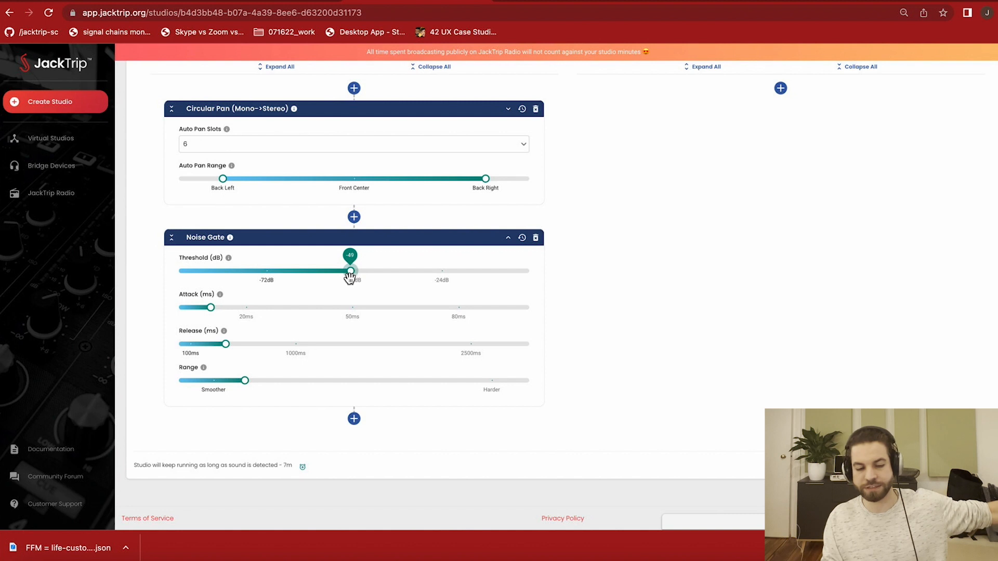
left_click_drag(353, 271, 255, 270)
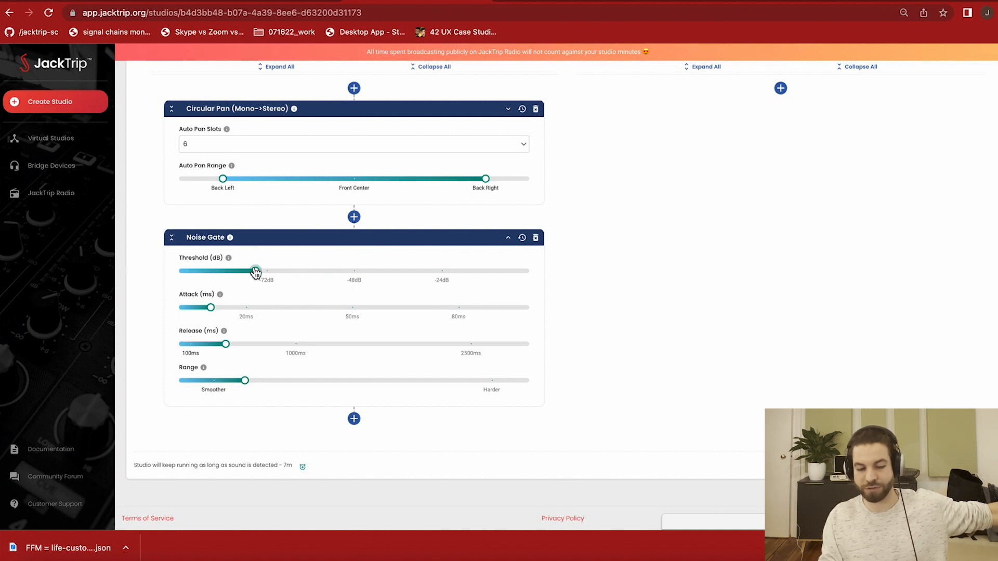
left_click_drag(254, 270, 258, 270)
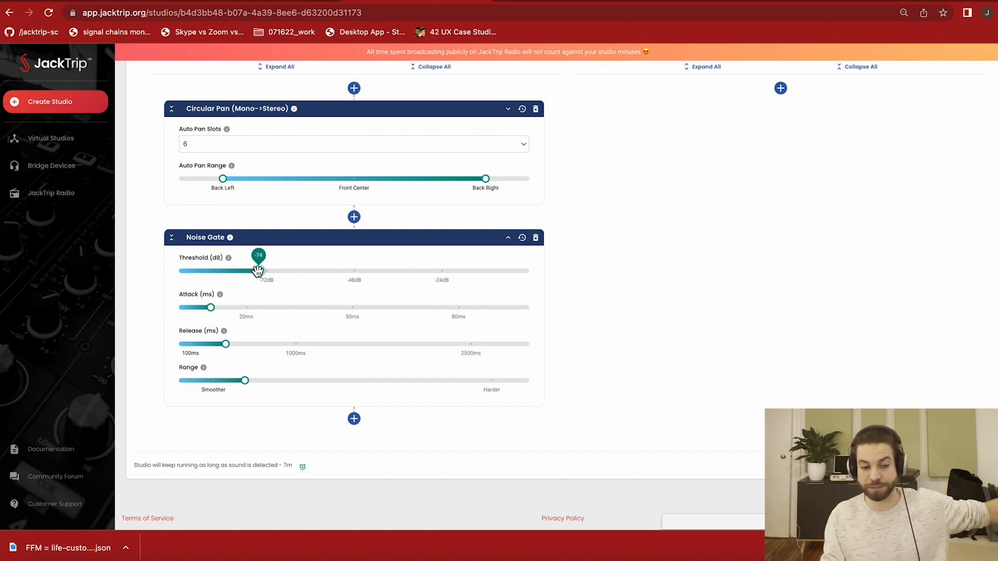
mouse_move(258, 270)
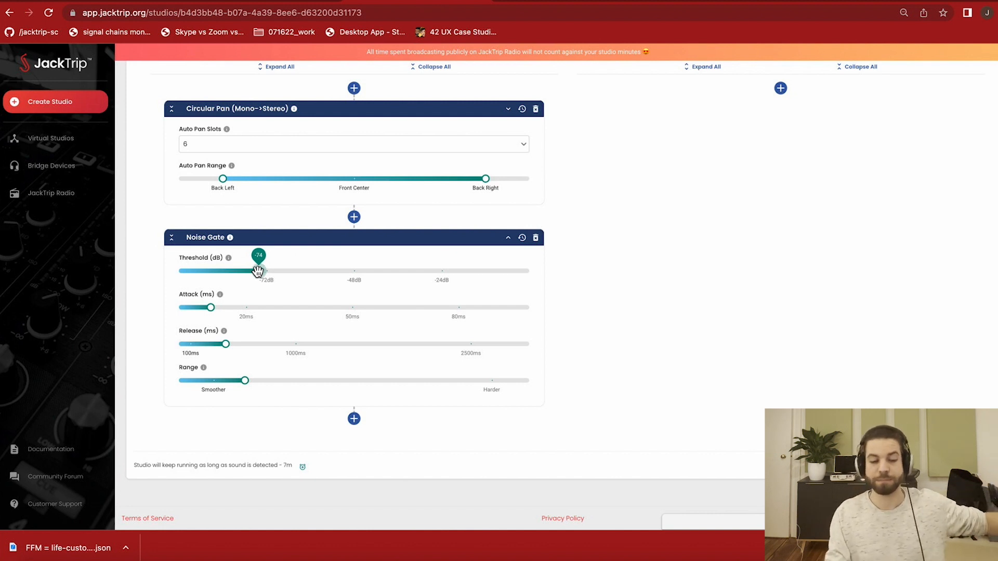
left_click_drag(258, 270, 266, 270)
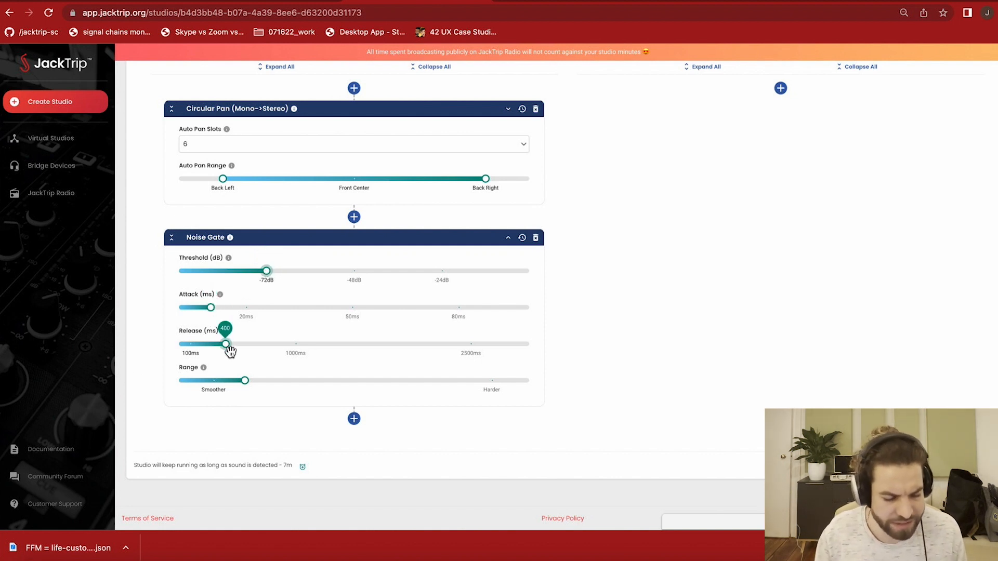
Step: Nudge the Noise Gate range slightly toward harder
left_click_drag(245, 381, 257, 380)
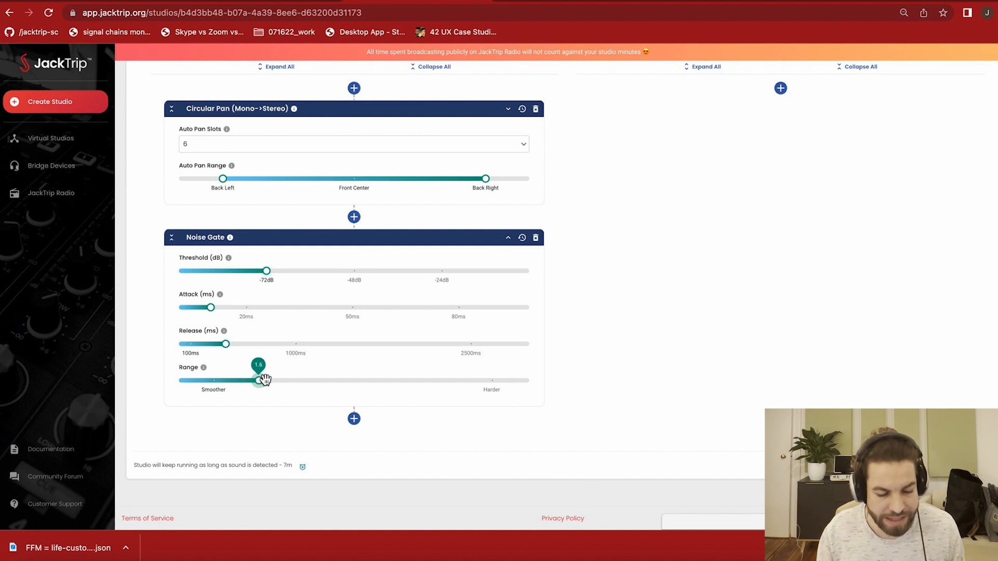
left_click_drag(257, 381, 249, 381)
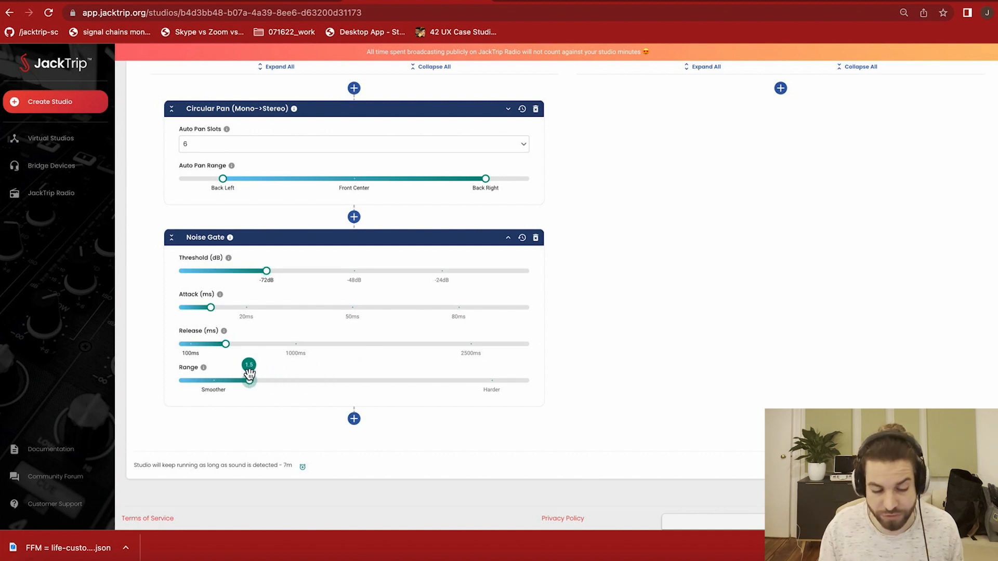
left_click_drag(249, 381, 257, 381)
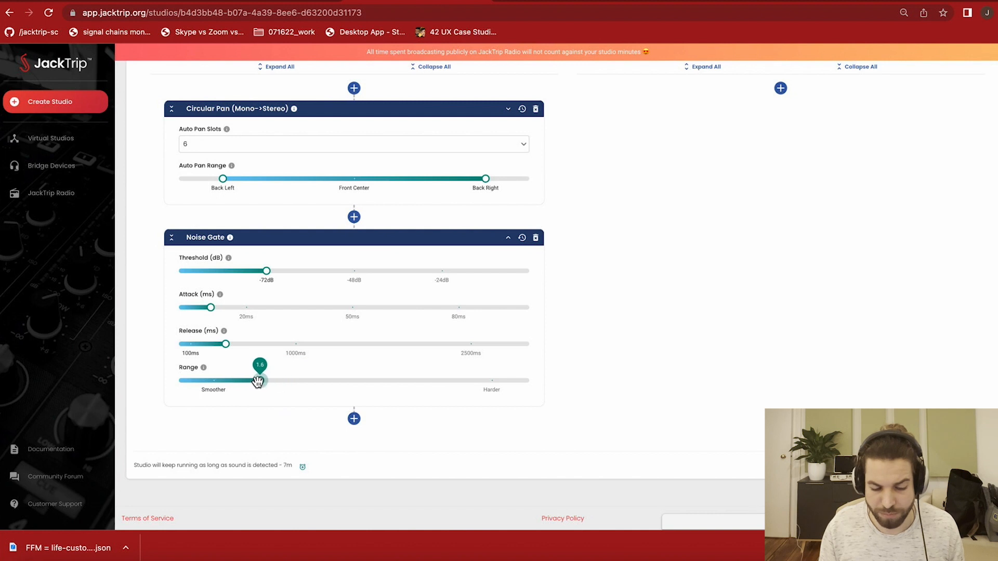
left_click_drag(258, 380, 275, 381)
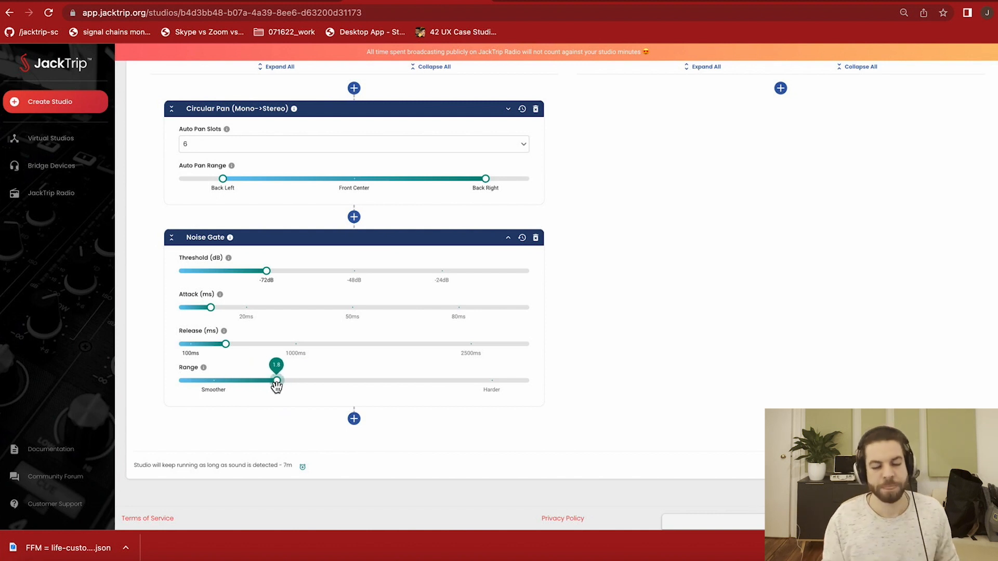
left_click_drag(277, 381, 254, 381)
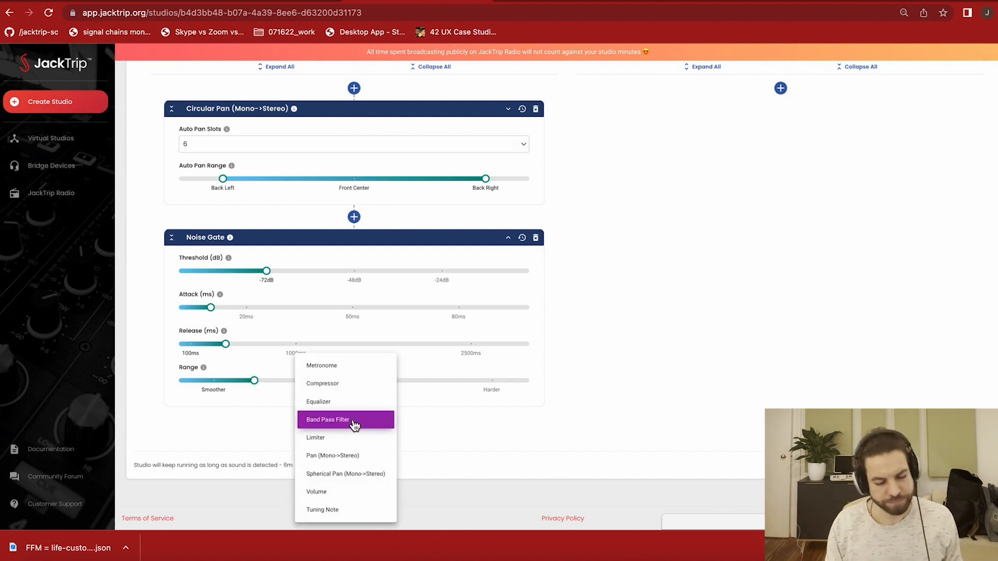
mouse_move(342, 384)
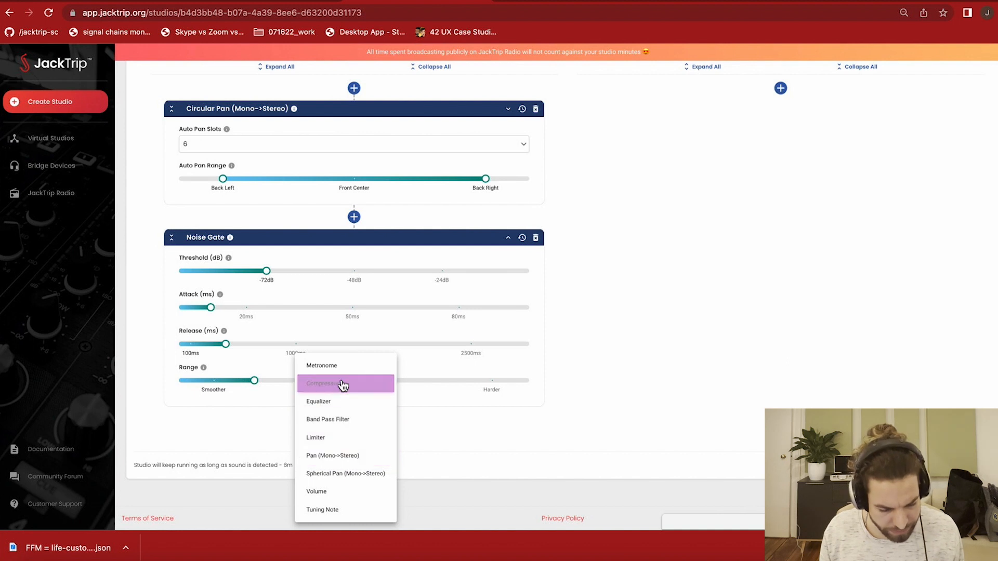
Step: Add a Compressor after the Noise Gate and set its threshold near -24 dB
left_click(343, 384)
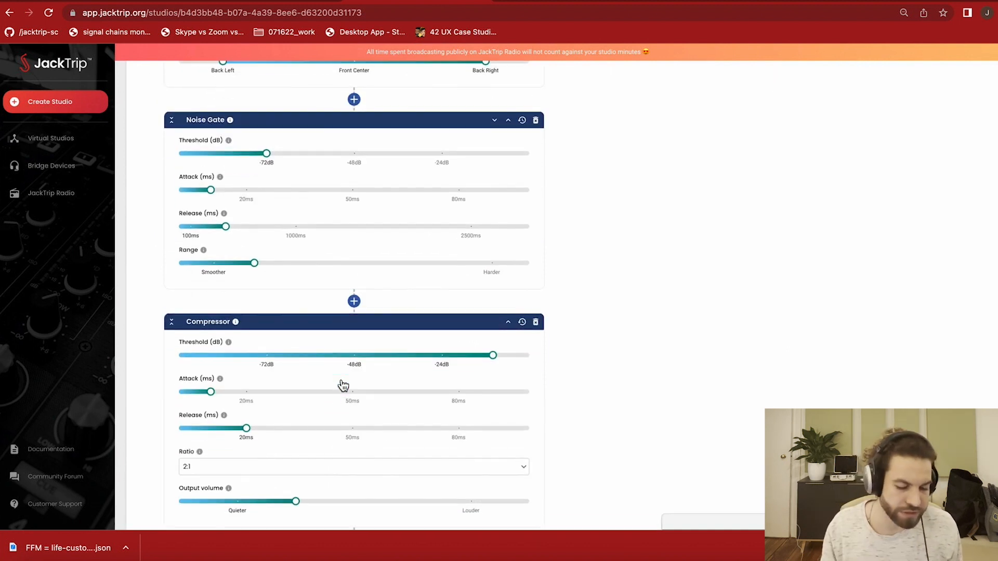
scroll("down", 3)
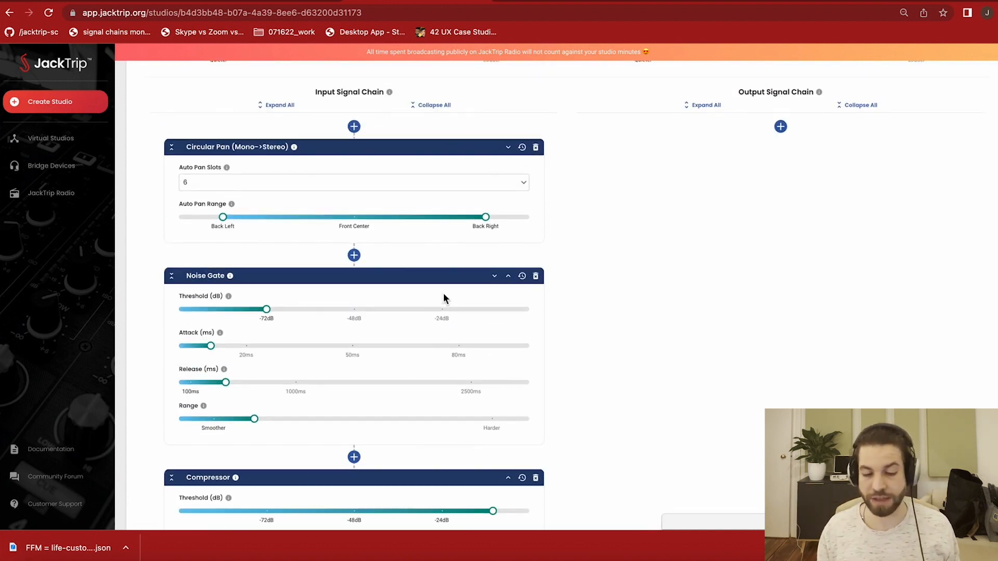
left_click(781, 126)
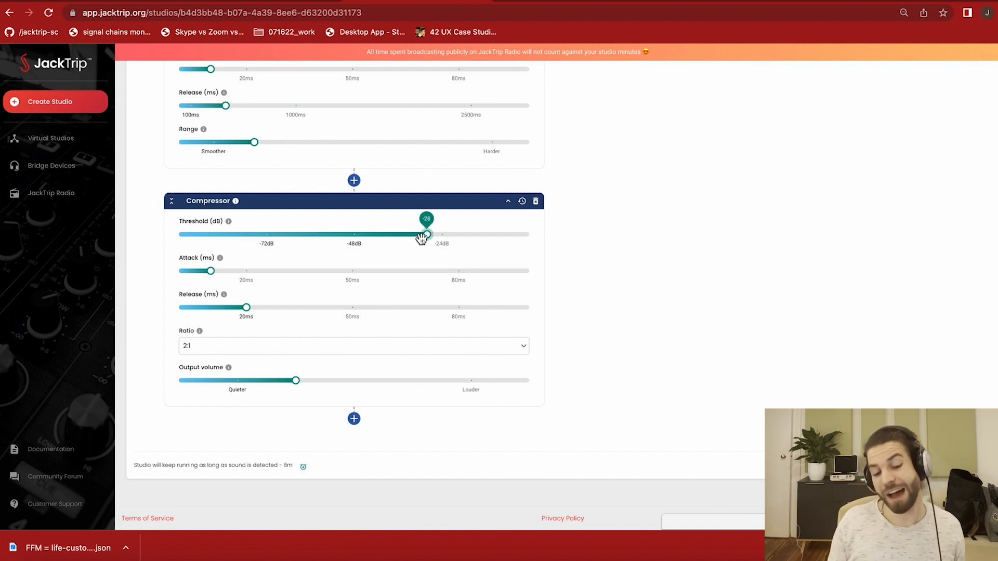
left_click_drag(425, 234, 435, 234)
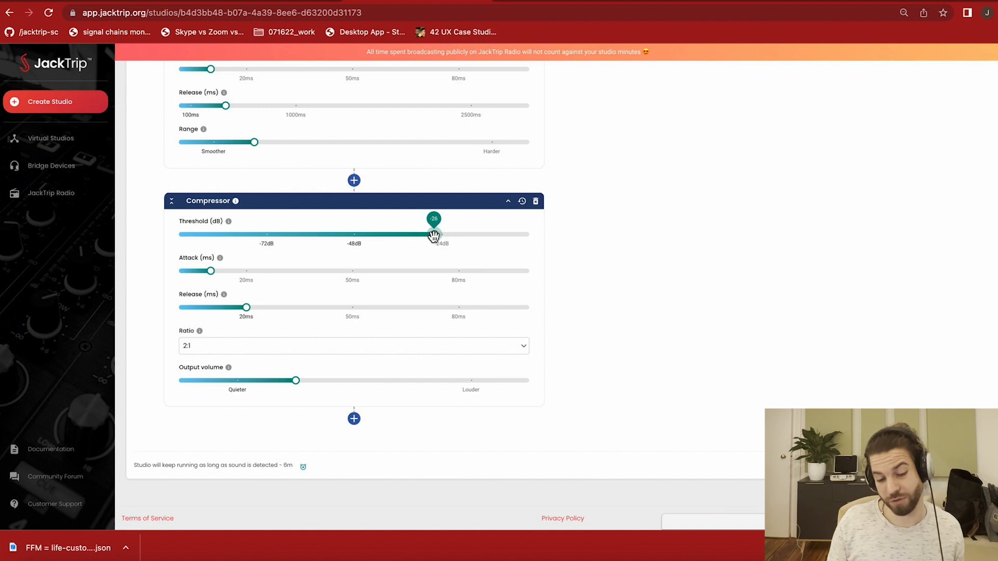
left_click_drag(434, 234, 451, 234)
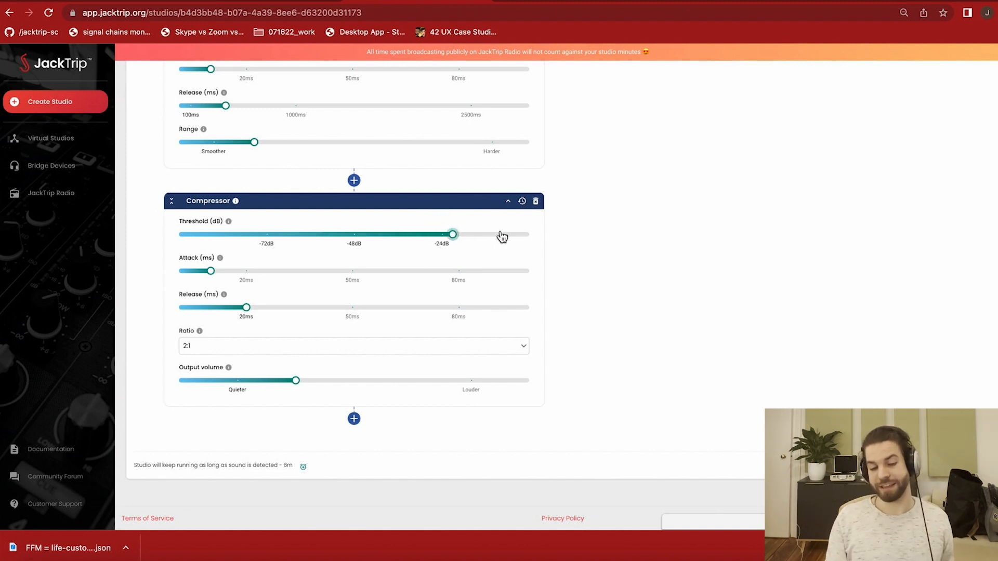
mouse_move(495, 237)
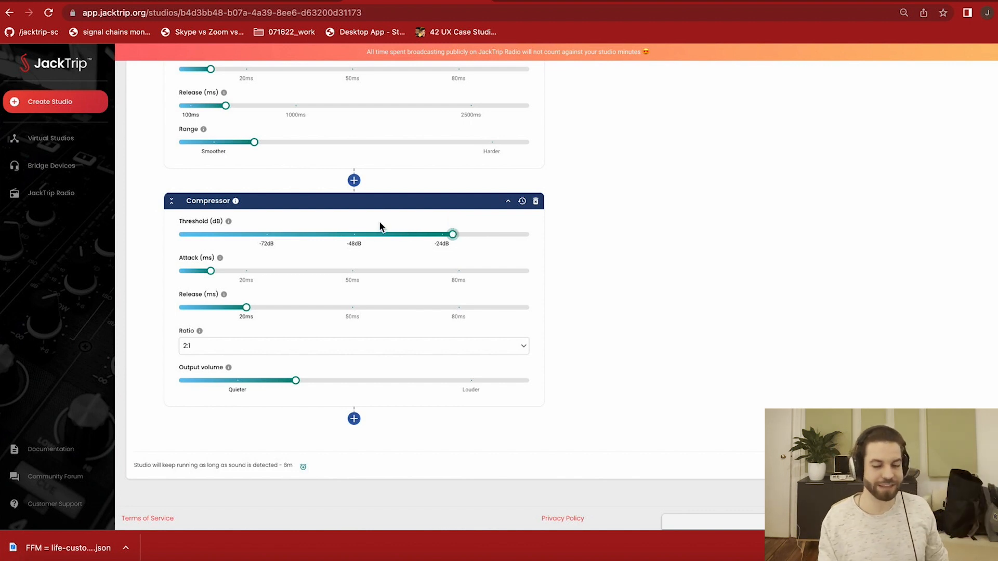
mouse_move(384, 217)
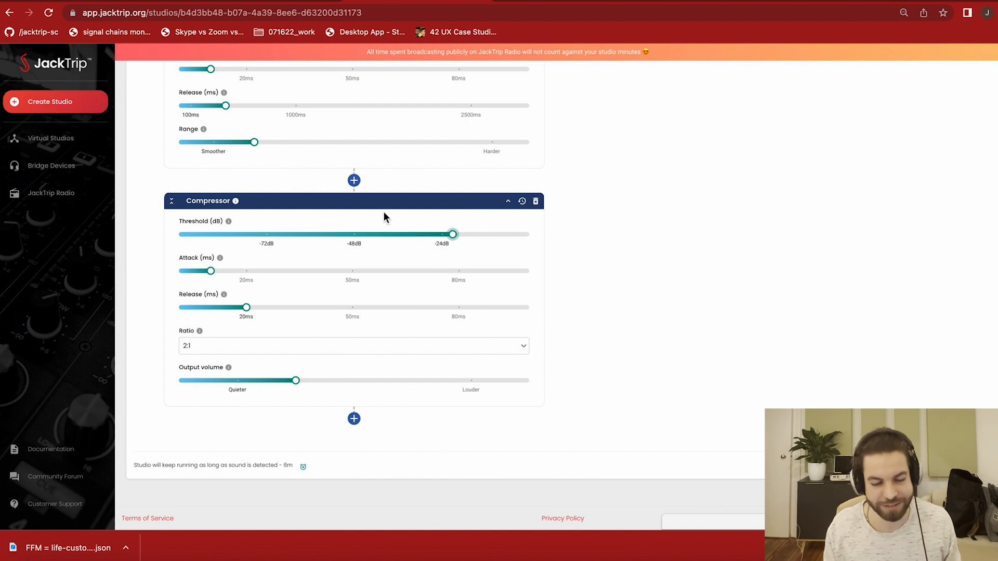
mouse_move(408, 274)
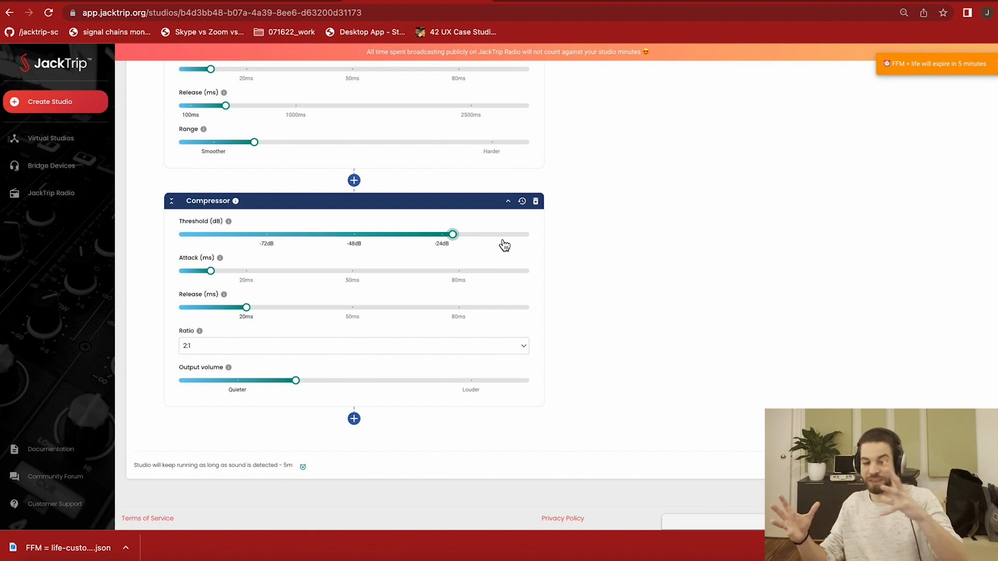
mouse_move(268, 323)
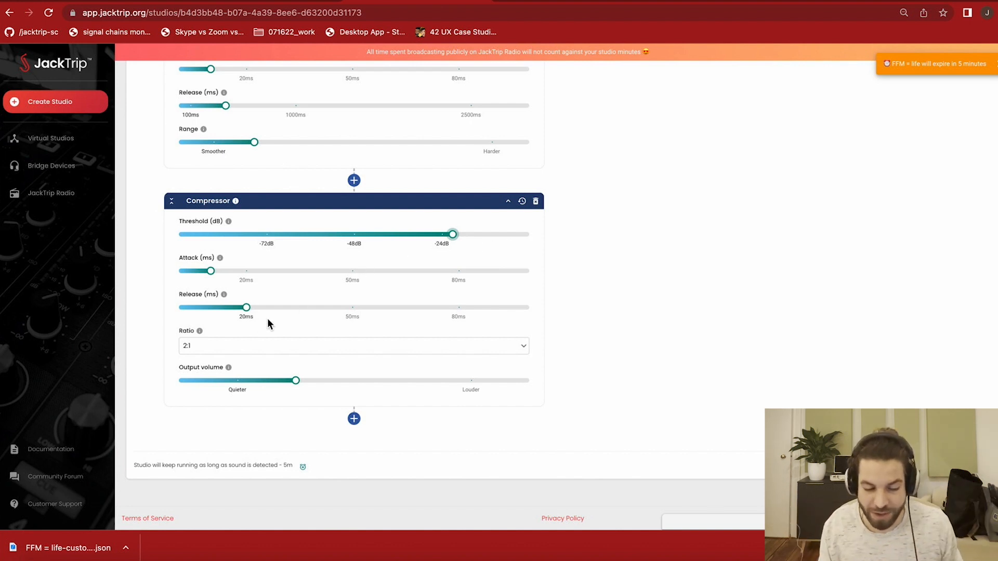
Step: Set the input Compressor ratio to 6:1 and its attack to about 20 ms
left_click(354, 345)
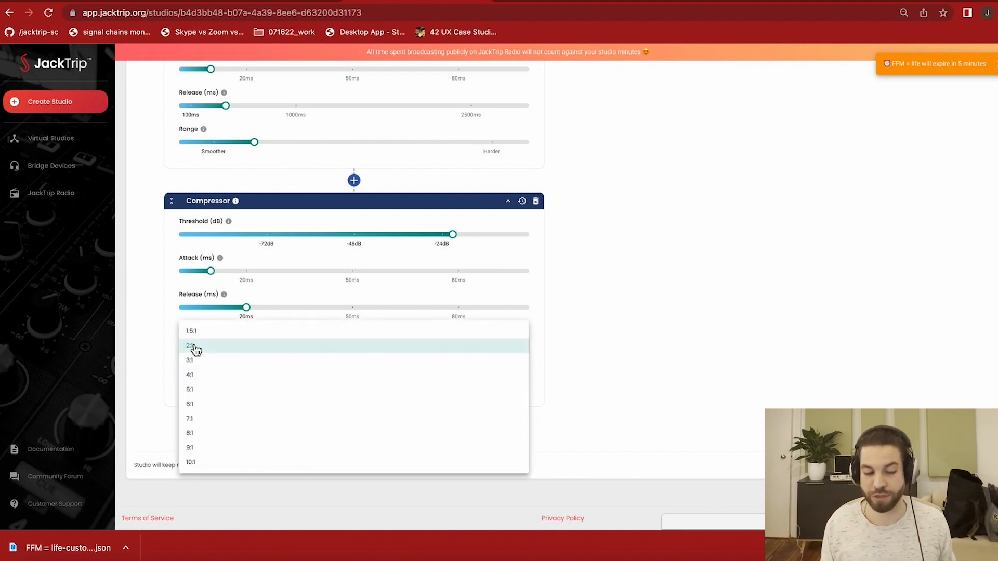
left_click(191, 345)
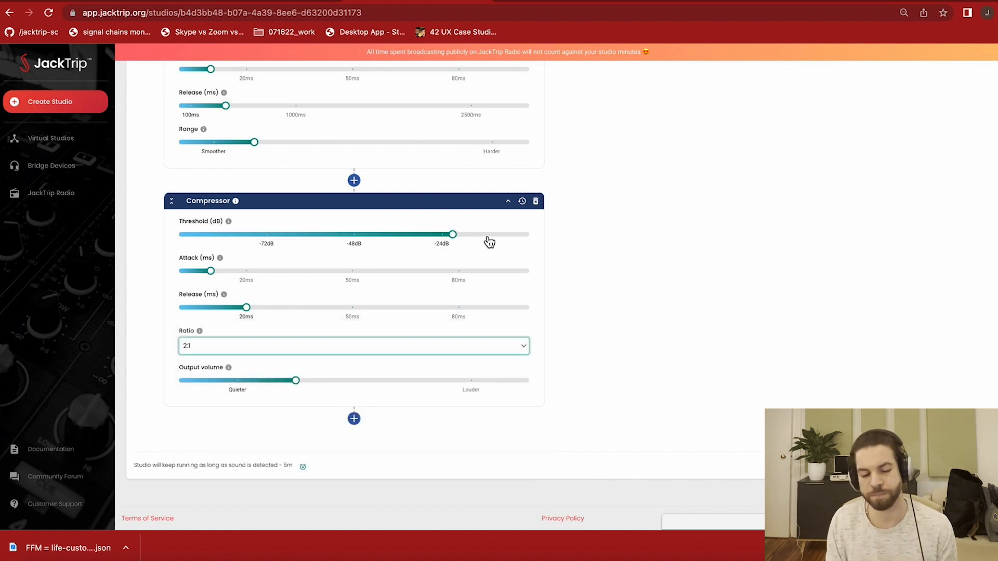
left_click(352, 345)
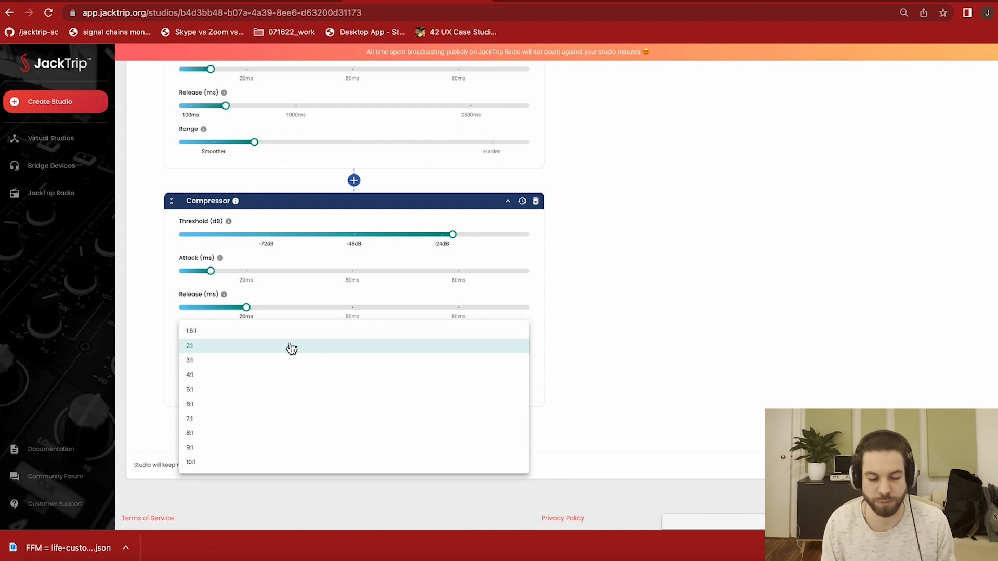
left_click(189, 403)
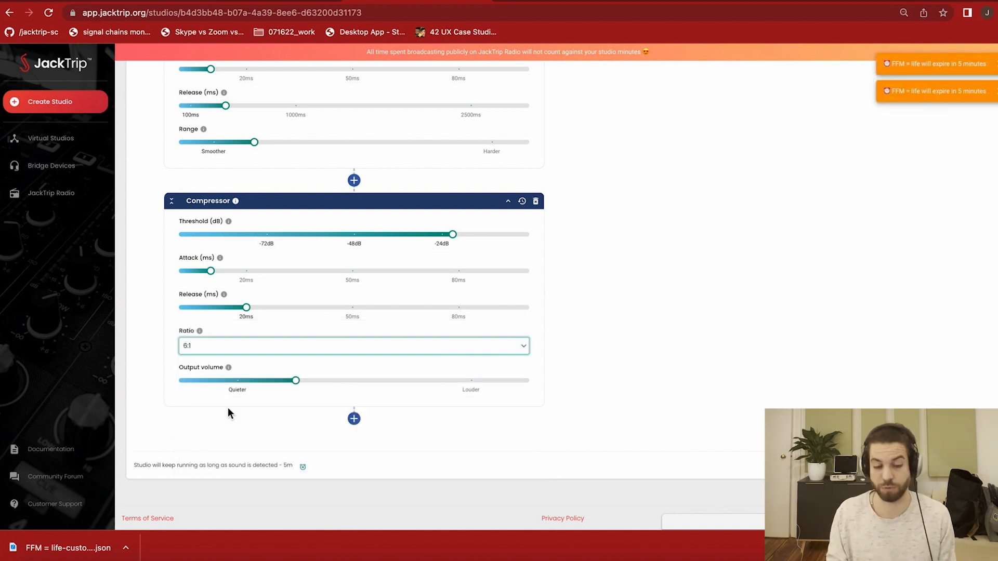
left_click(452, 234)
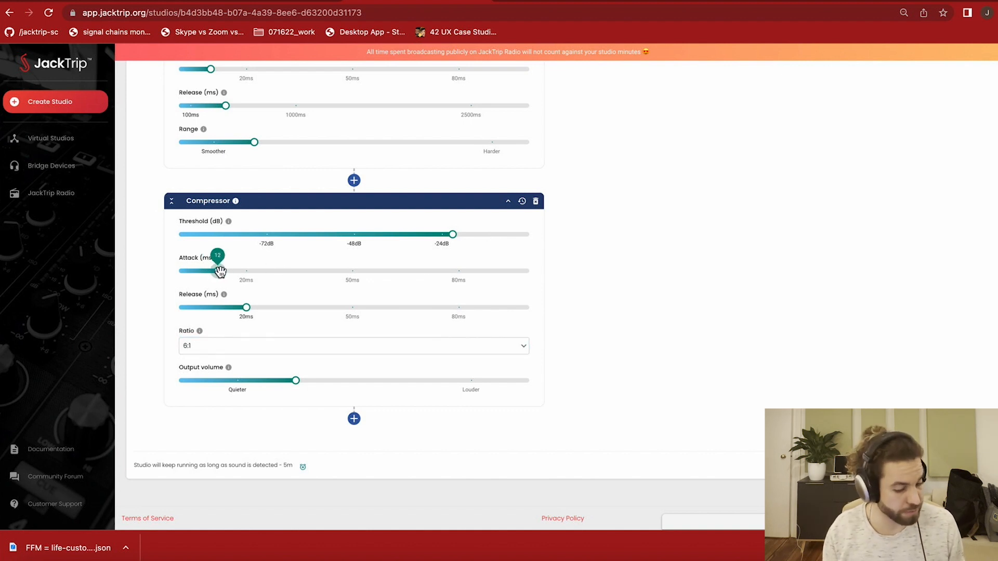
left_click_drag(213, 270, 247, 270)
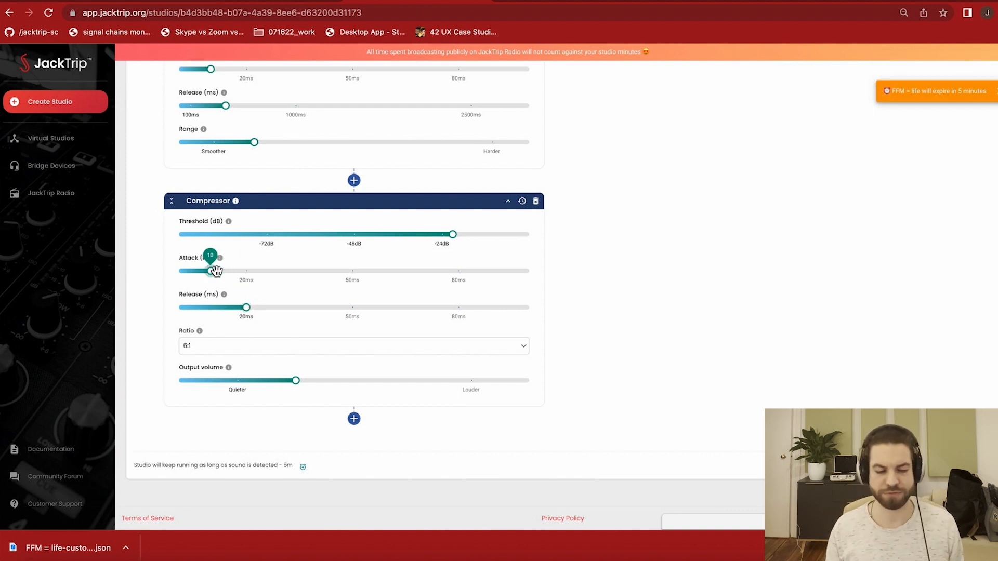
left_click_drag(210, 270, 248, 271)
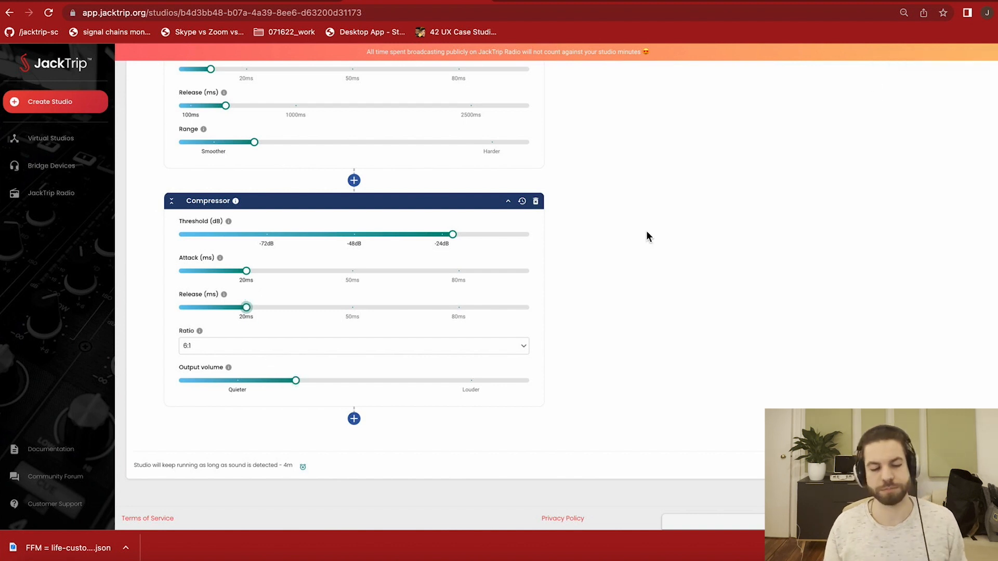
mouse_move(464, 226)
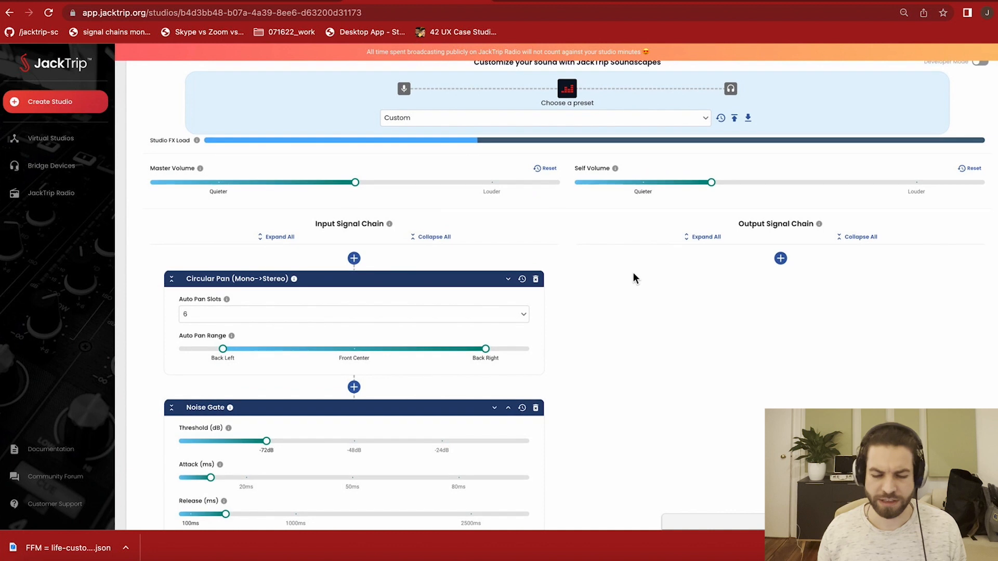
Step: Add Compressor and Limiter to the output chain, with the Limiter attack at its minimum
left_click(779, 259)
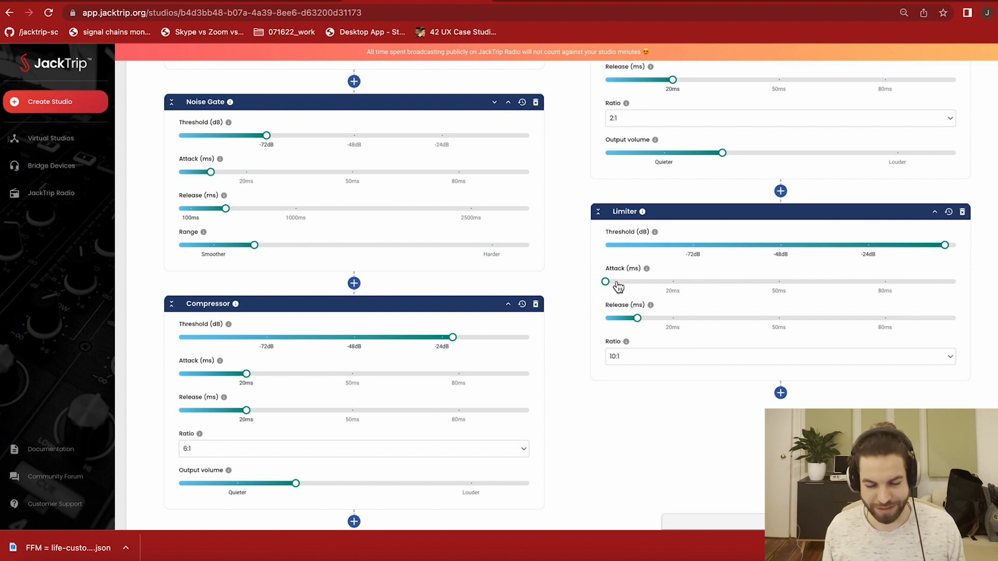
left_click_drag(605, 281, 673, 282)
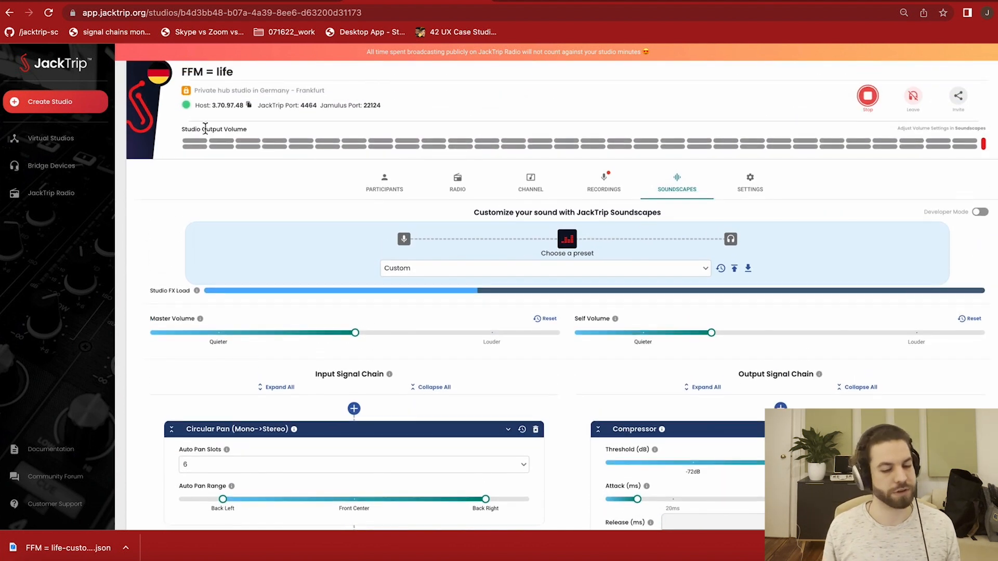
double_click(191, 129)
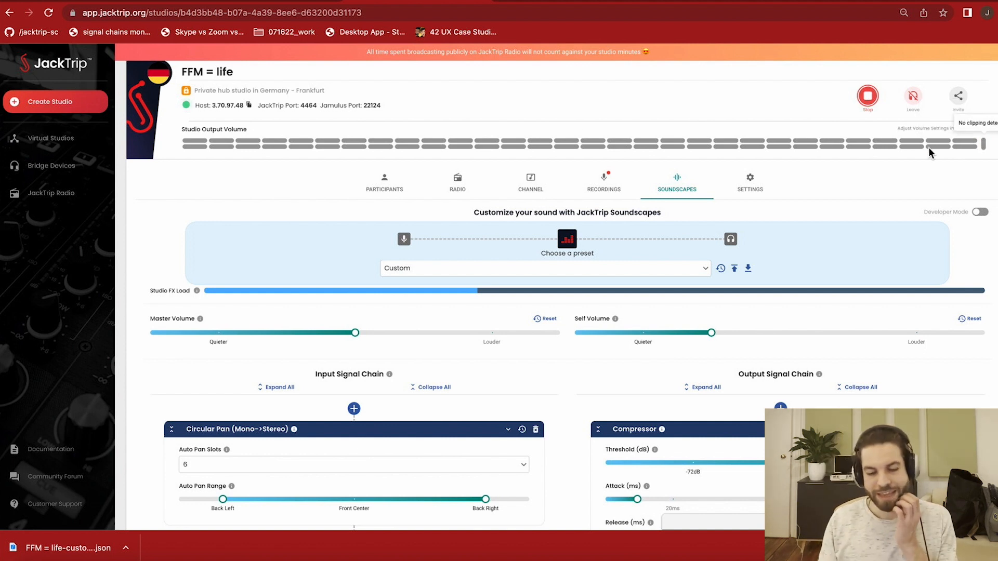
scroll("down", 3)
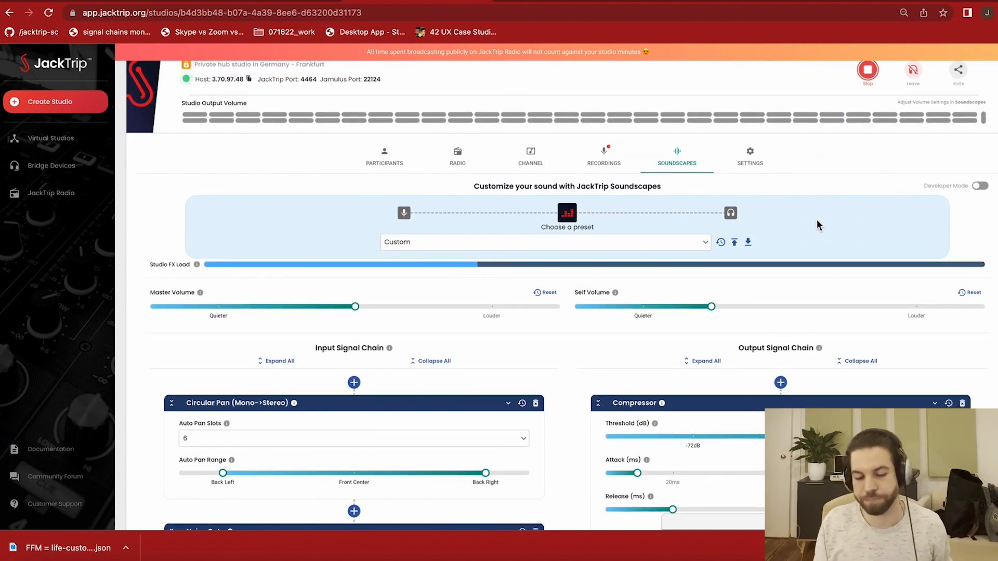
scroll("down", 3)
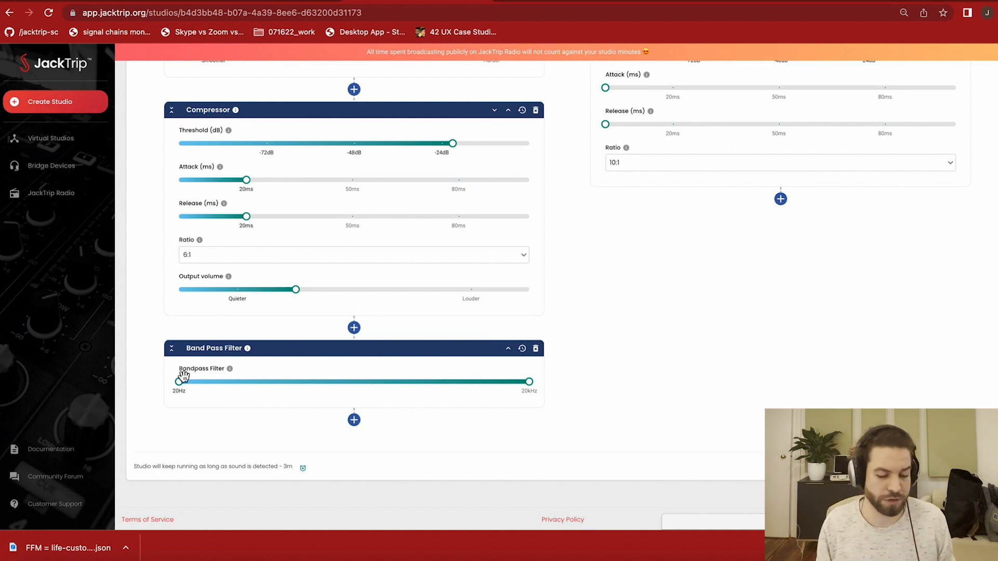
Step: Sweep the Band Pass Filter's low cutoff up to about 86 Hz and back near 20 Hz
left_click_drag(178, 382, 211, 383)
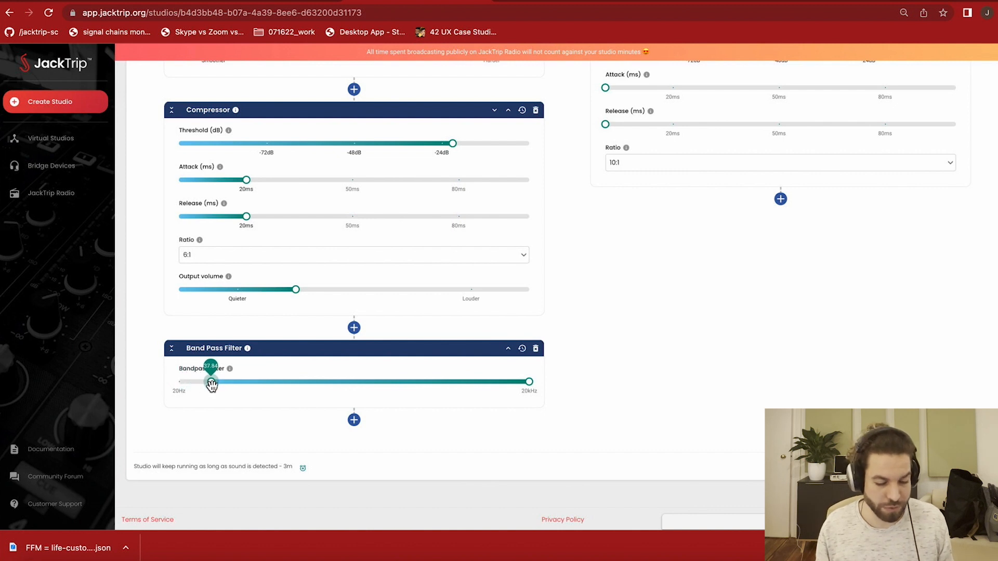
left_click_drag(211, 382, 252, 382)
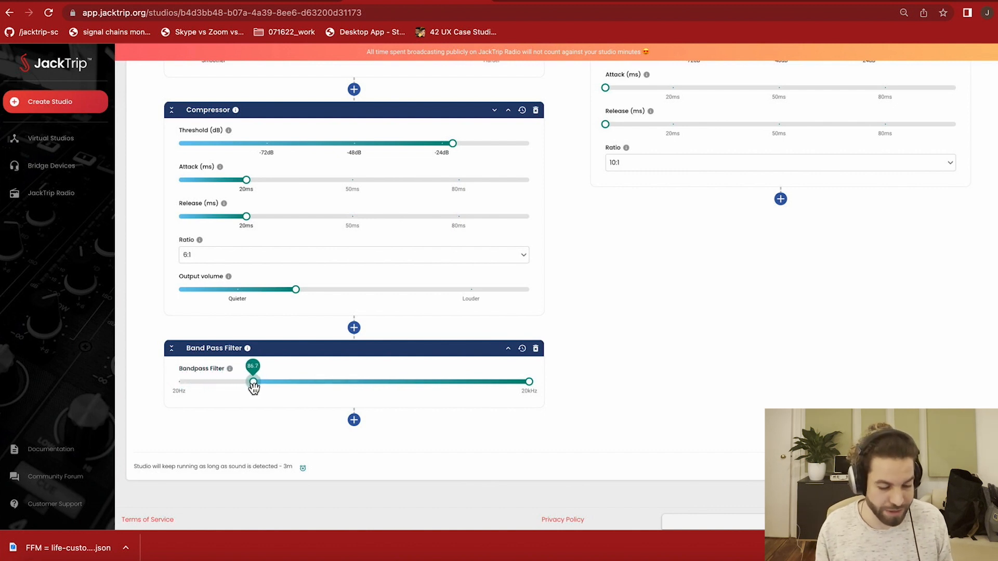
left_click_drag(252, 382, 259, 382)
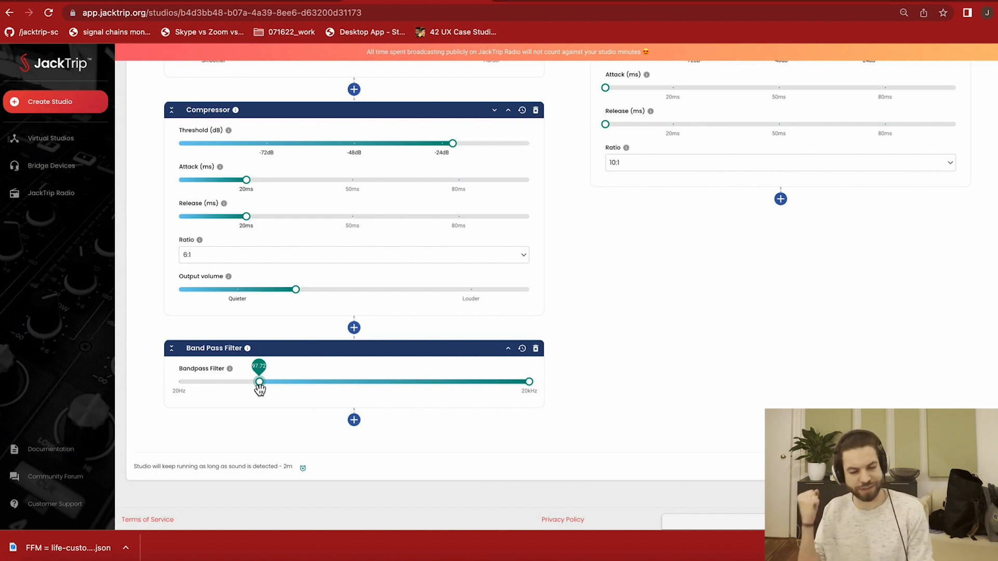
left_click_drag(259, 381, 186, 381)
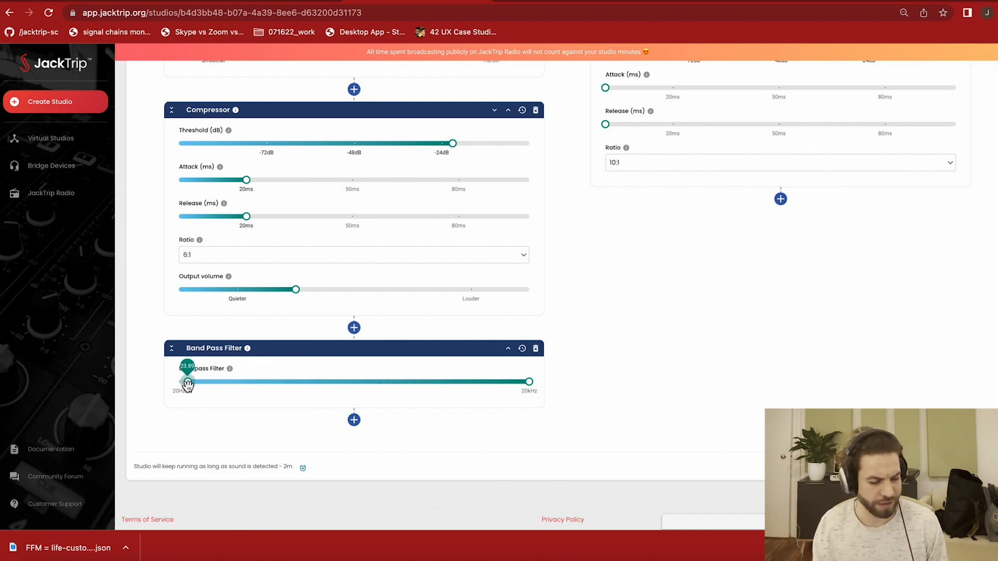
left_click_drag(187, 382, 185, 381)
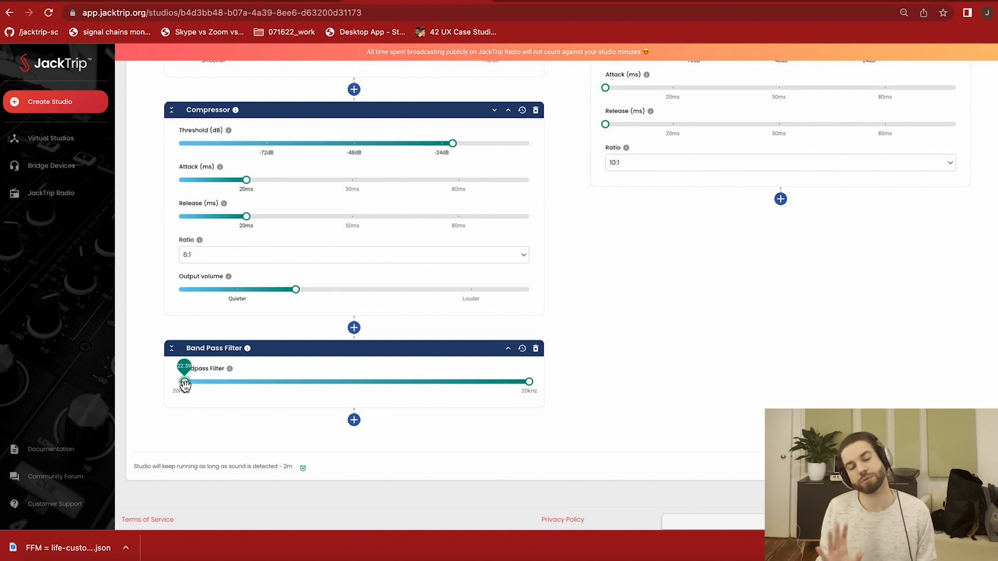
left_click_drag(185, 382, 528, 381)
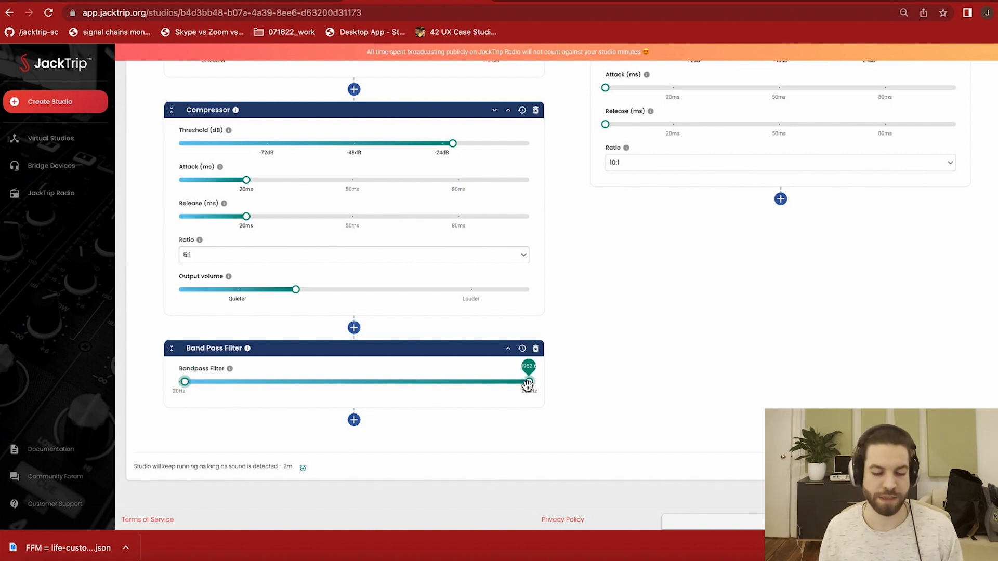
Step: Sweep the Band Pass Filter's high cutoff down and back up toward 20 kHz
left_click_drag(528, 381, 503, 382)
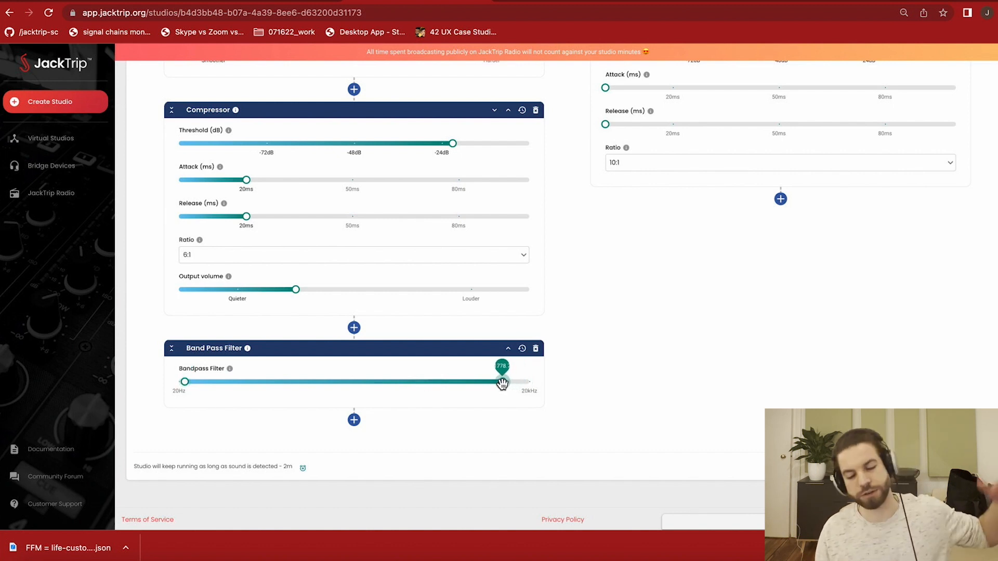
left_click_drag(501, 382, 480, 381)
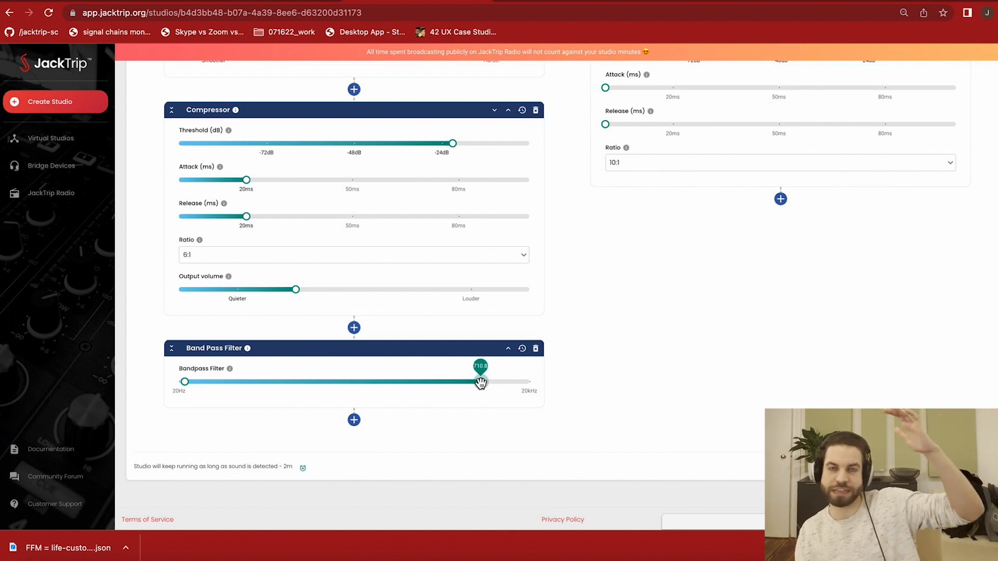
left_click_drag(480, 382, 474, 382)
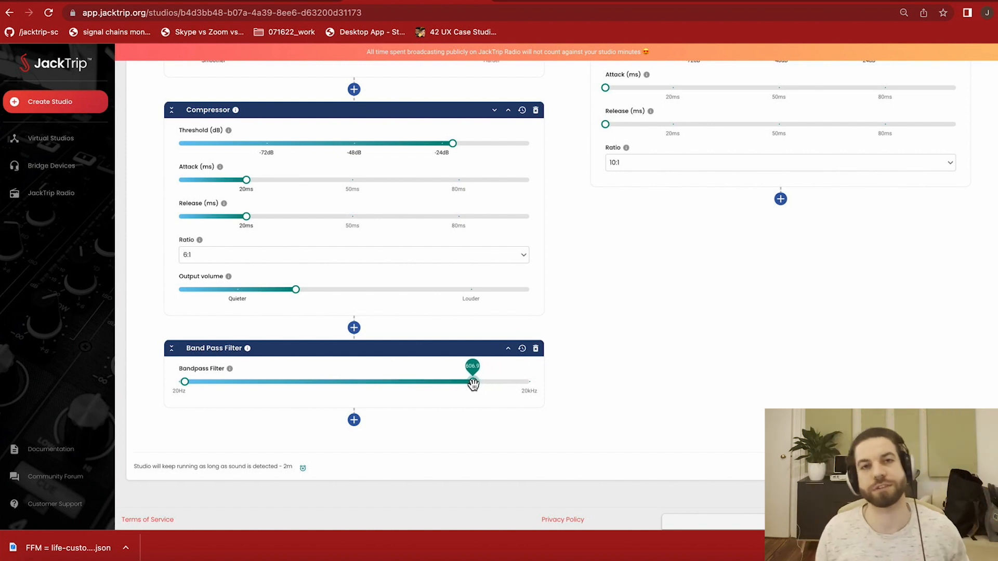
left_click_drag(471, 382, 528, 381)
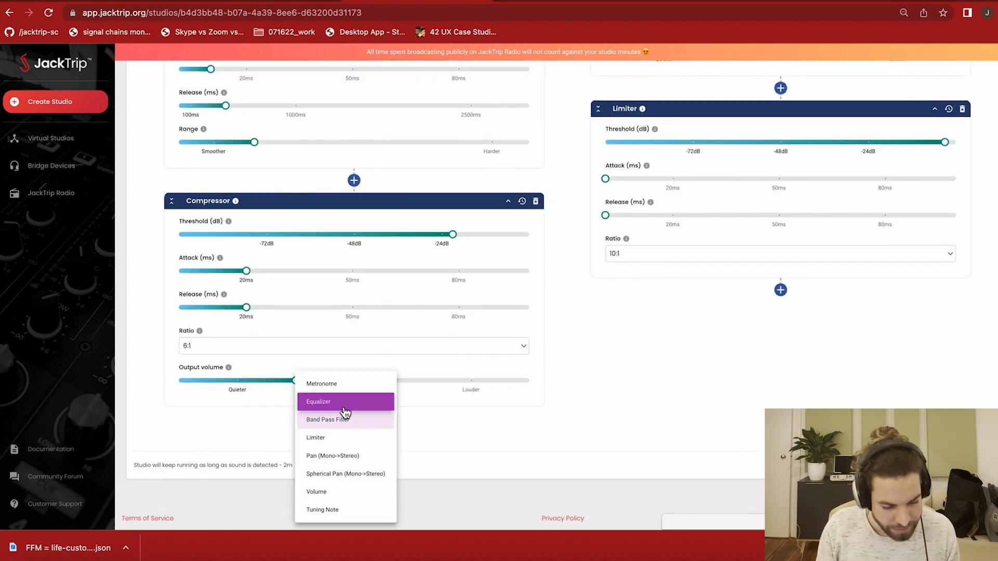
Step: Add an Equalizer after the Compressor and set its frequency near 300 Hz
left_click(318, 402)
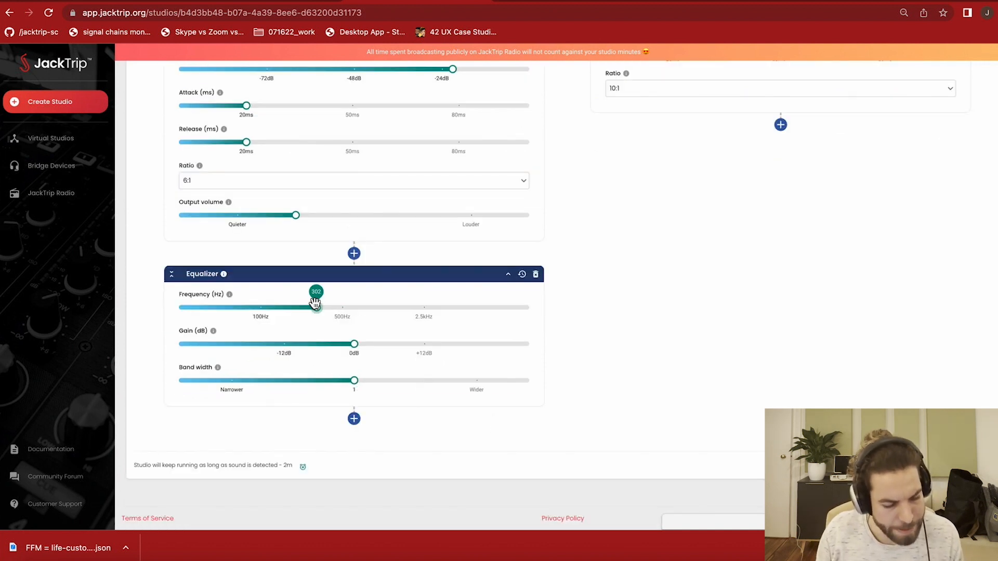
left_click_drag(316, 308, 380, 307)
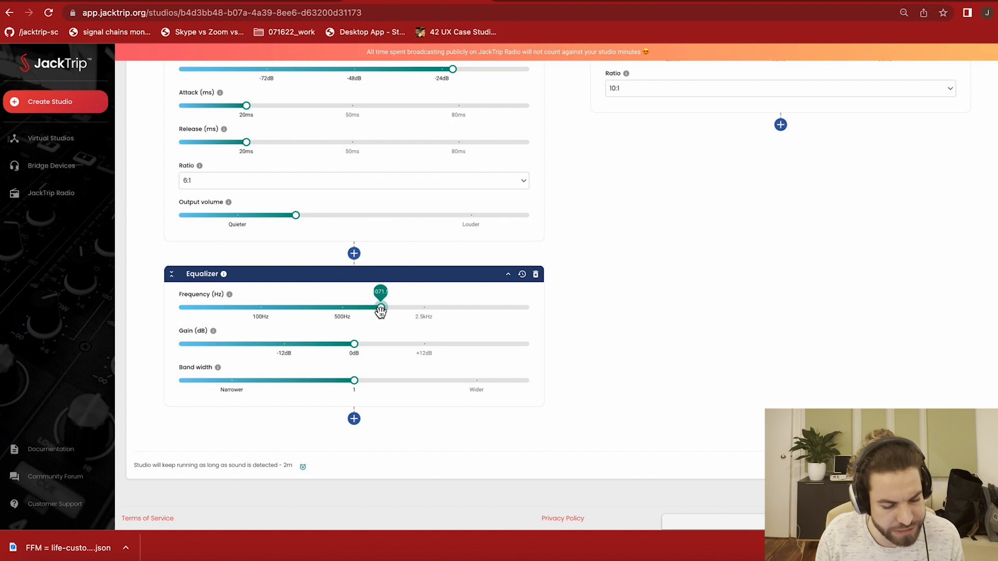
left_click_drag(380, 308, 376, 299)
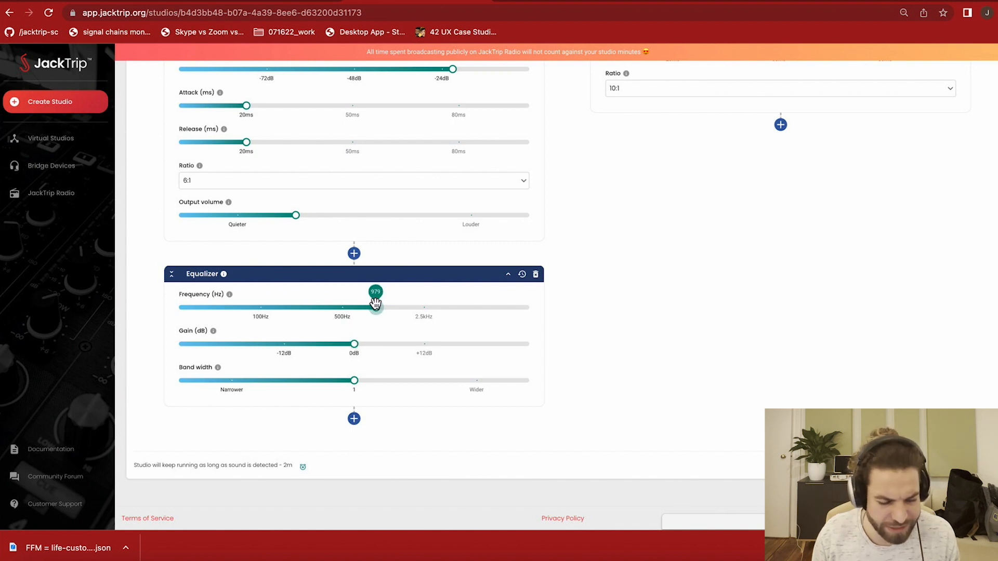
left_click_drag(375, 306, 302, 308)
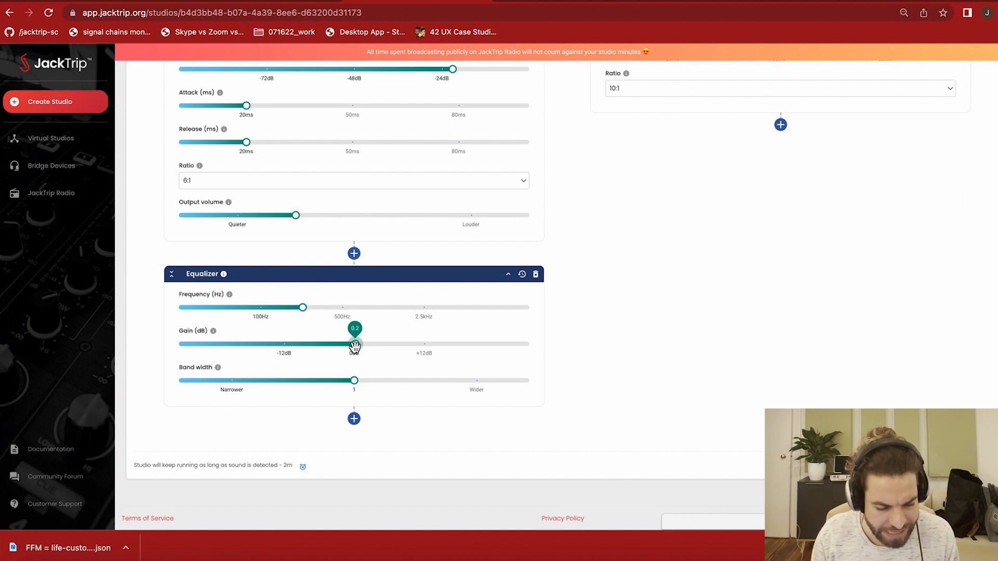
Step: Cut the Equalizer gain to about -4.8 dB and set its band width toward Wider
left_click_drag(353, 344, 325, 344)
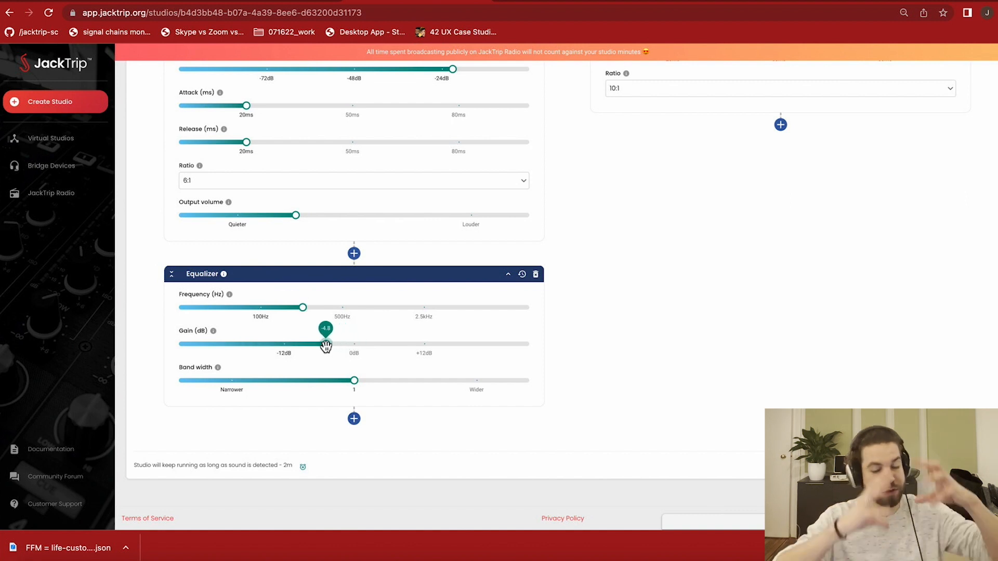
left_click_drag(325, 344, 324, 344)
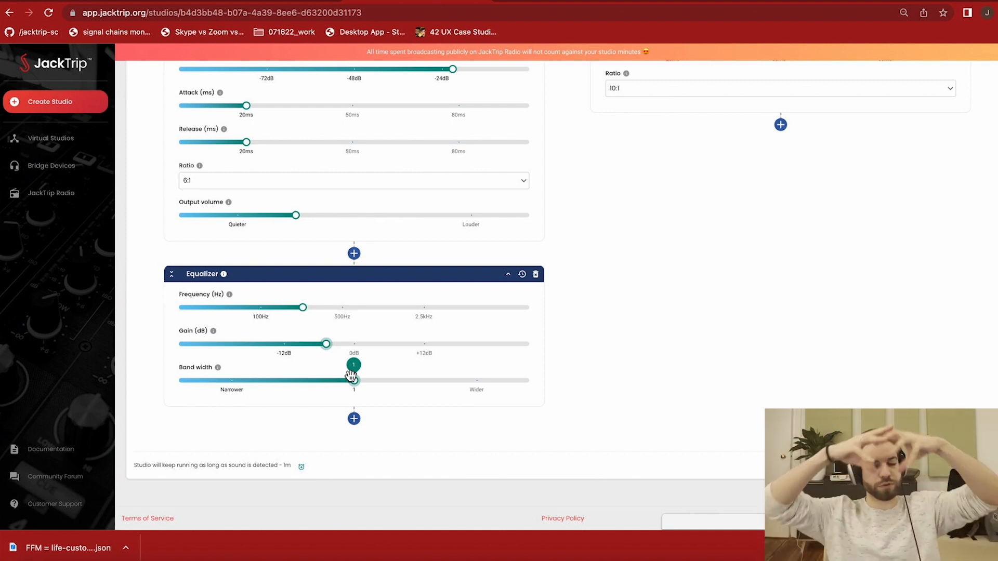
left_click_drag(353, 380, 265, 380)
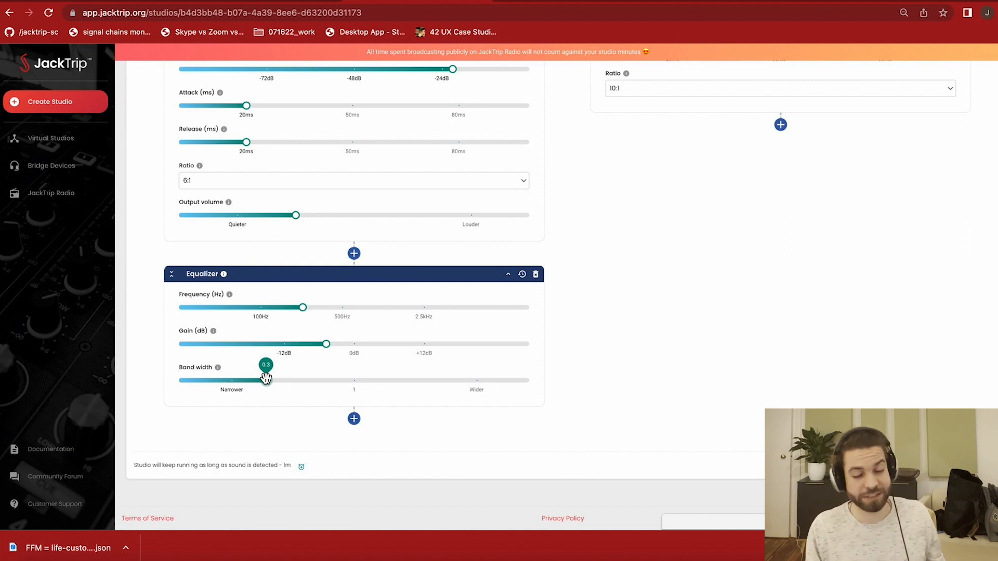
left_click_drag(265, 380, 403, 381)
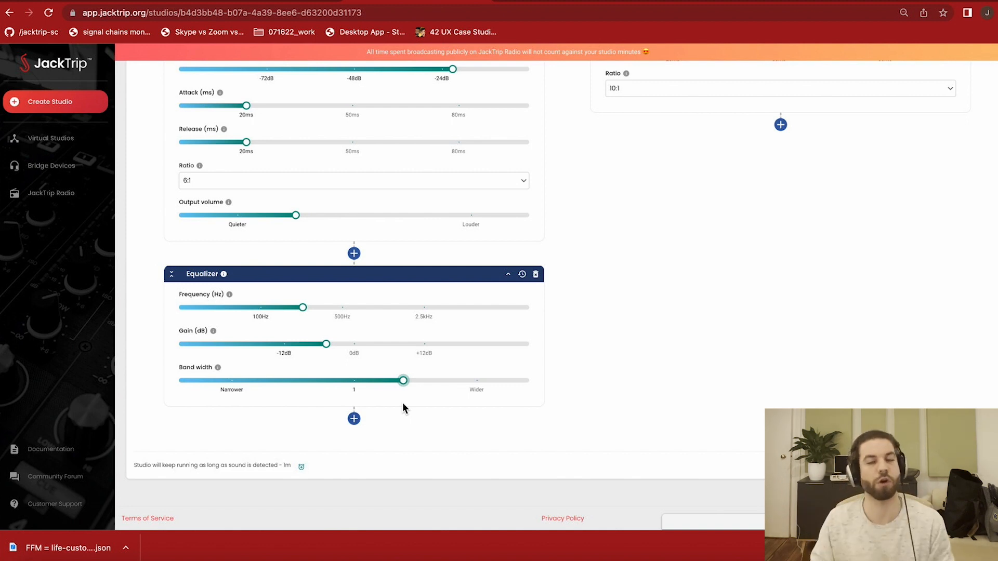
Step: Add a Volume stage after the Equalizer, nudged slightly louder, and show the effects to add next
scroll("down", 3)
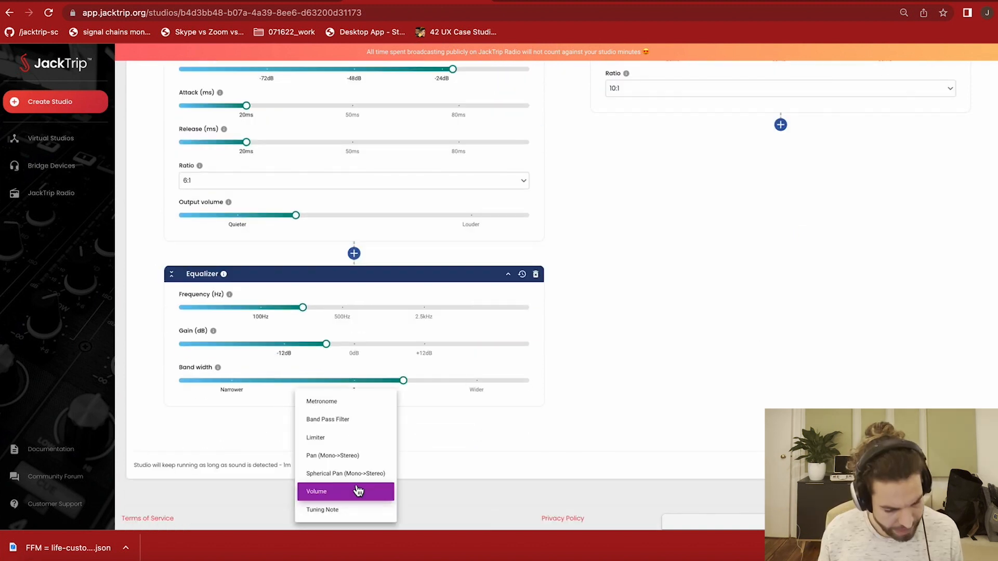
left_click(316, 492)
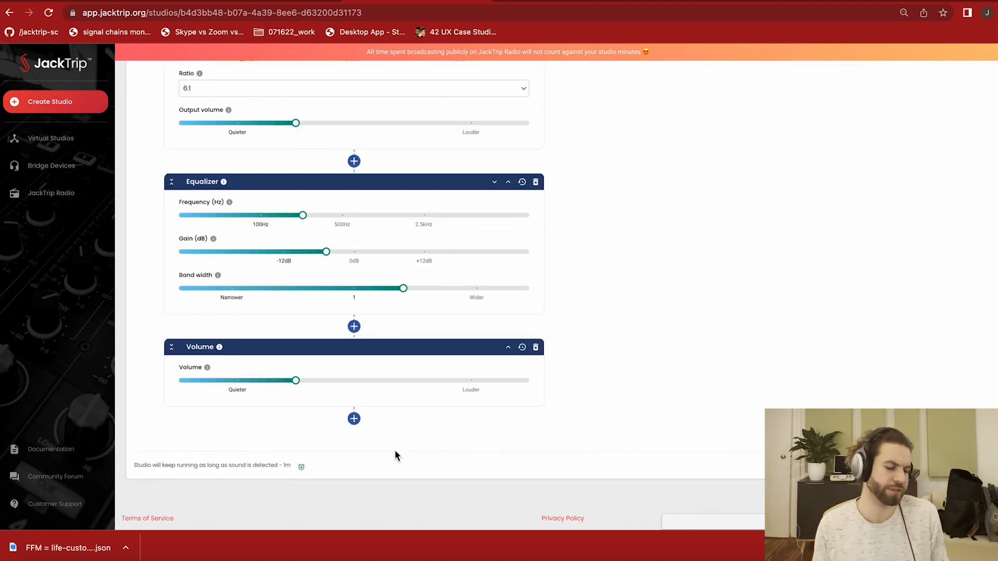
left_click_drag(294, 380, 214, 380)
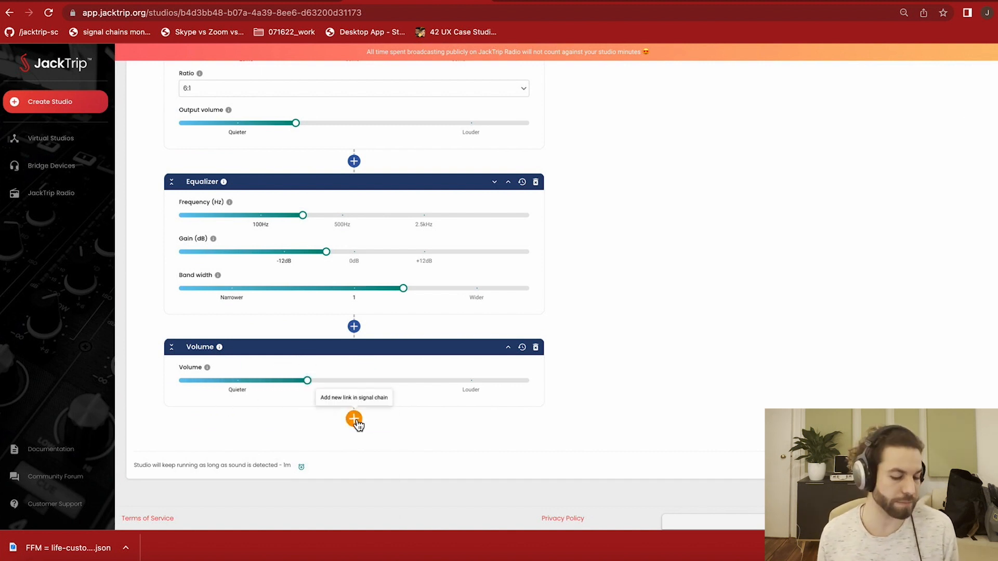
left_click(353, 419)
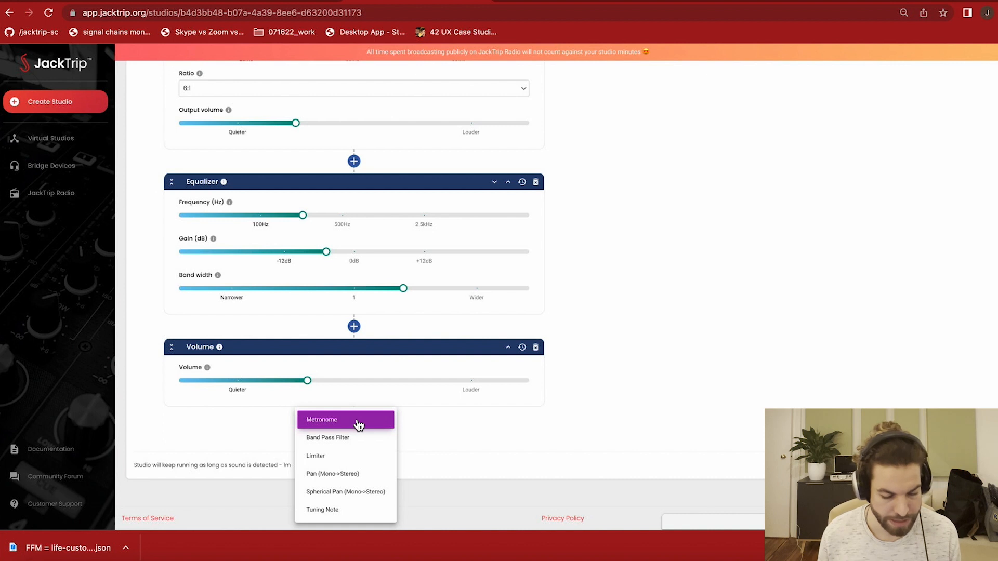
mouse_move(353, 474)
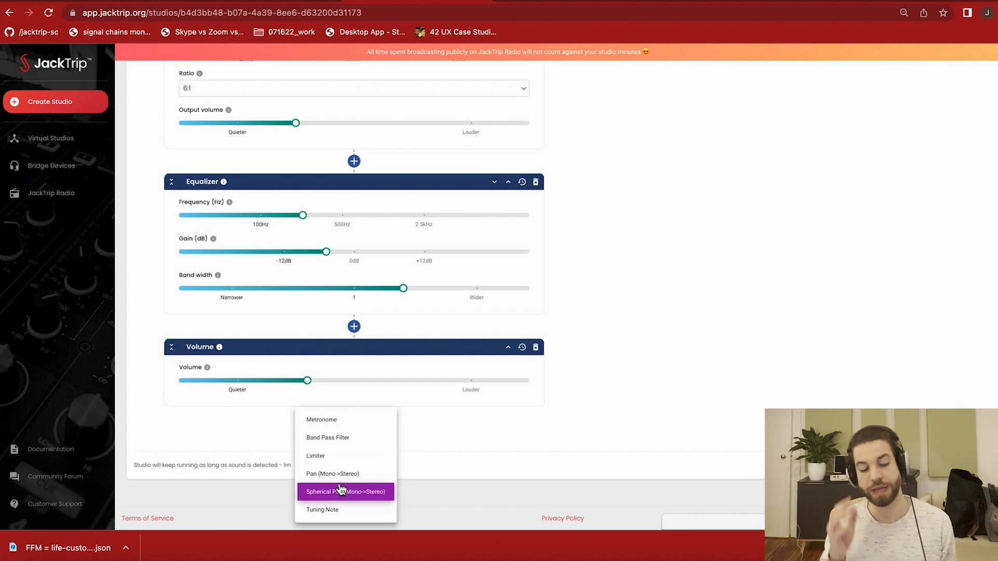
mouse_move(327, 438)
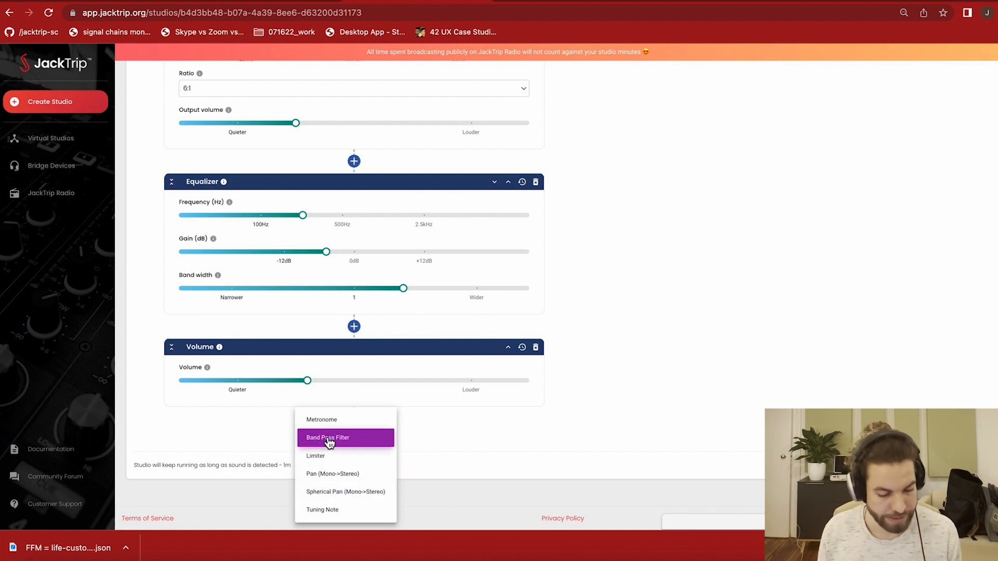
Step: Add a Metronome after Volume at about 117 BPM with its volume near minimum
left_click(321, 419)
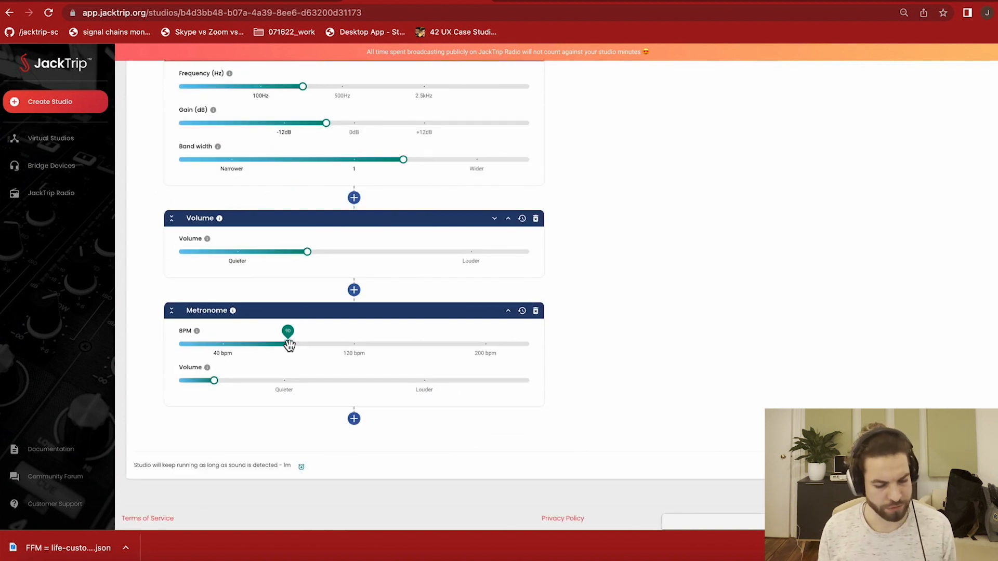
left_click_drag(288, 344, 373, 344)
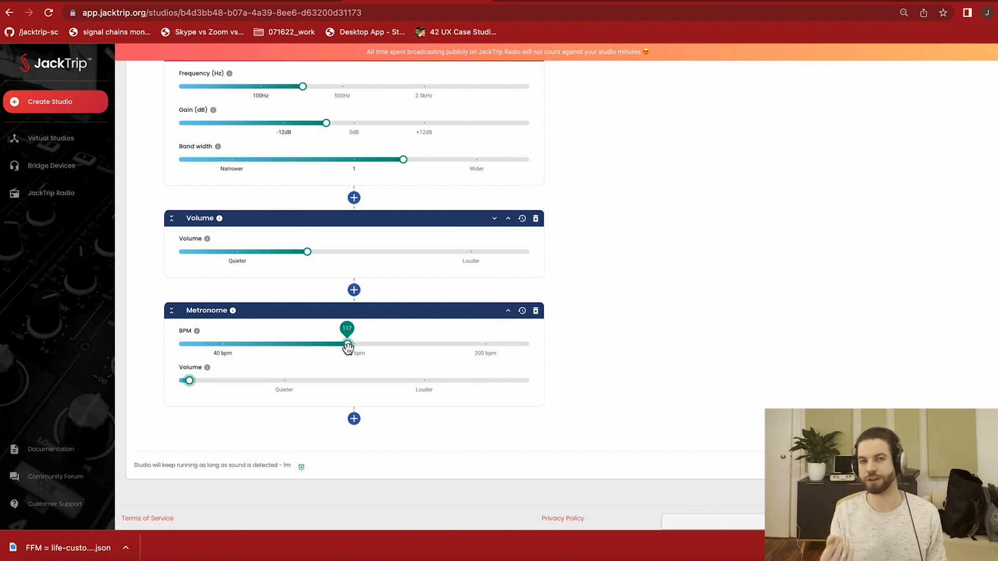
left_click_drag(346, 344, 348, 344)
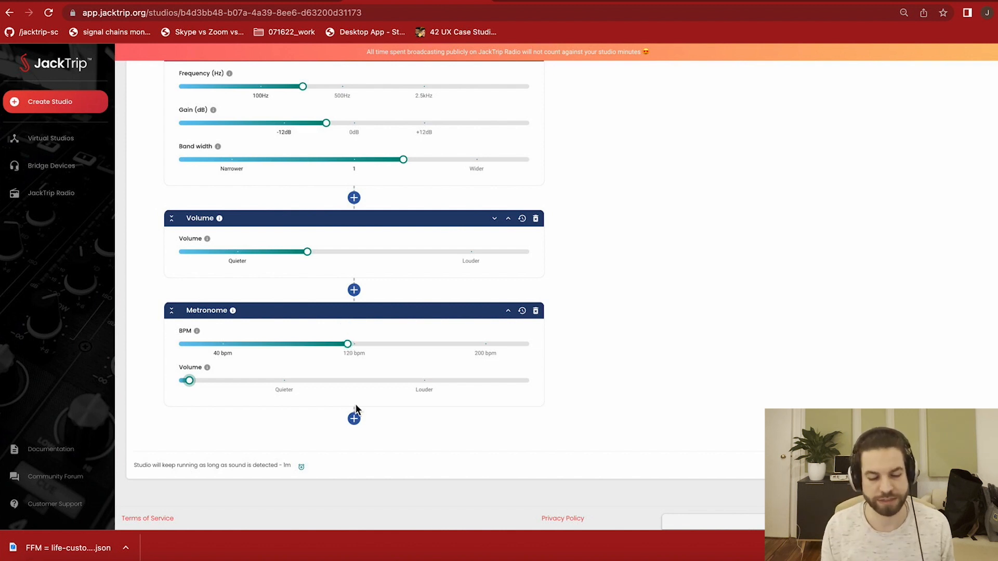
left_click(354, 418)
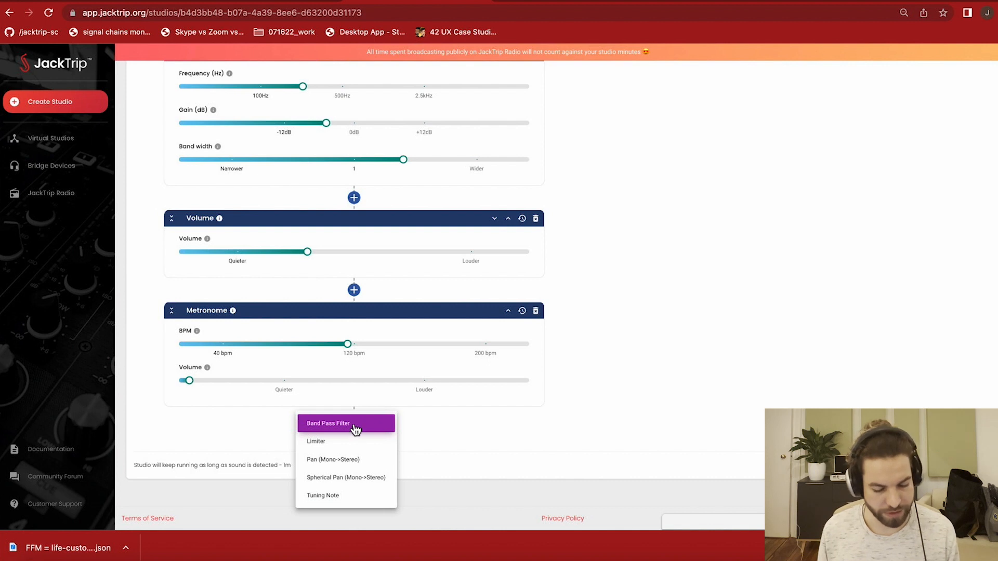
left_click(322, 495)
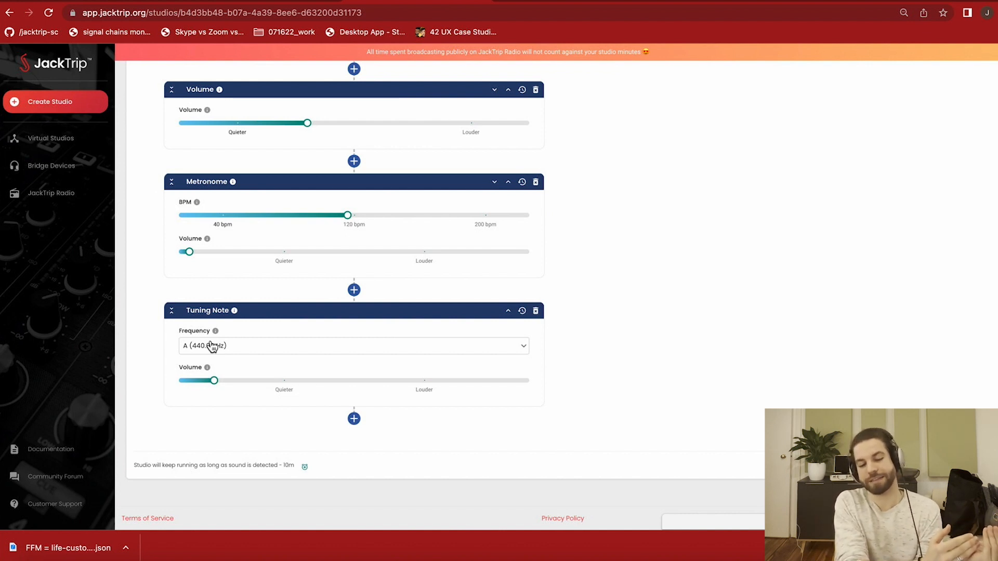
mouse_move(535, 311)
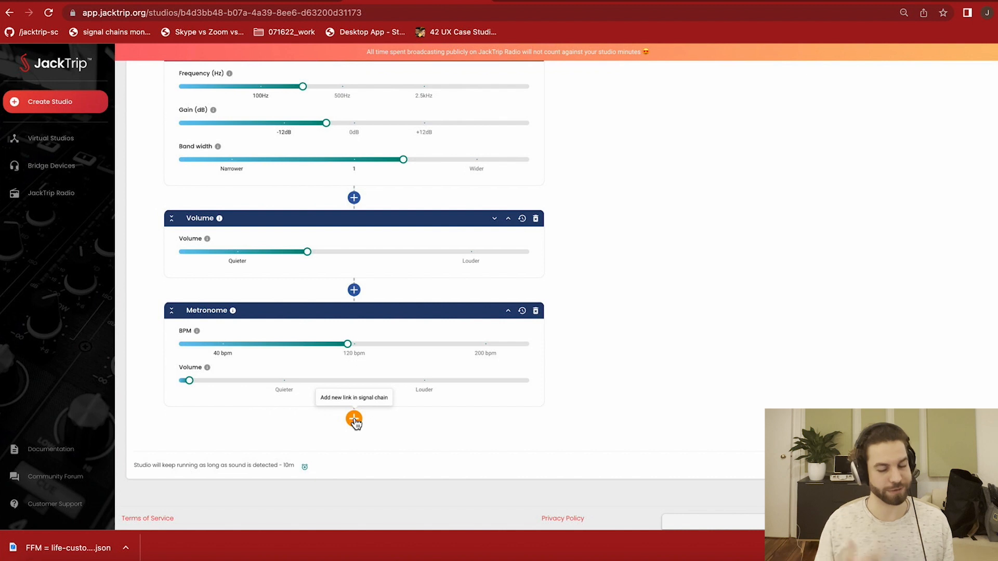
left_click(353, 419)
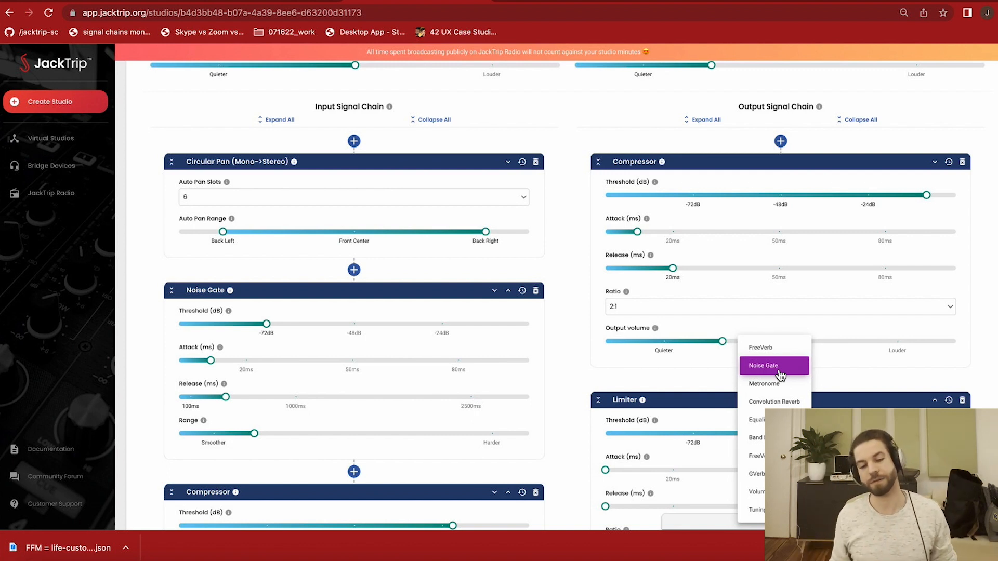
mouse_move(778, 384)
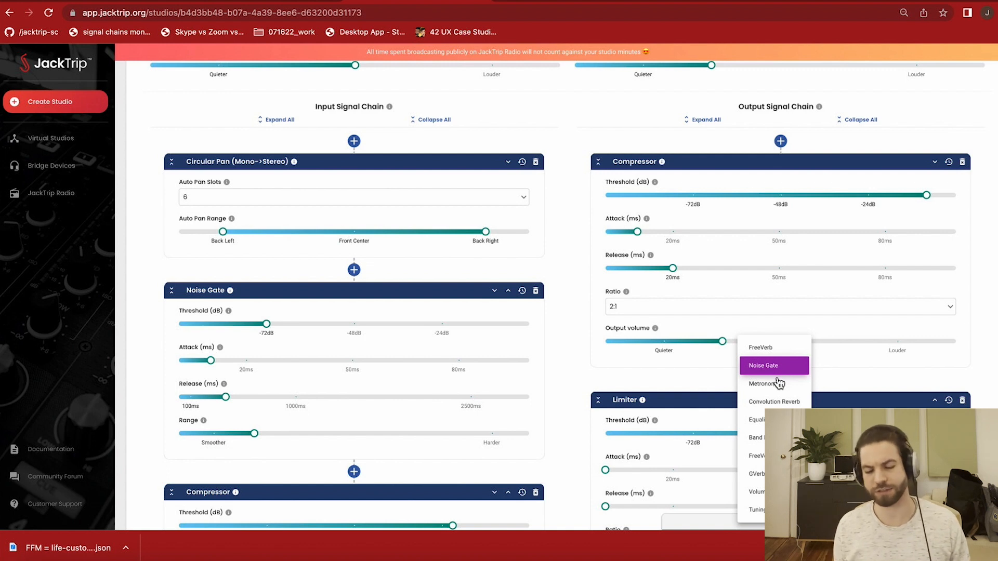
mouse_move(775, 384)
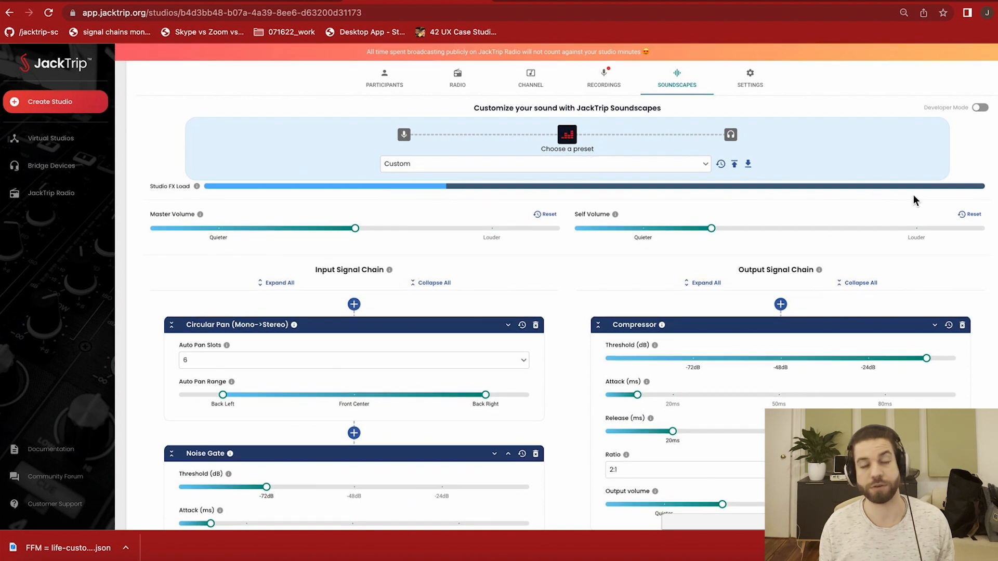
Step: Insert a Convolution Reverb between Compressor and Limiter using the Reverb - Stage Hall space
scroll("down", 3)
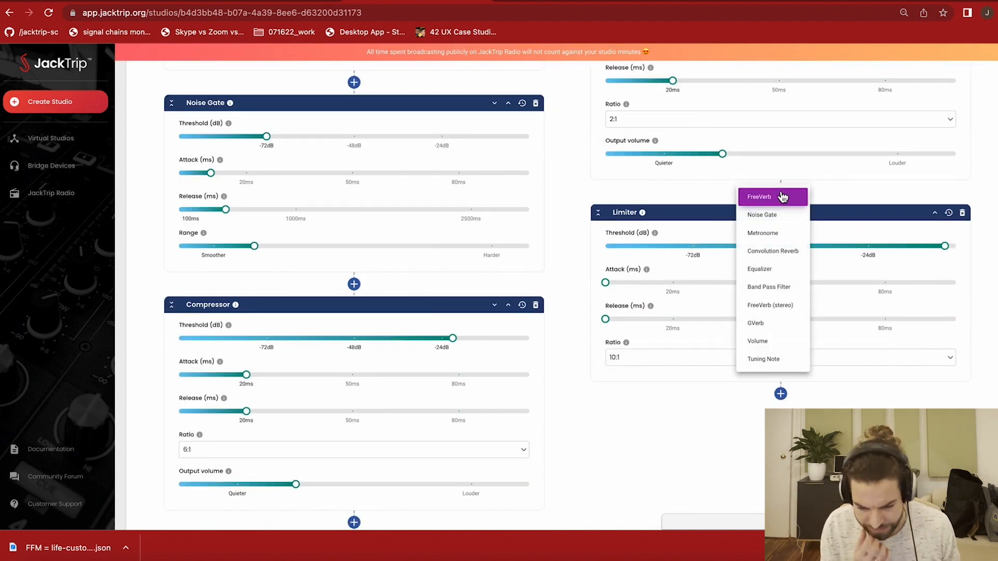
mouse_move(773, 268)
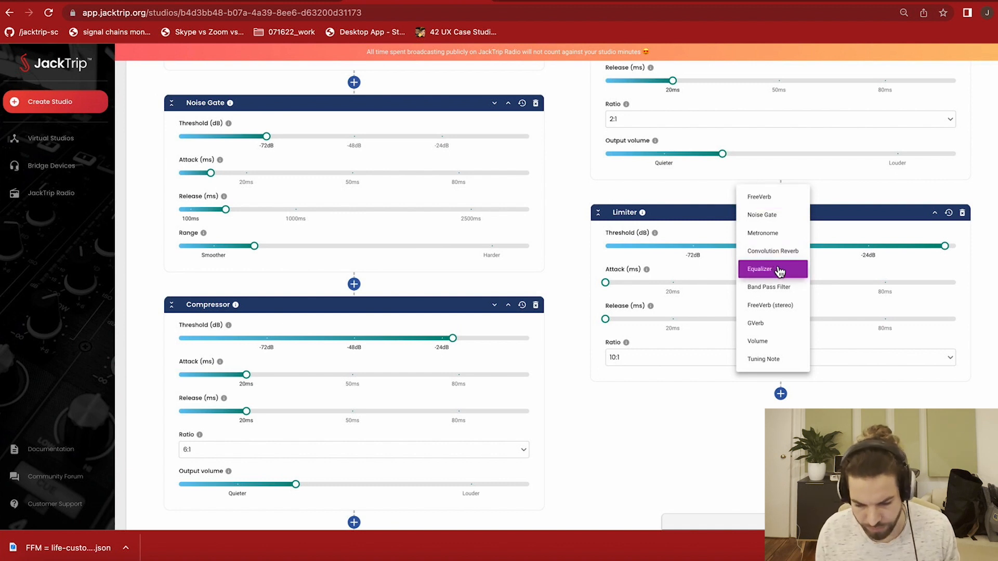
mouse_move(772, 251)
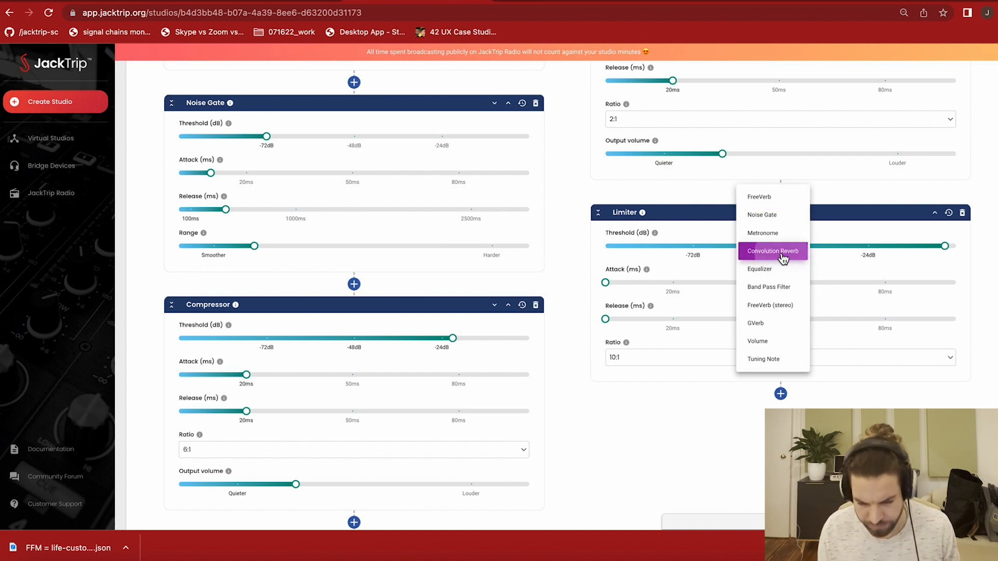
left_click(772, 251)
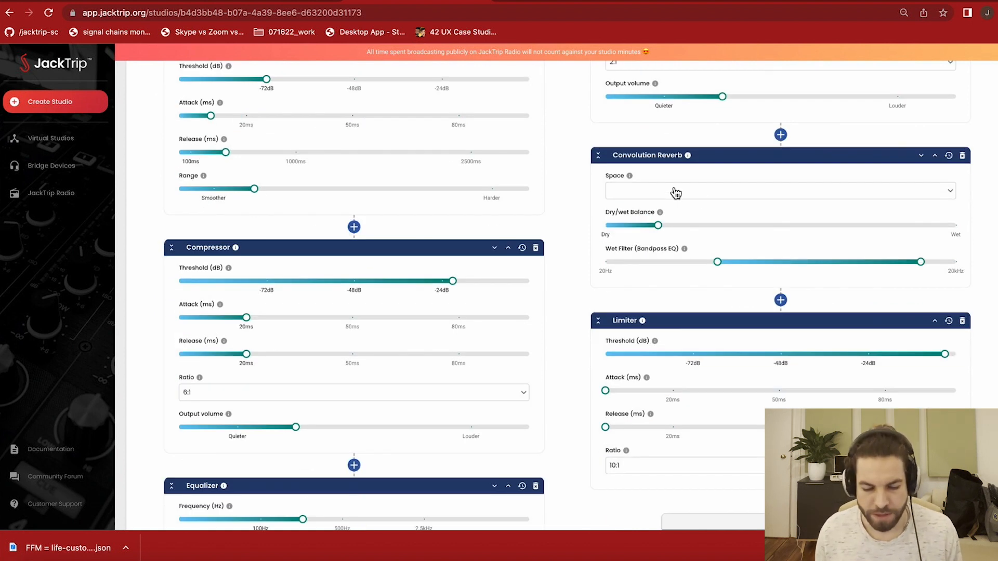
left_click(779, 190)
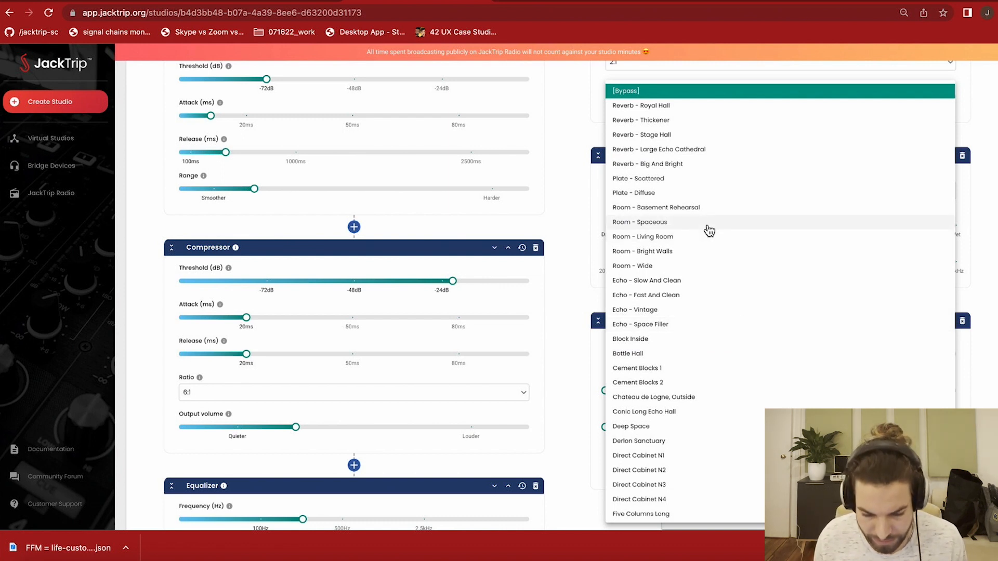
mouse_move(693, 193)
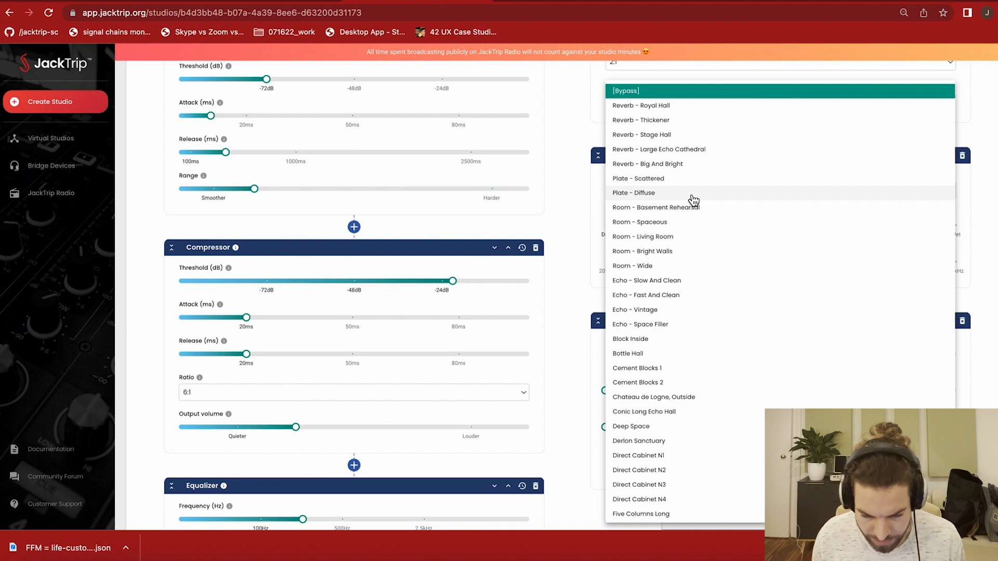
mouse_move(684, 134)
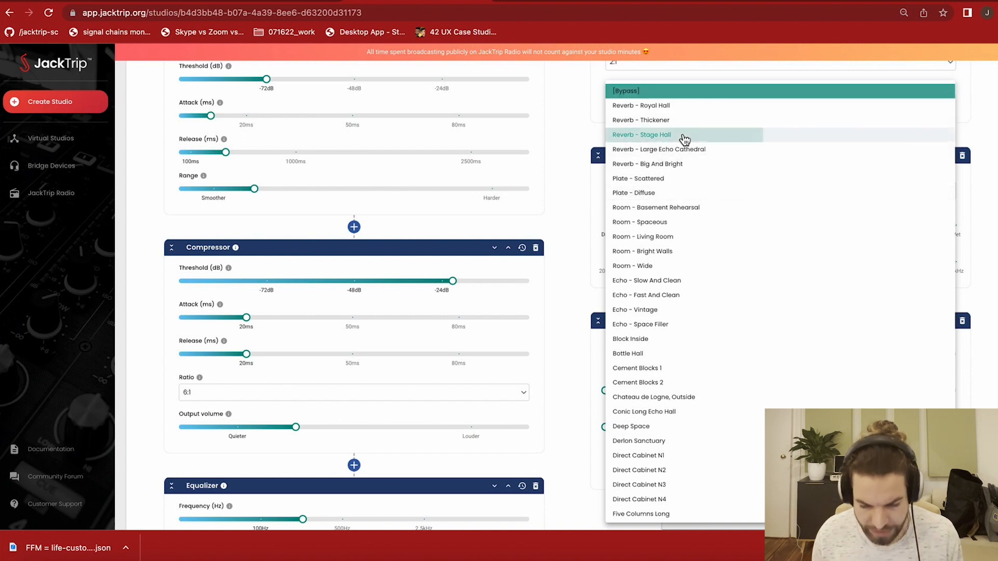
left_click(642, 134)
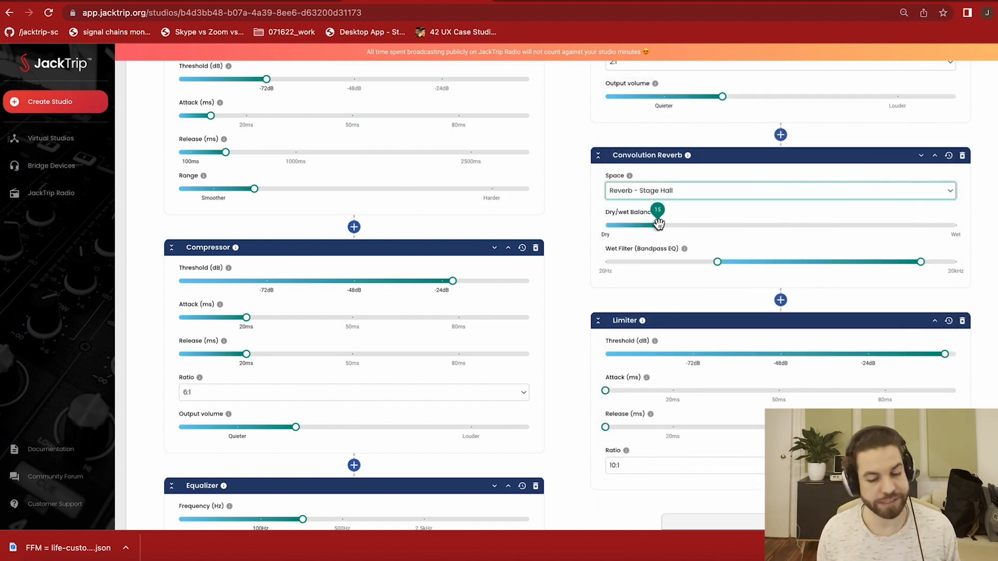
Step: Set the reverb's dry/wet balance close to fully dry
left_click_drag(656, 223, 618, 224)
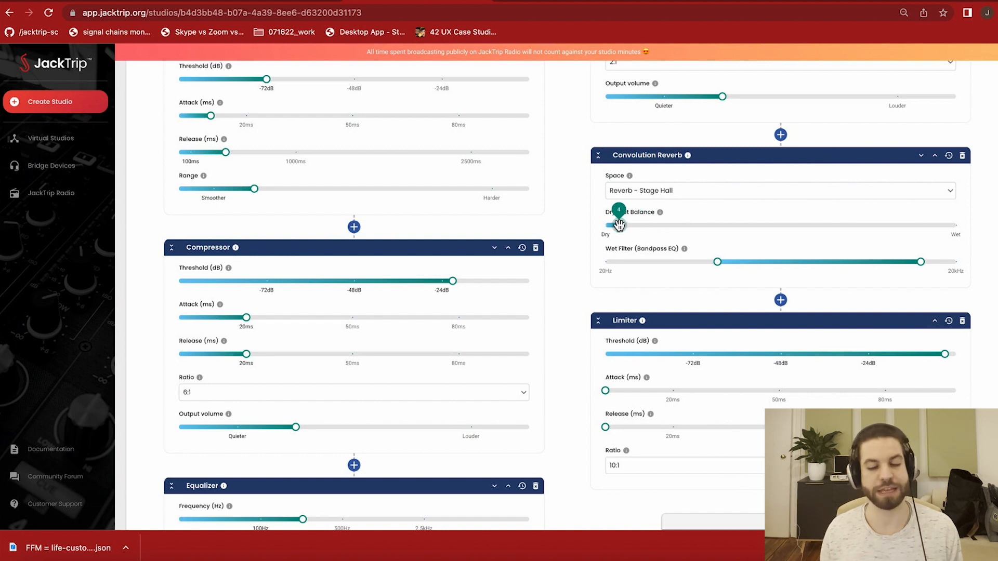
left_click_drag(617, 225, 629, 225)
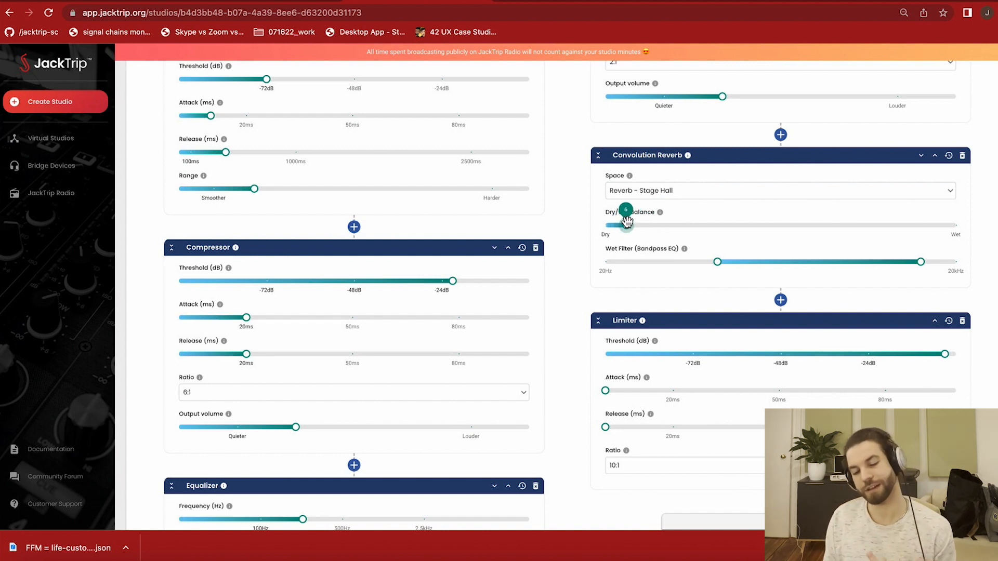
left_click_drag(625, 225, 630, 225)
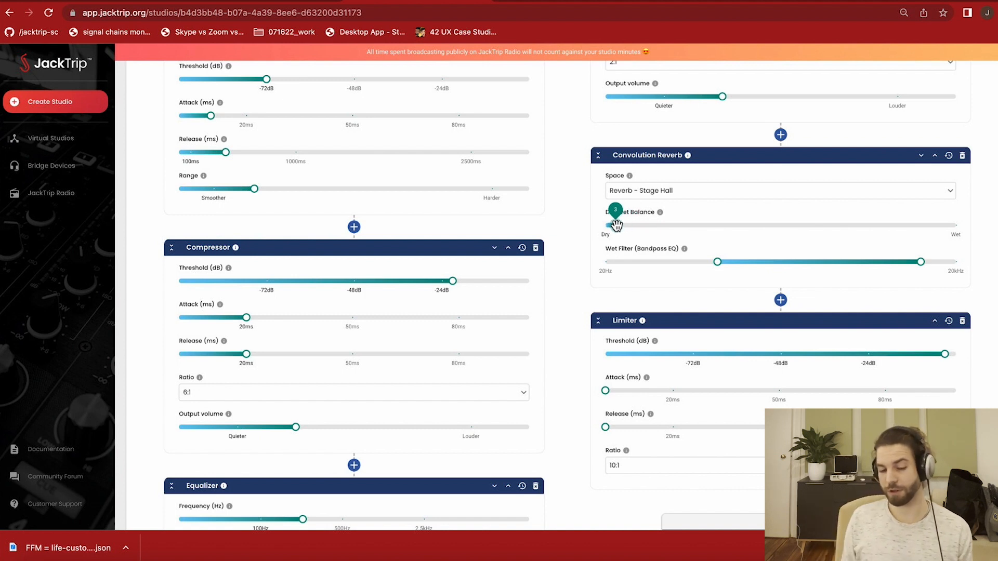
left_click_drag(615, 225, 622, 224)
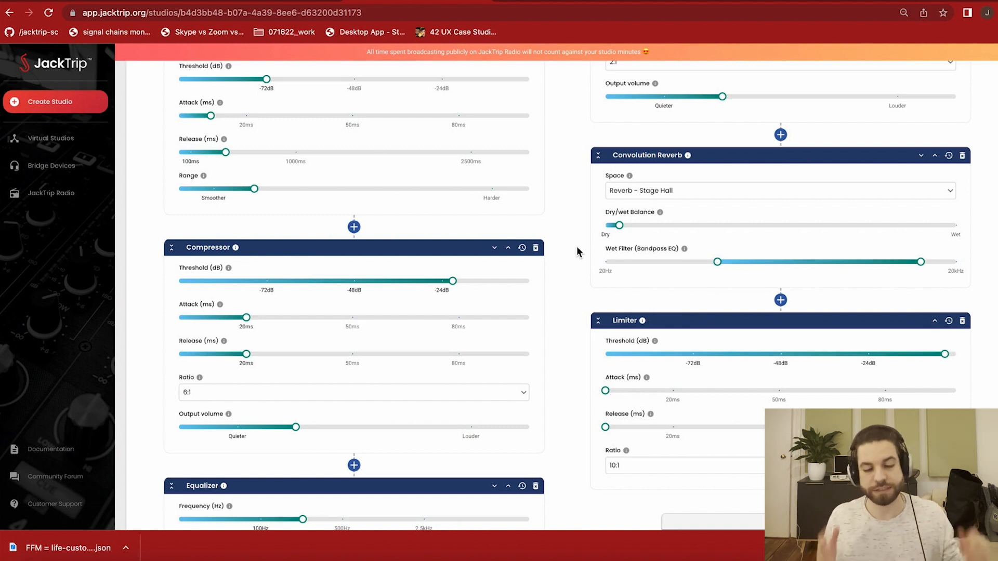
mouse_move(630, 273)
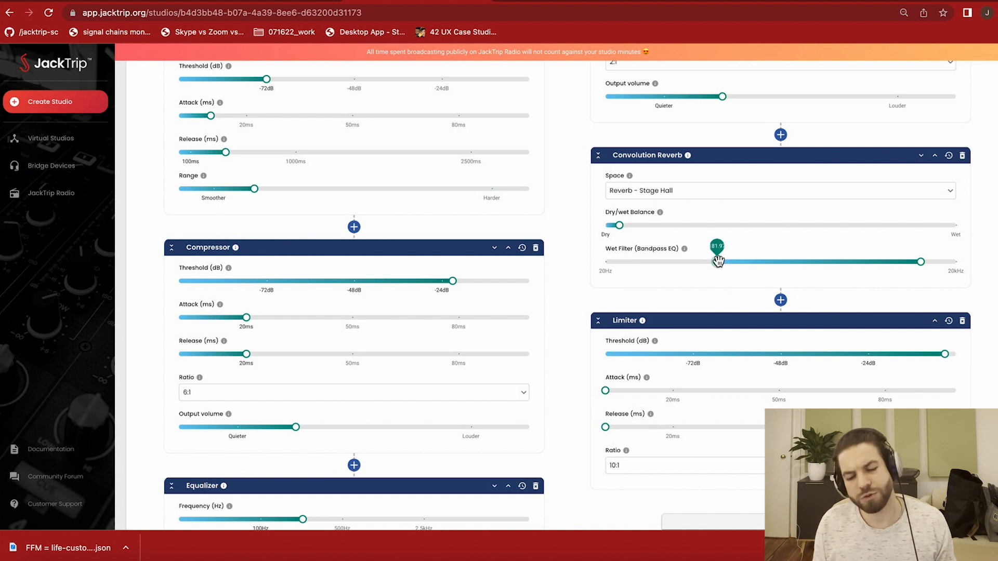
Step: Trim the reverb wet filter's low cutoff to just above 20 Hz, high cutoff near 20 kHz
left_click_drag(718, 261, 711, 260)
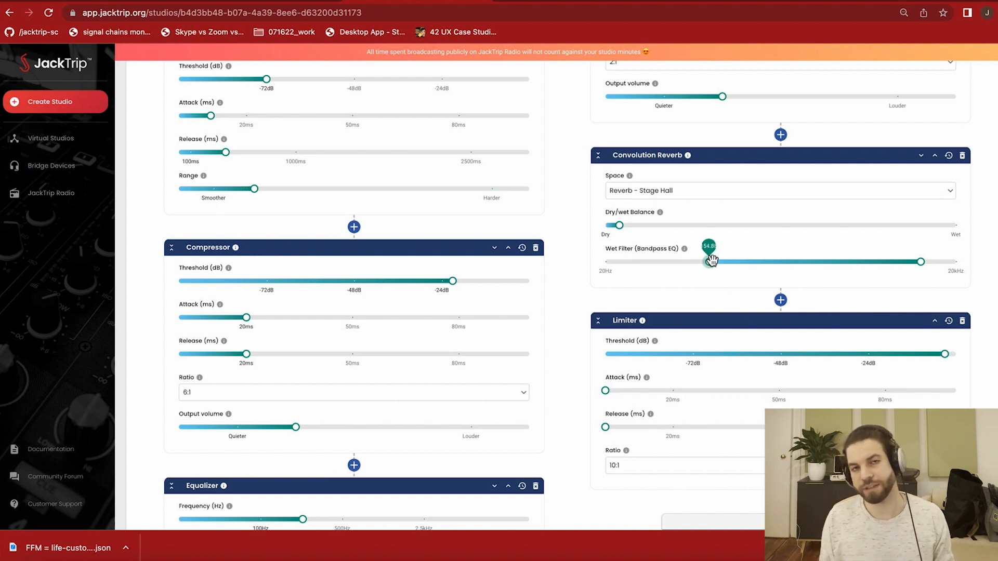
left_click_drag(708, 262, 712, 262)
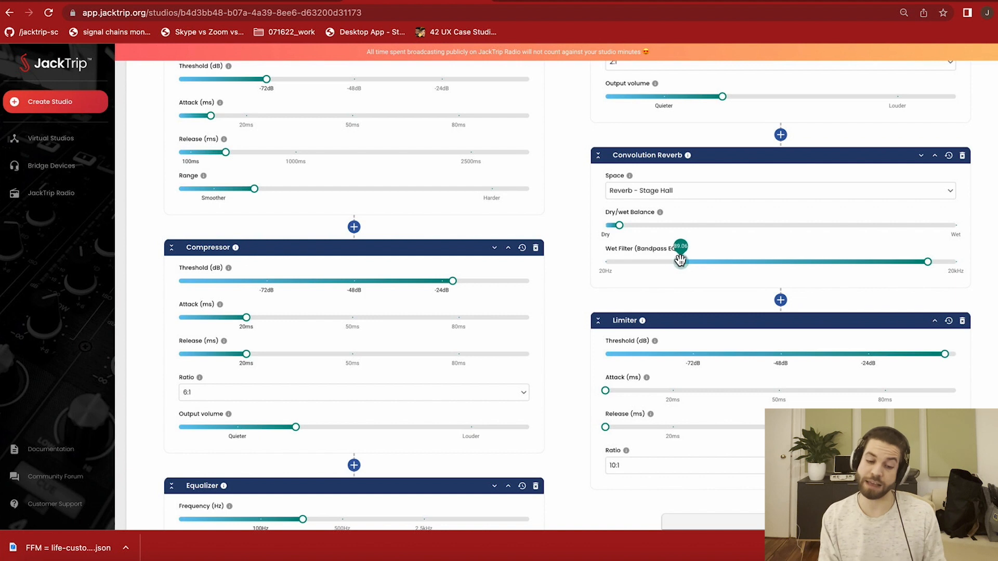
left_click_drag(681, 260, 675, 261)
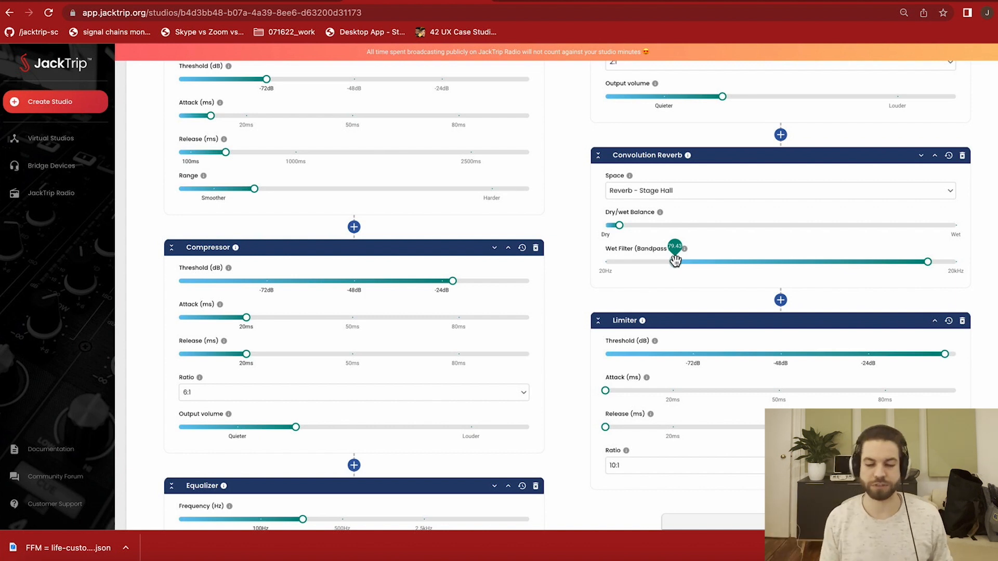
left_click_drag(674, 261, 678, 265)
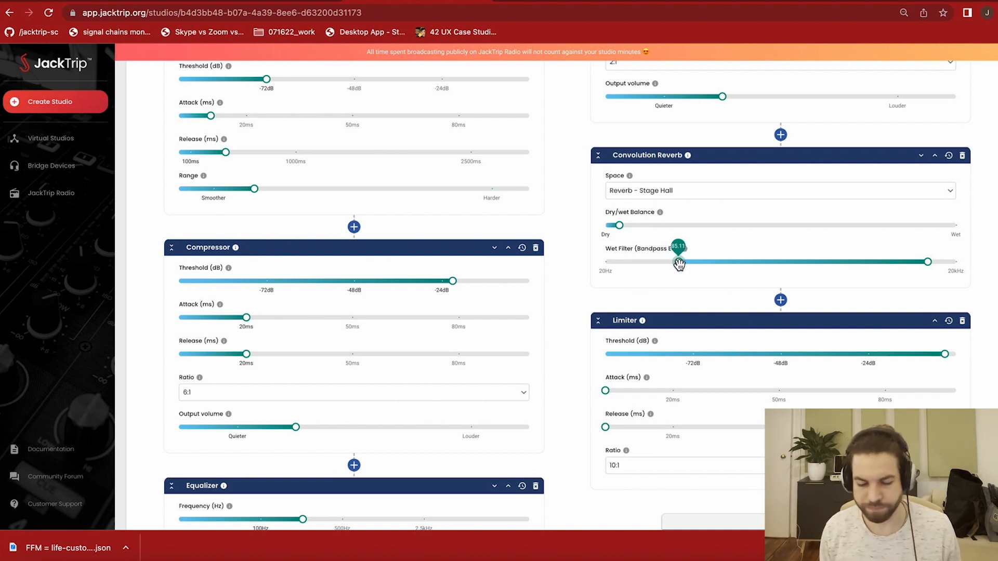
left_click_drag(679, 262, 686, 262)
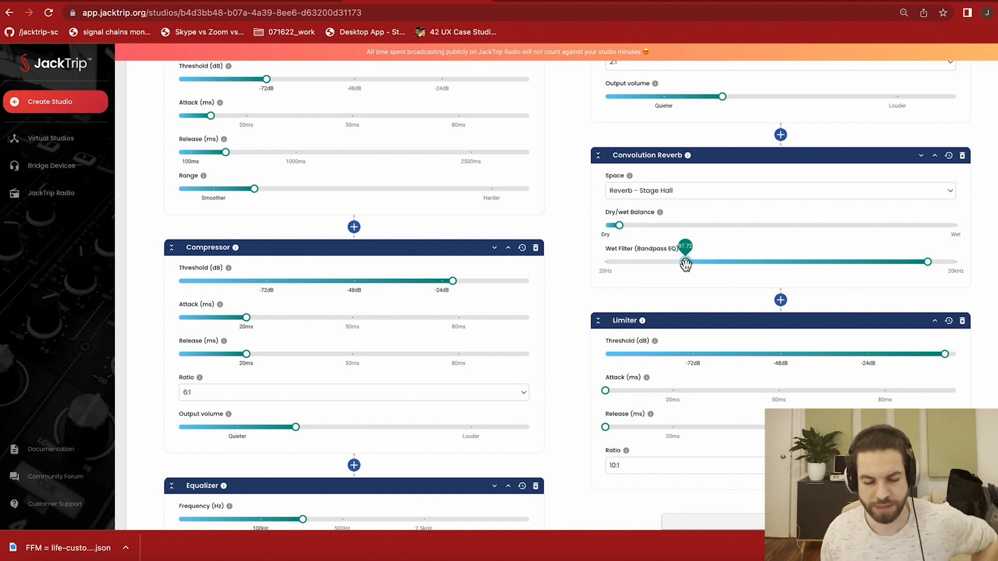
scroll("down", 3)
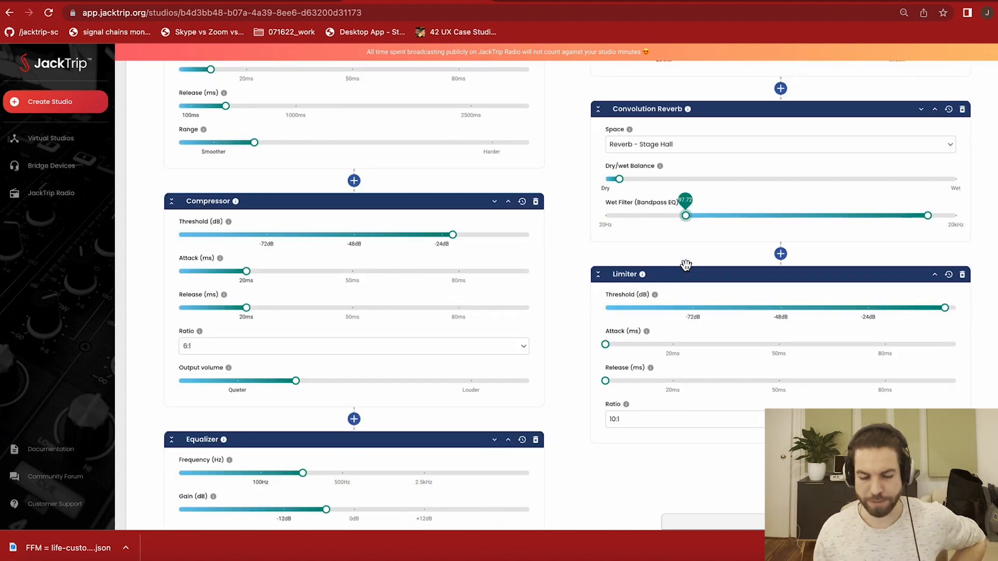